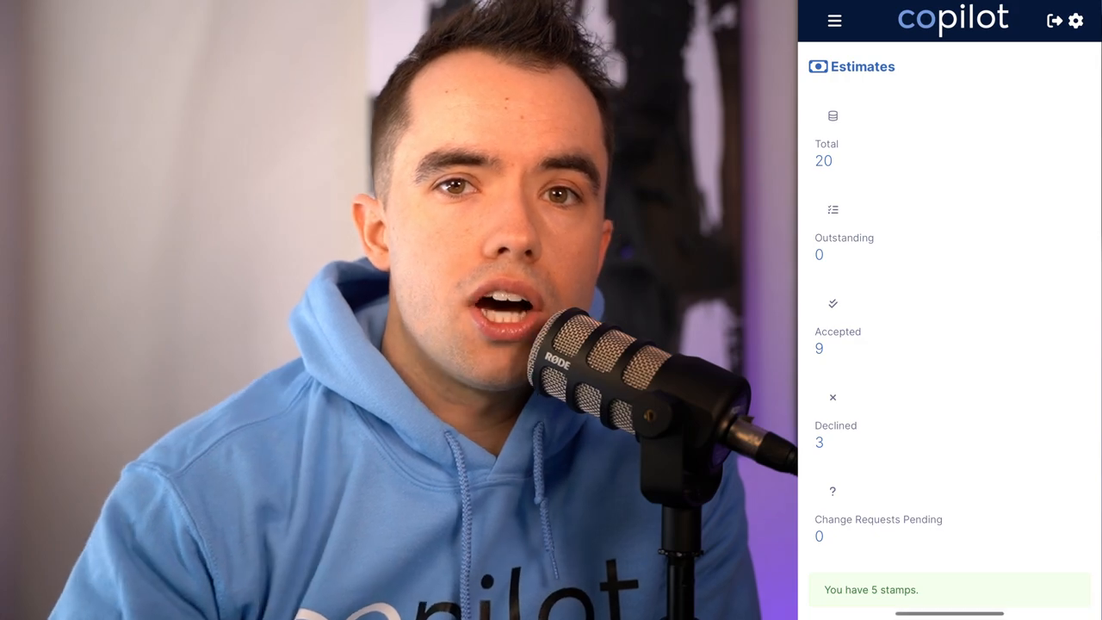
- Start a new estimate from the mobile Estimates page, then bring up the main navigation menu
{"action": "scroll", "scroll_direction": "down", "scroll_amount": 3}
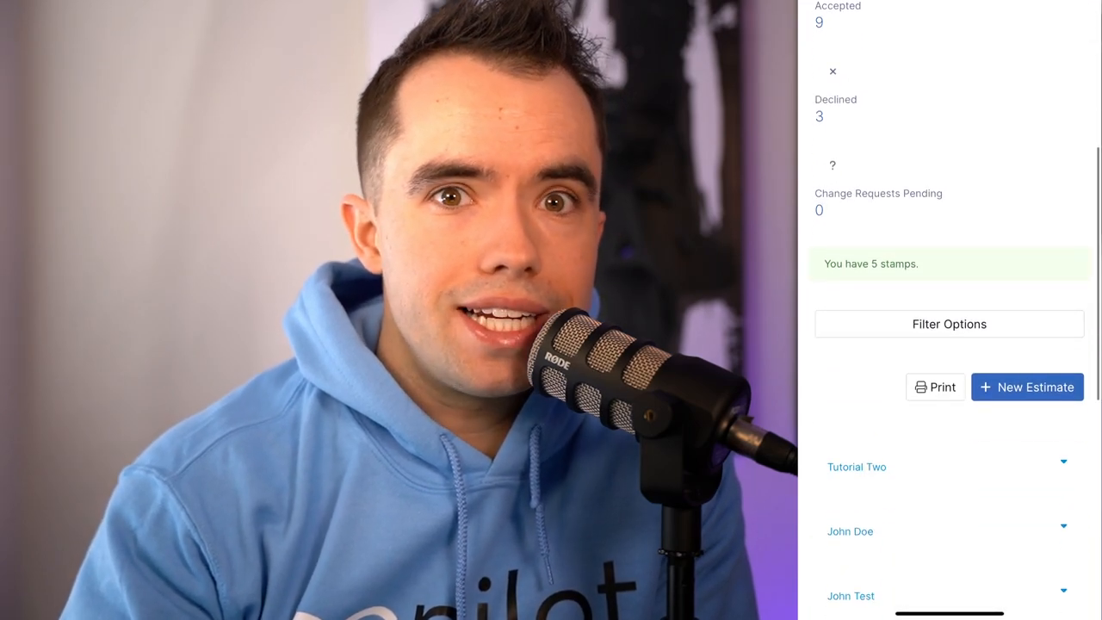
{"action": "left_click", "coordinate": [1027, 385]}
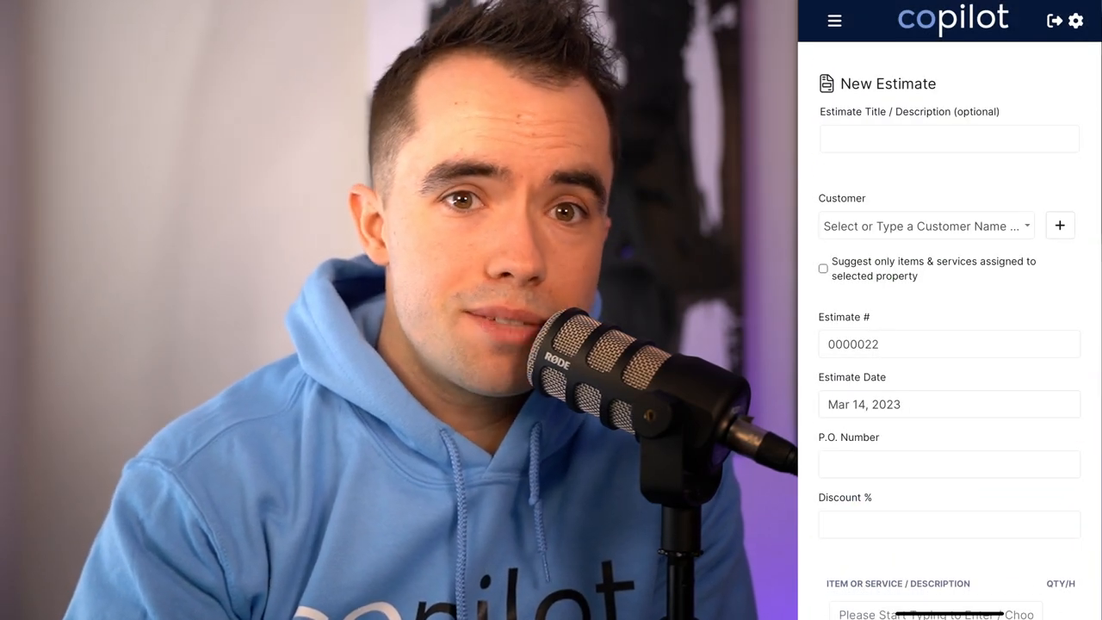
{"action": "scroll", "scroll_direction": "down", "scroll_amount": 3}
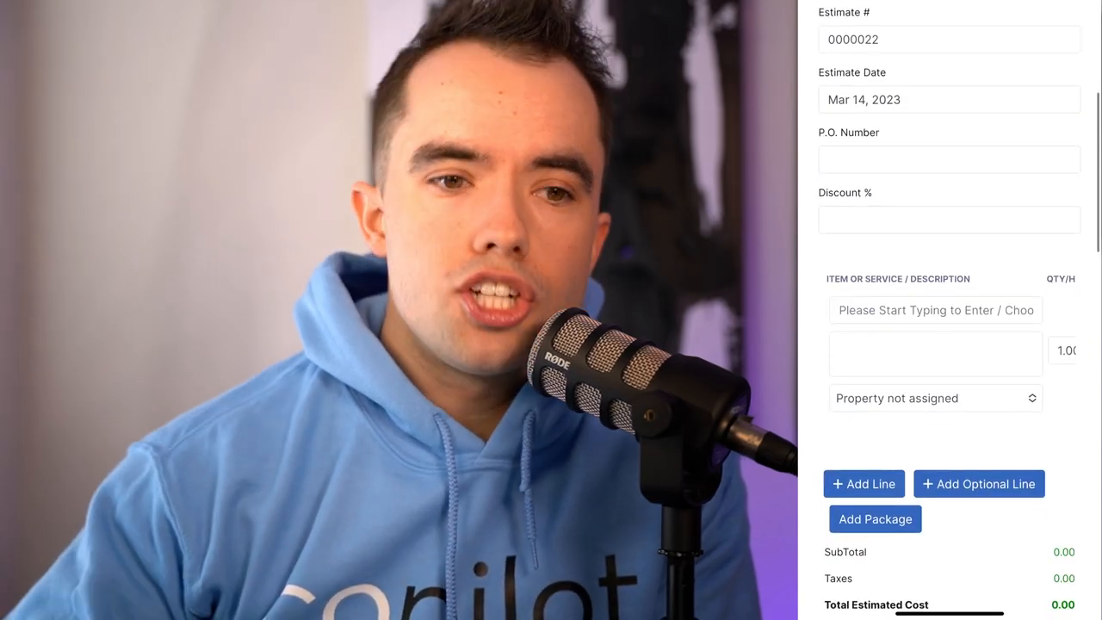
{"action": "scroll", "scroll_direction": "down", "scroll_amount": 3}
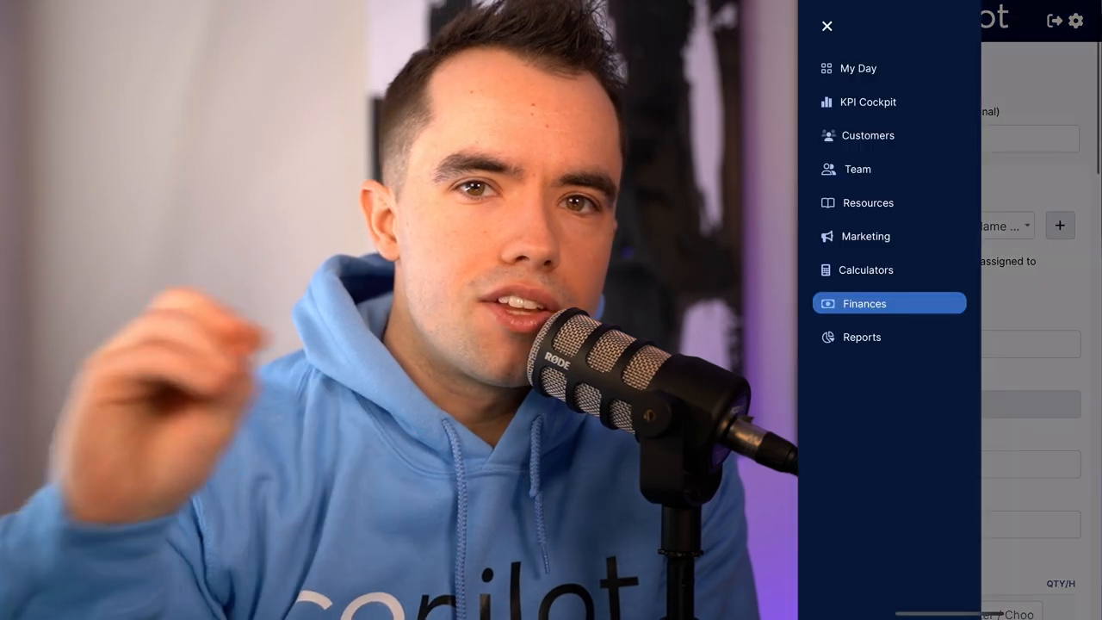
{"action": "left_click", "coordinate": [864, 236]}
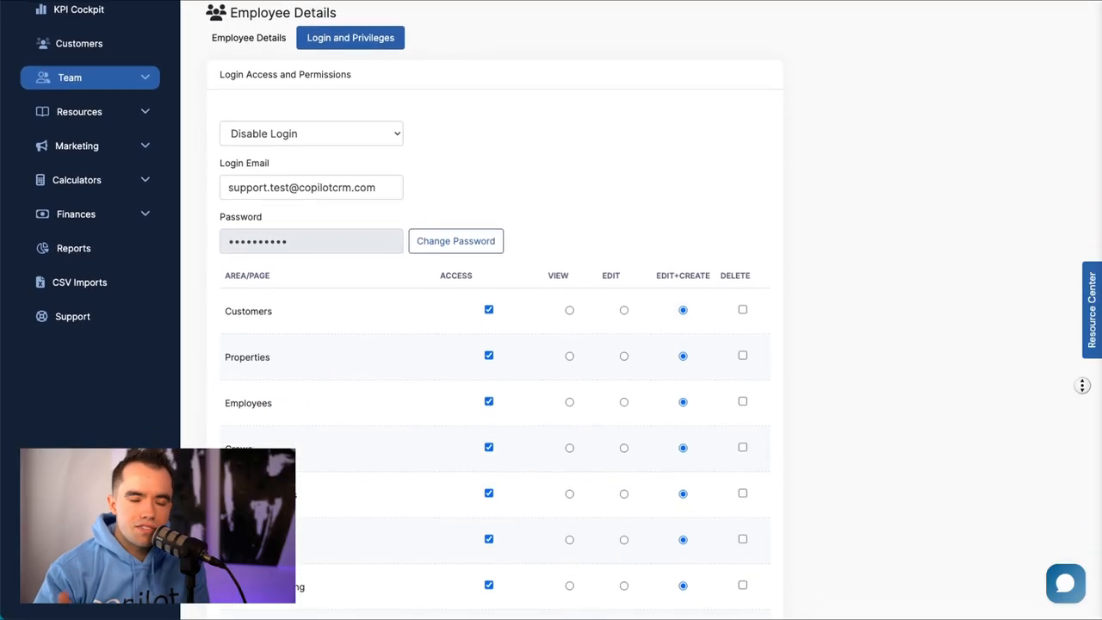
- Scroll through the employee's Login and Privileges permissions table for customers, properties, crews and more
{"action": "scroll", "scroll_direction": "down", "scroll_amount": 3}
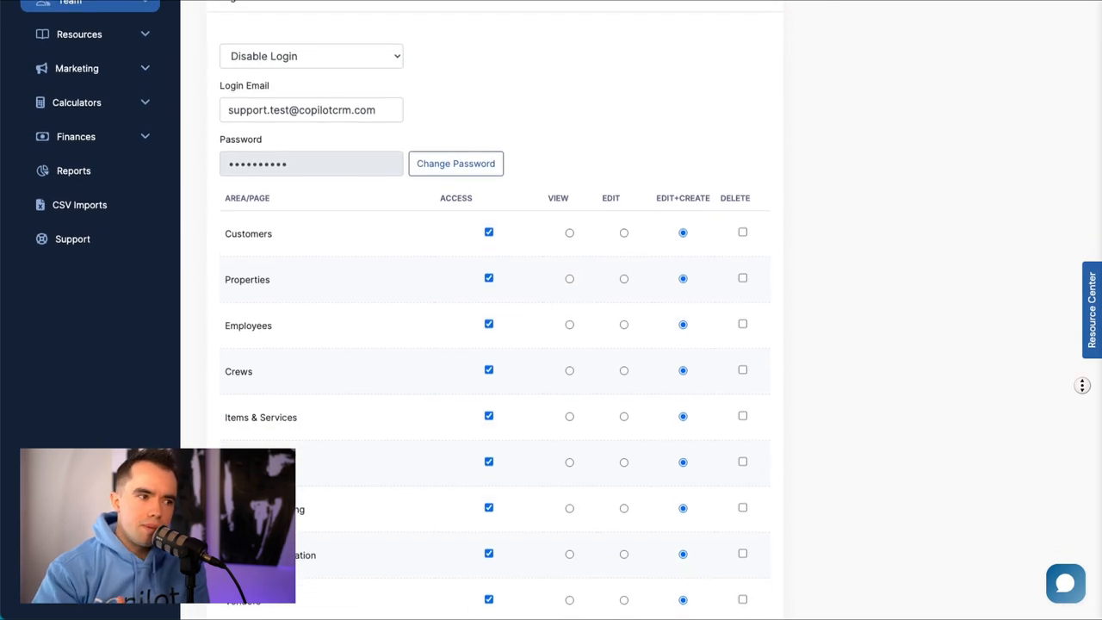
{"action": "scroll", "scroll_direction": "down", "scroll_amount": 3}
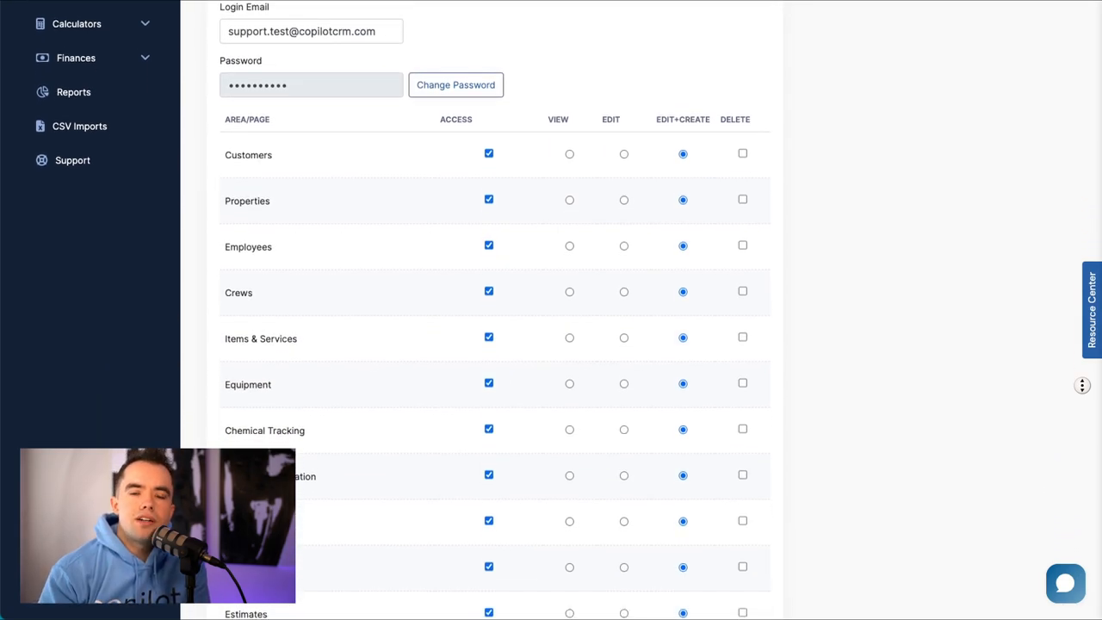
{"action": "scroll", "scroll_direction": "down", "scroll_amount": 3}
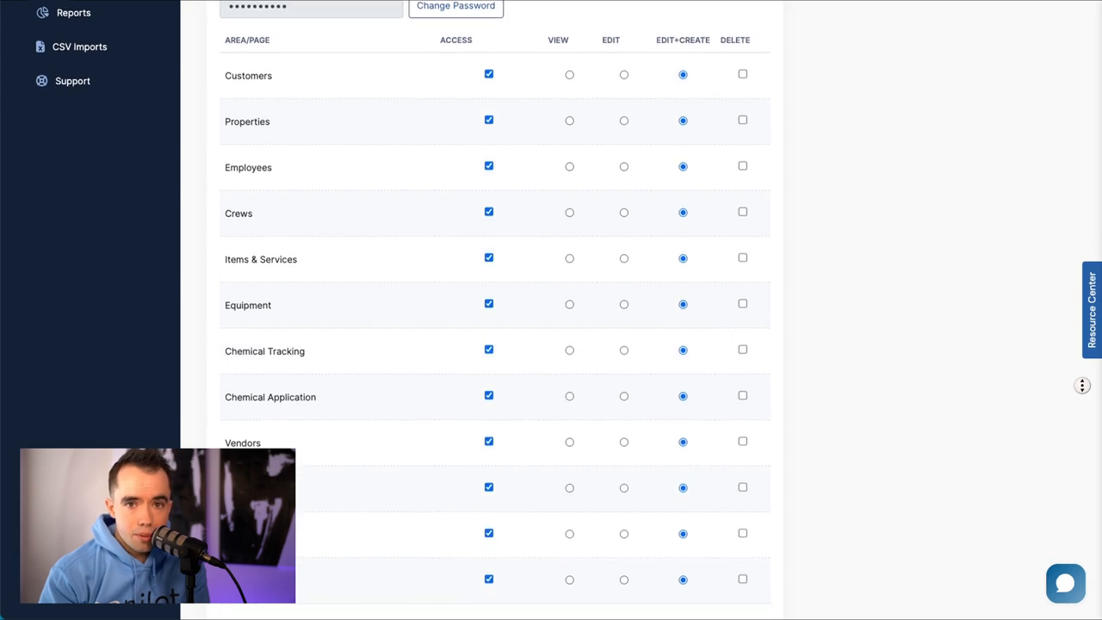
{"action": "scroll", "scroll_direction": "down", "scroll_amount": 3}
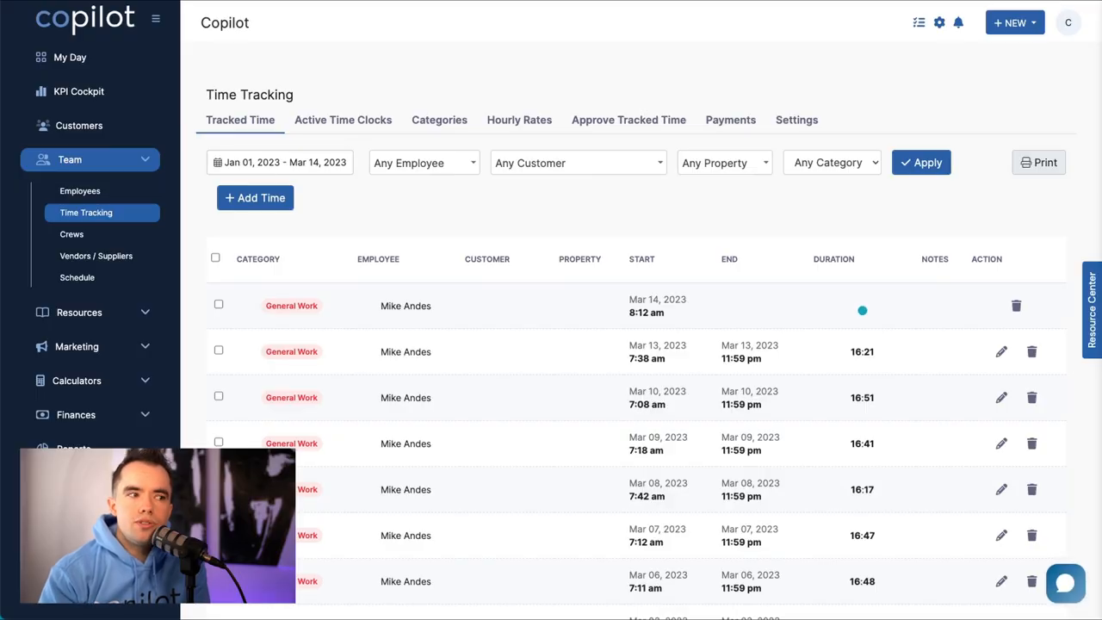
- Add a new time-tracking category named Driving alongside Break, General Work and Lunch
{"action": "left_click", "coordinate": [343, 121]}
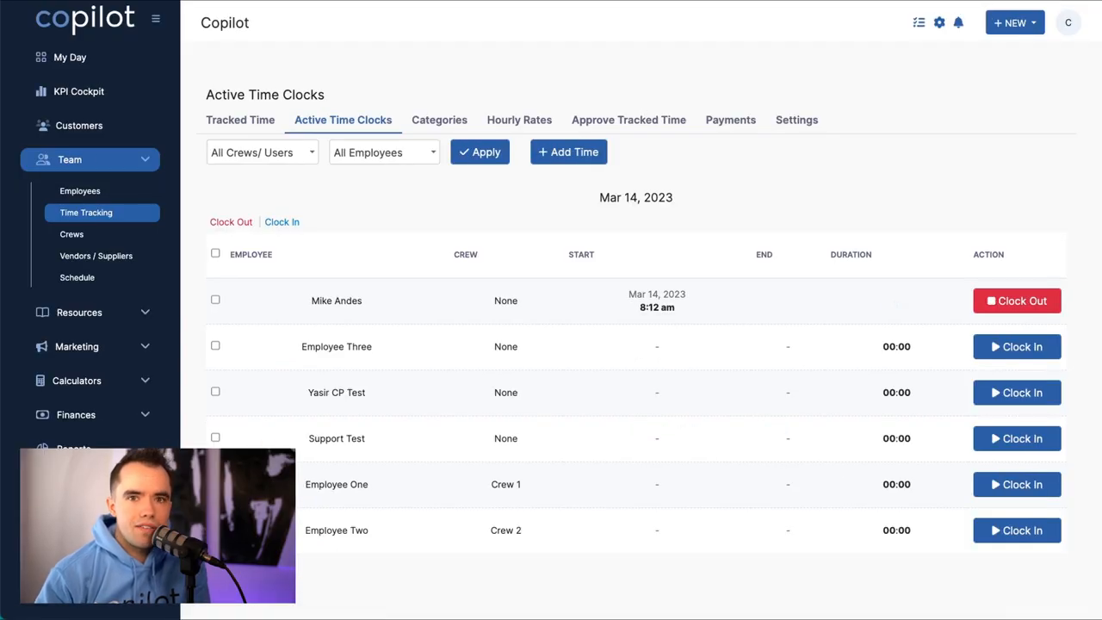
{"action": "left_click", "coordinate": [439, 121]}
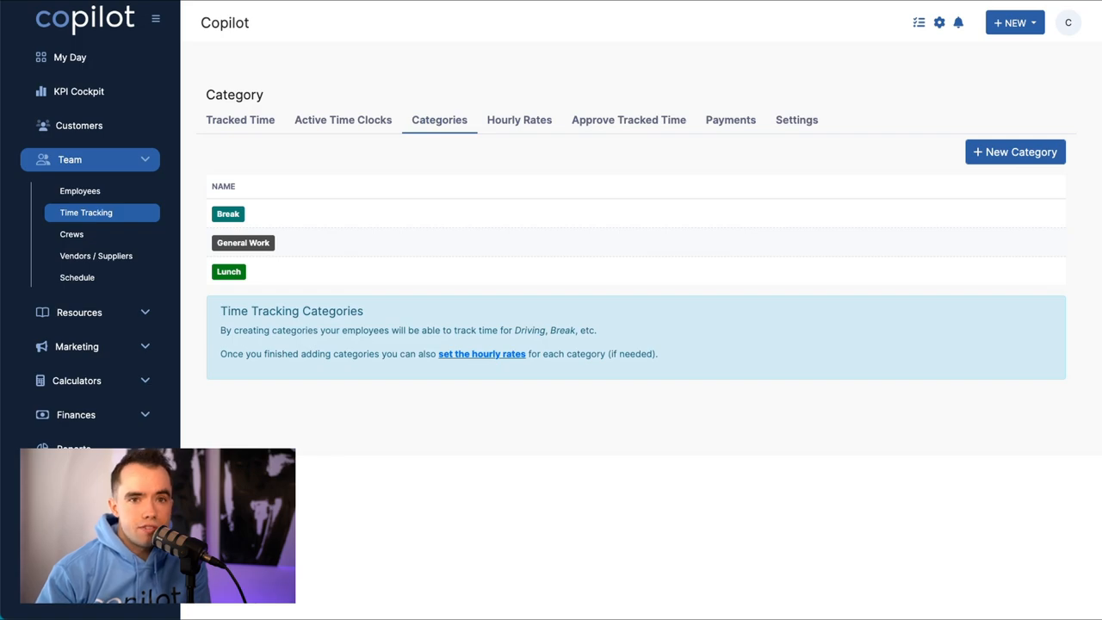
{"action": "left_click", "coordinate": [1016, 152]}
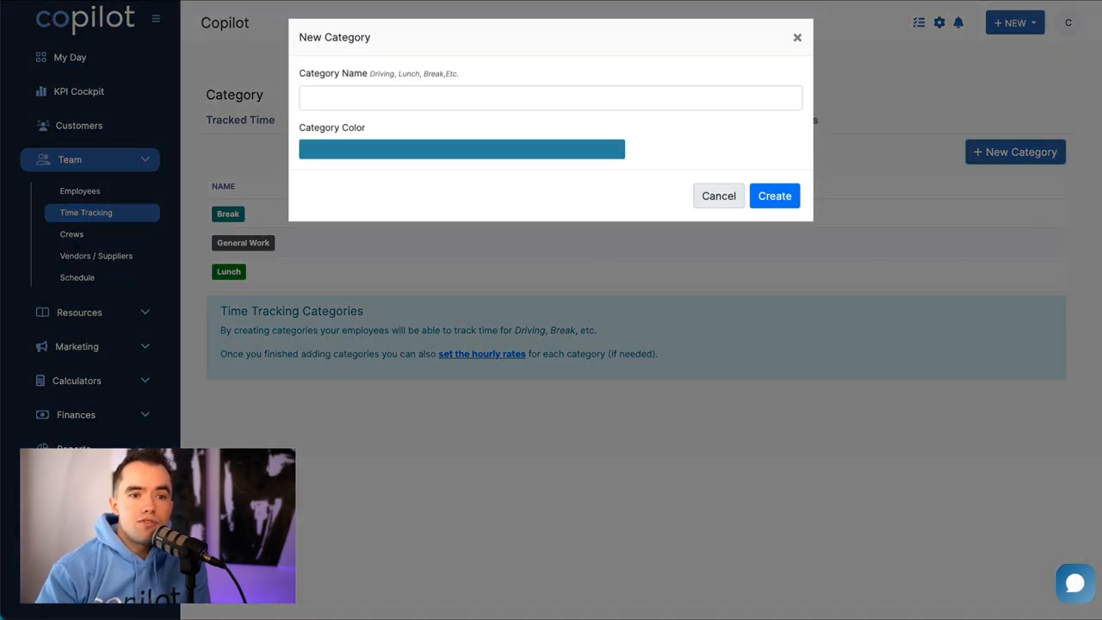
{"action": "type", "text": "Drivi"}
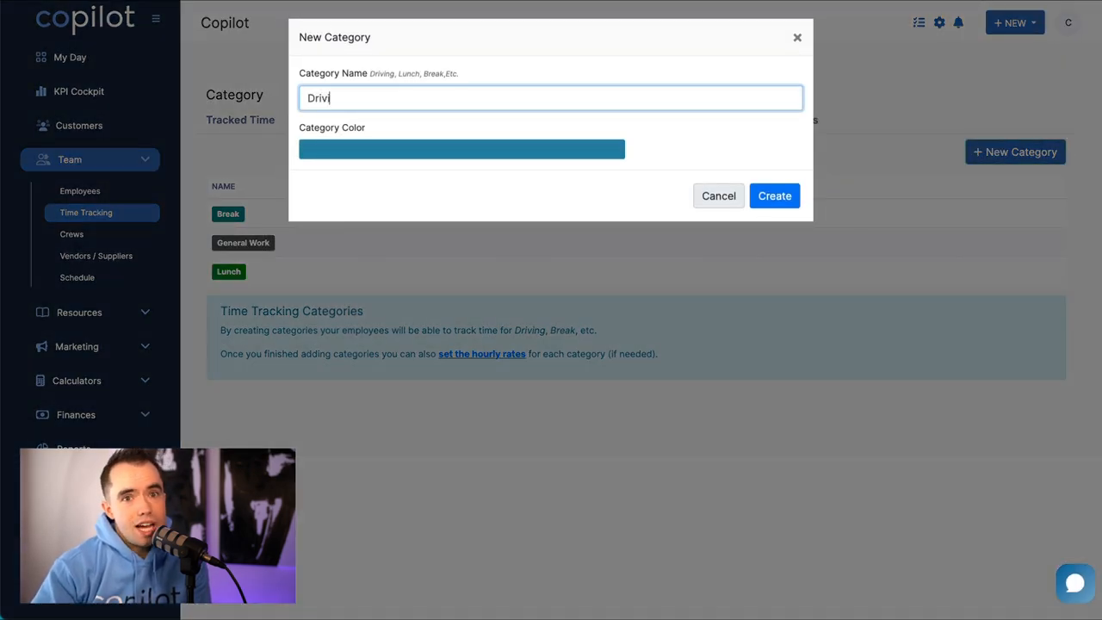
{"action": "left_click", "coordinate": [773, 196]}
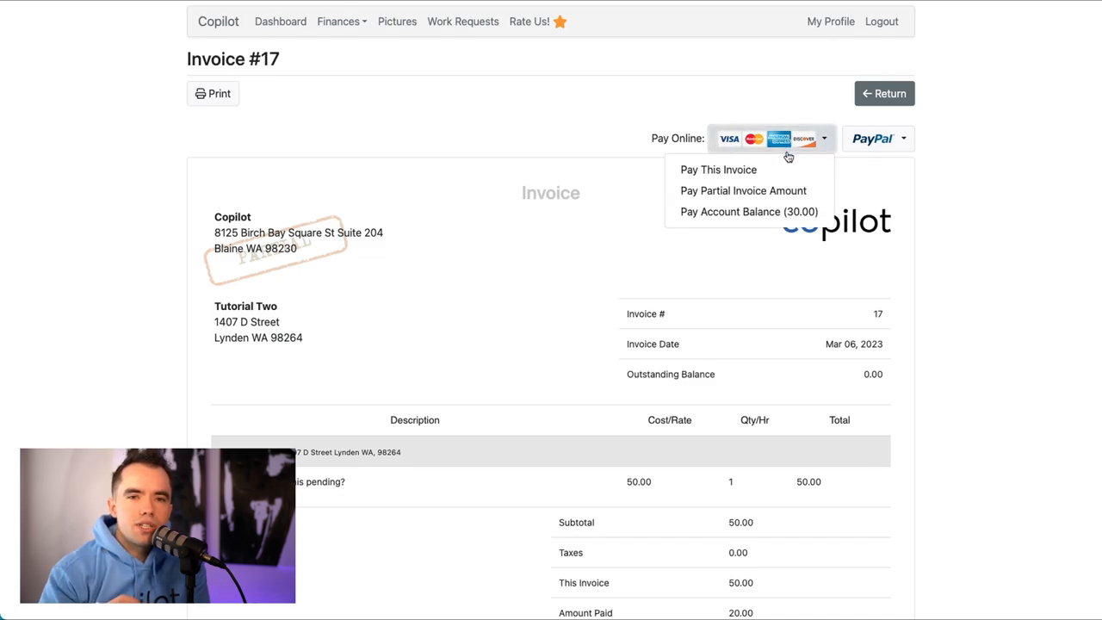
- Pay the 30.00 account balance online with a tip, then stop limiting auto-charge cards to sent invoices
{"action": "left_click", "coordinate": [747, 210]}
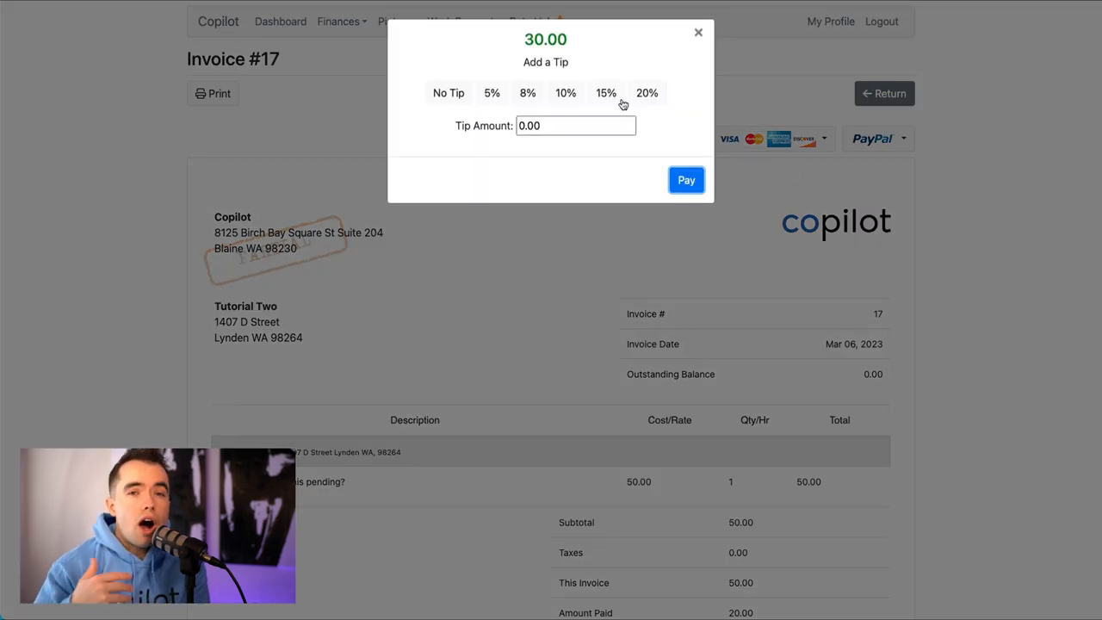
{"action": "left_click", "coordinate": [699, 31]}
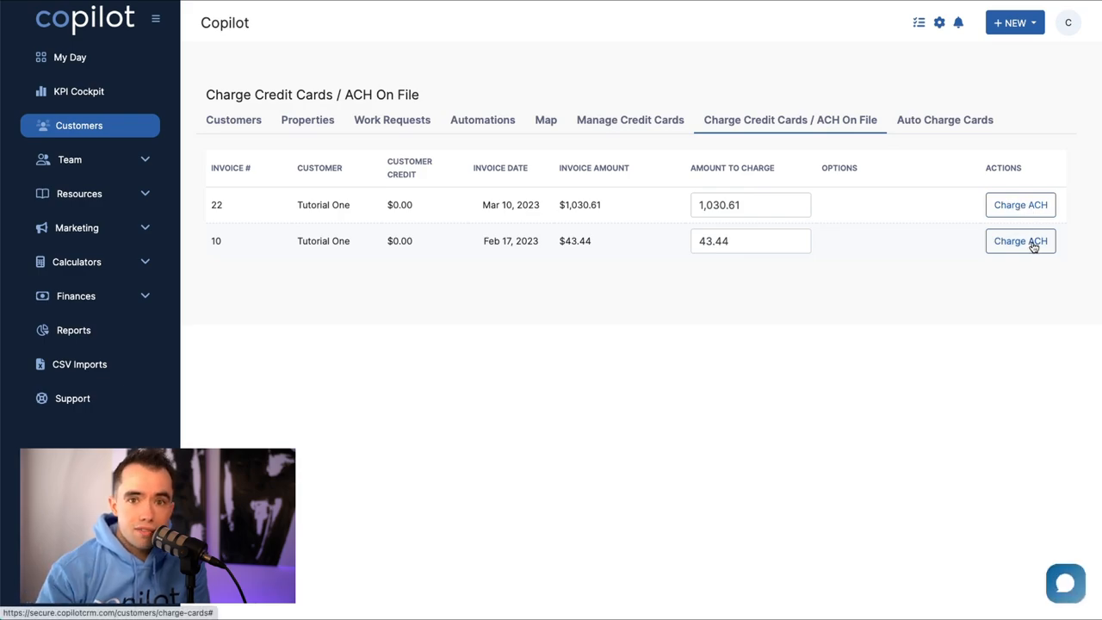
{"action": "left_click", "coordinate": [943, 121]}
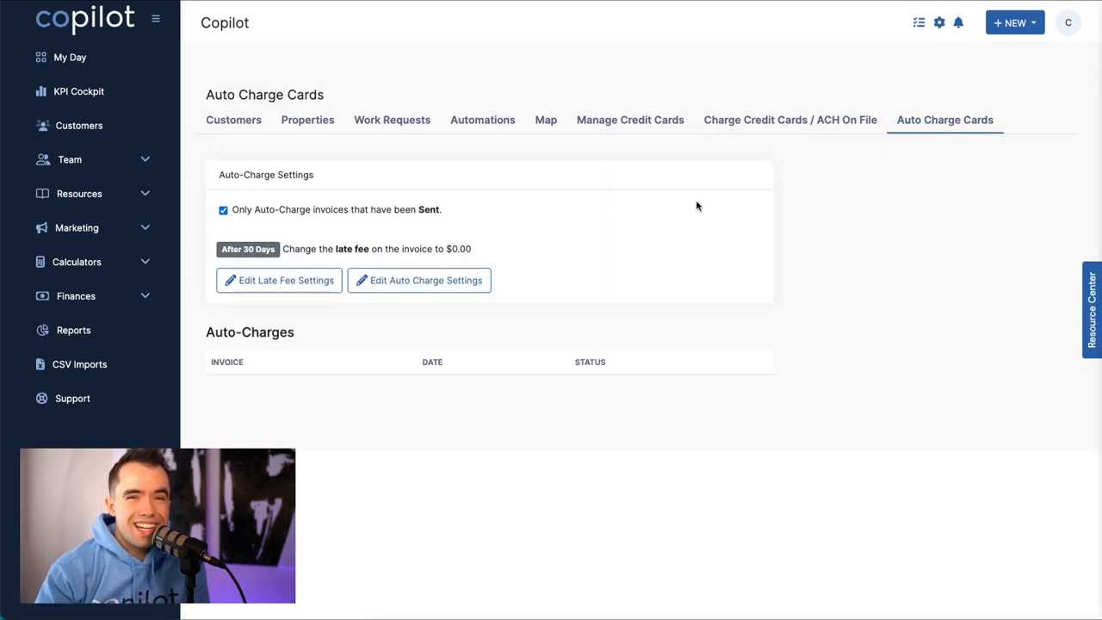
{"action": "left_click", "coordinate": [224, 211]}
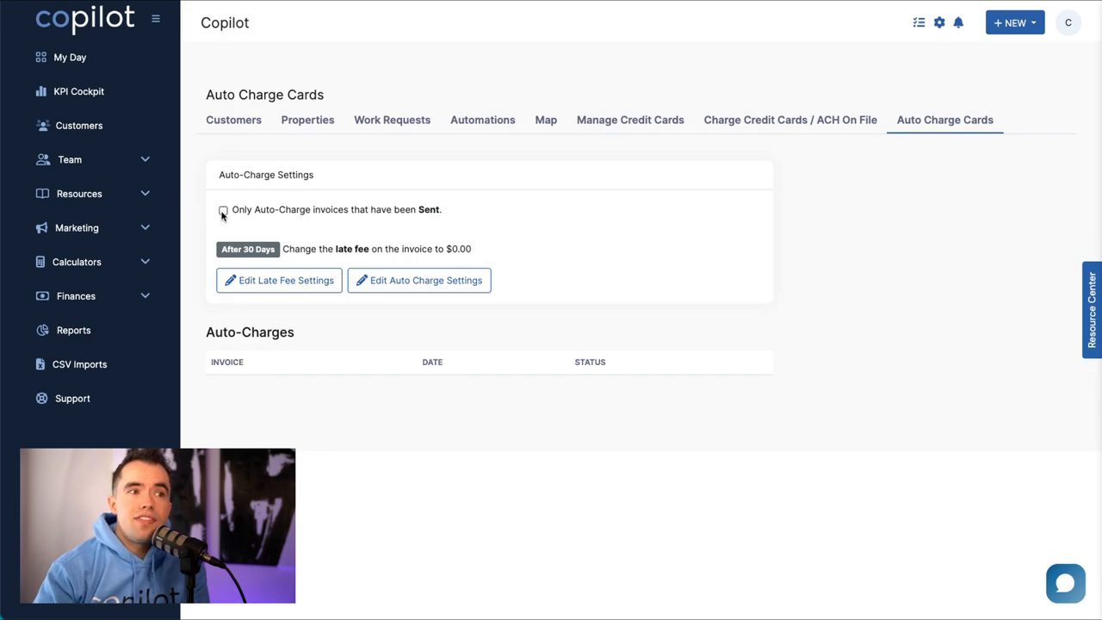
{"action": "left_click", "coordinate": [420, 279]}
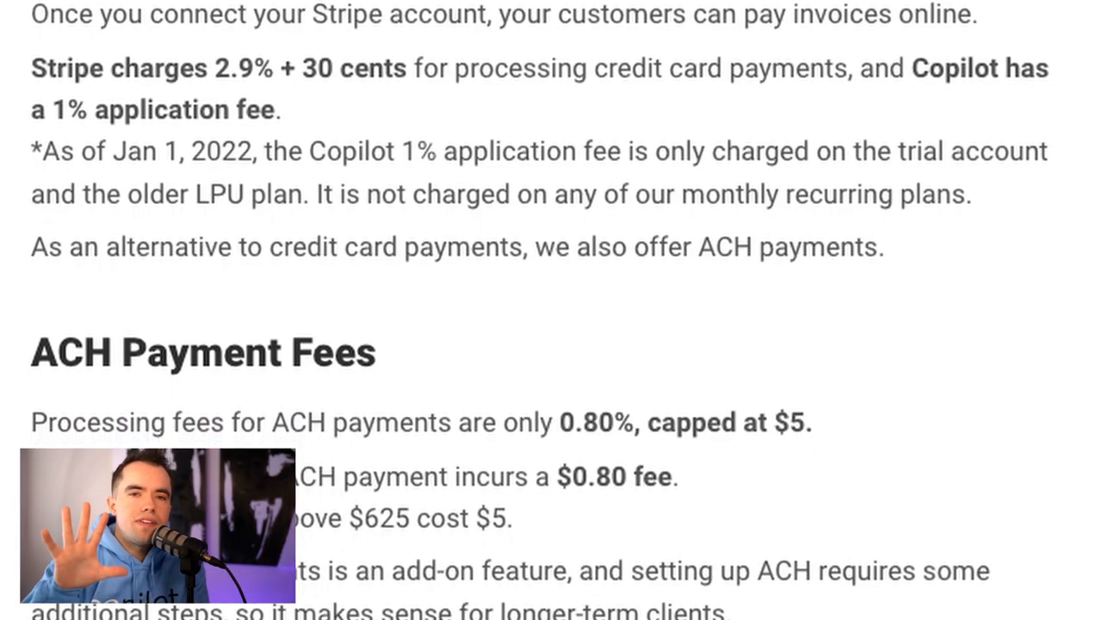
- Scroll the payments help article down to the ACH Payment Fees section
{"action": "scroll", "scroll_direction": "down", "scroll_amount": 3}
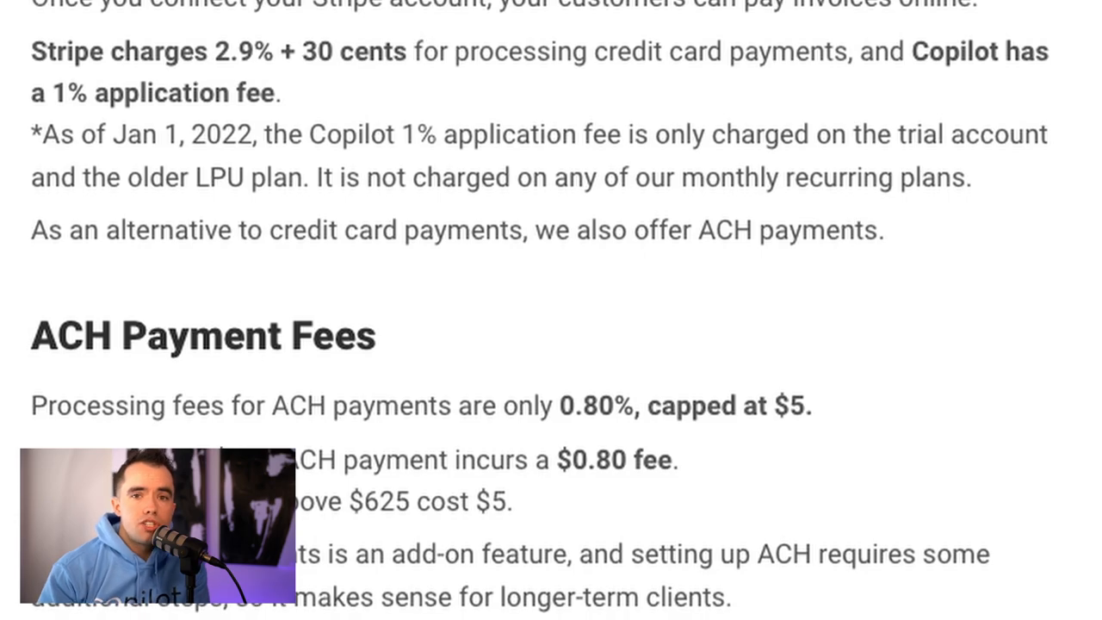
{"action": "scroll", "scroll_direction": "down", "scroll_amount": 3}
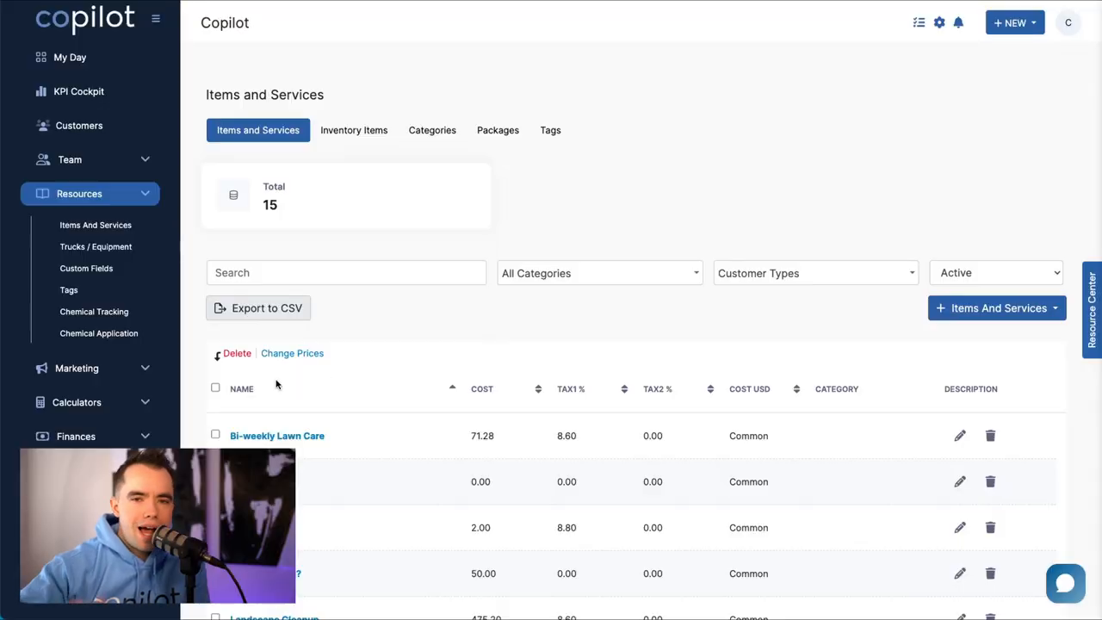
- Raise the prices of all 15 items and services by 10 percent, also applying it to scheduled events
{"action": "left_click", "coordinate": [215, 389]}
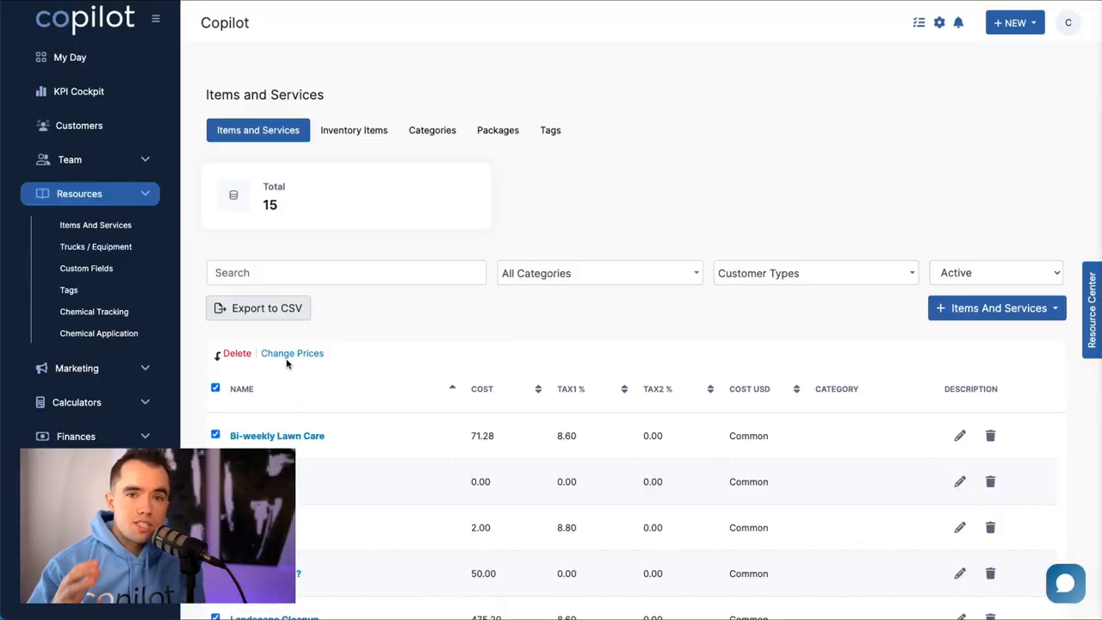
{"action": "left_click", "coordinate": [293, 353]}
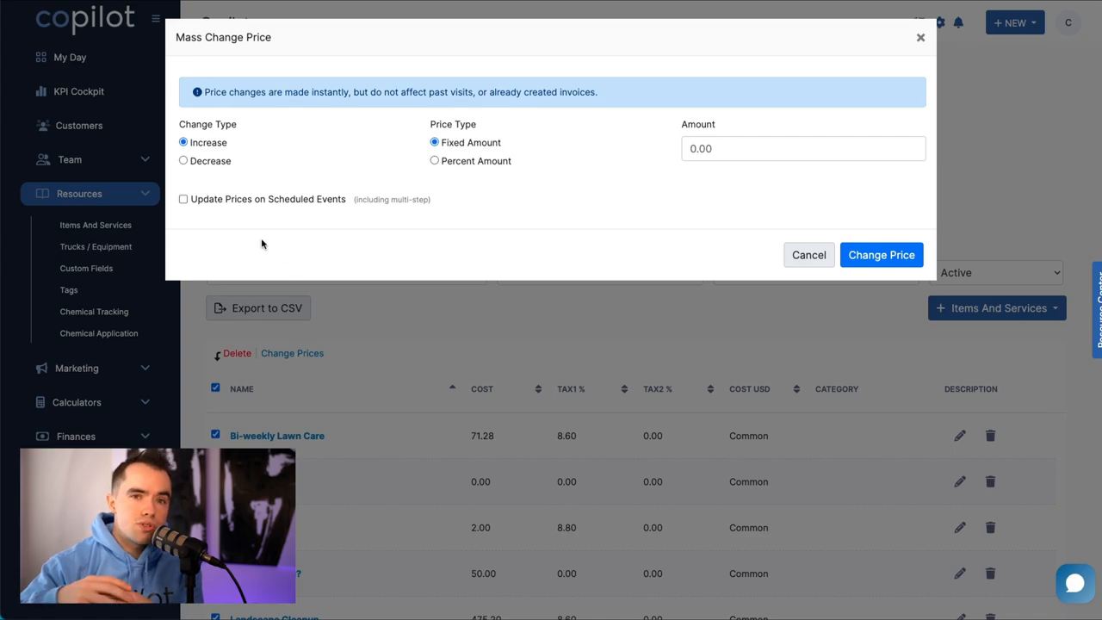
{"action": "left_click", "coordinate": [433, 160]}
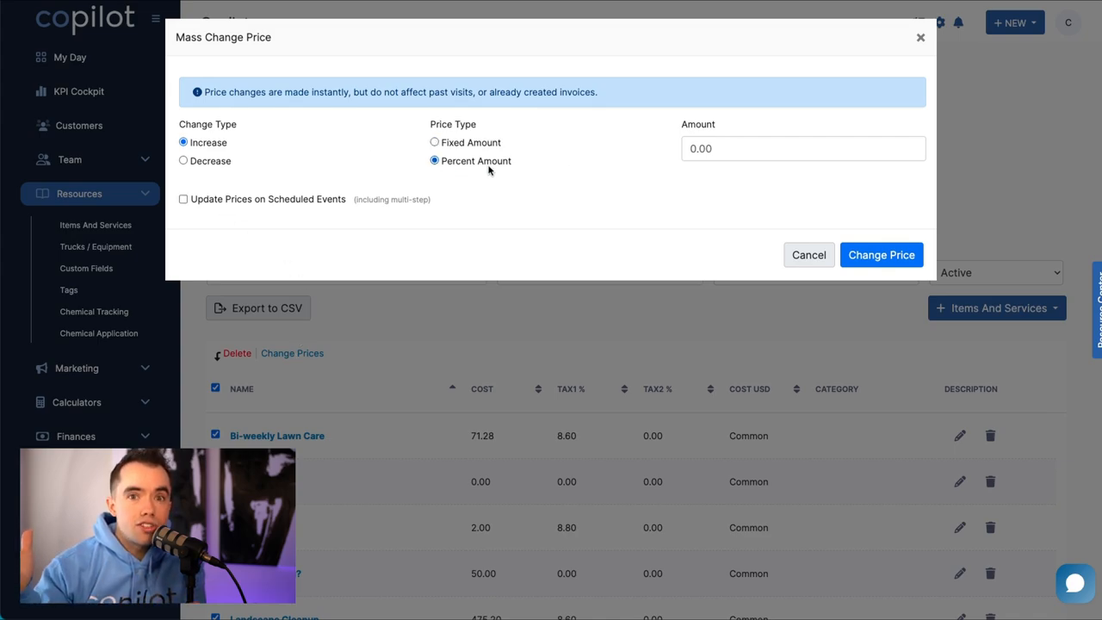
{"action": "left_click", "coordinate": [802, 148]}
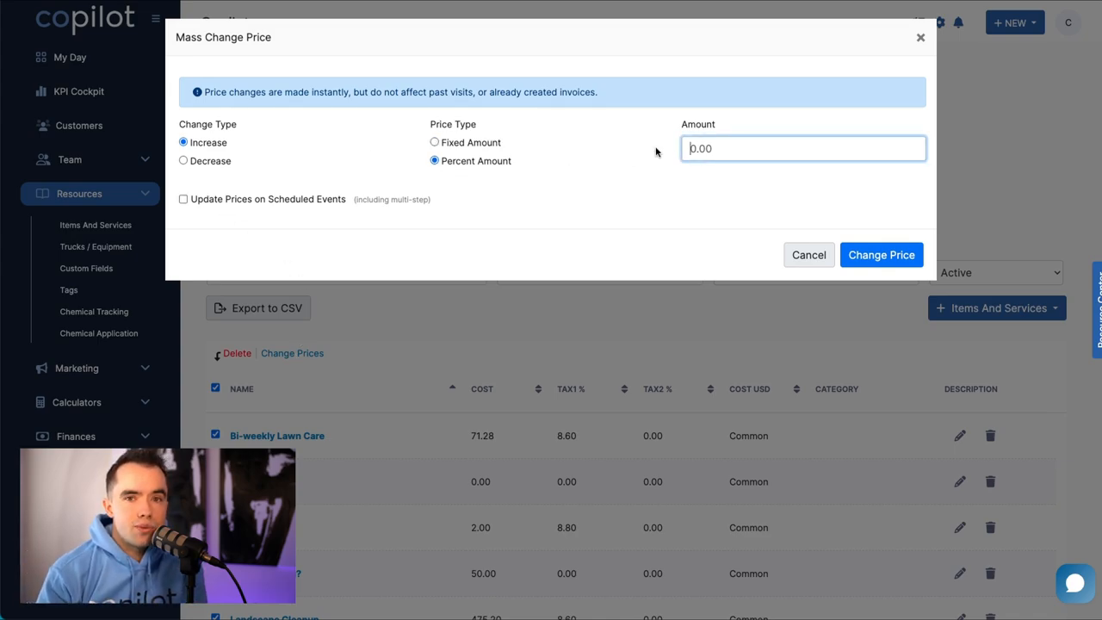
{"action": "type", "text": "10"}
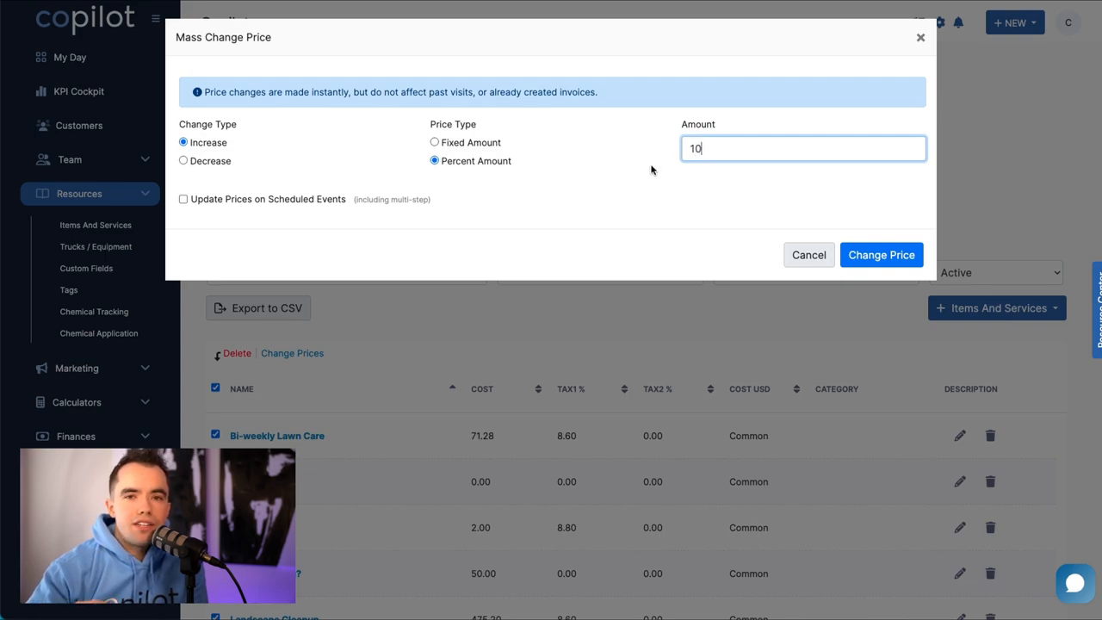
{"action": "left_click", "coordinate": [183, 200]}
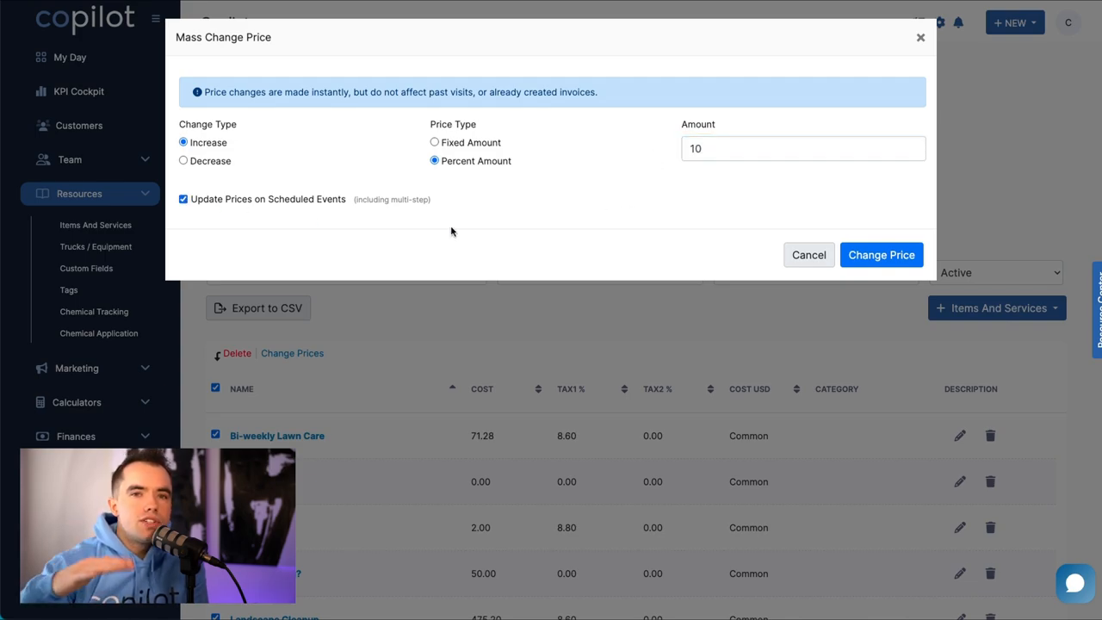
{"action": "left_click", "coordinate": [881, 255]}
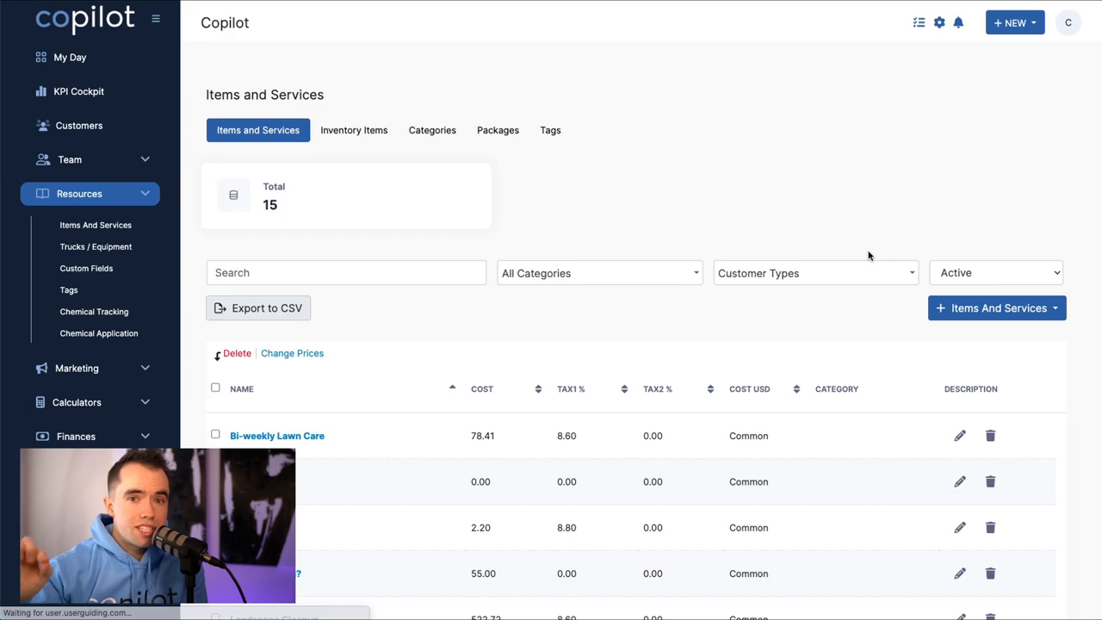
{"action": "left_click", "coordinate": [73, 324]}
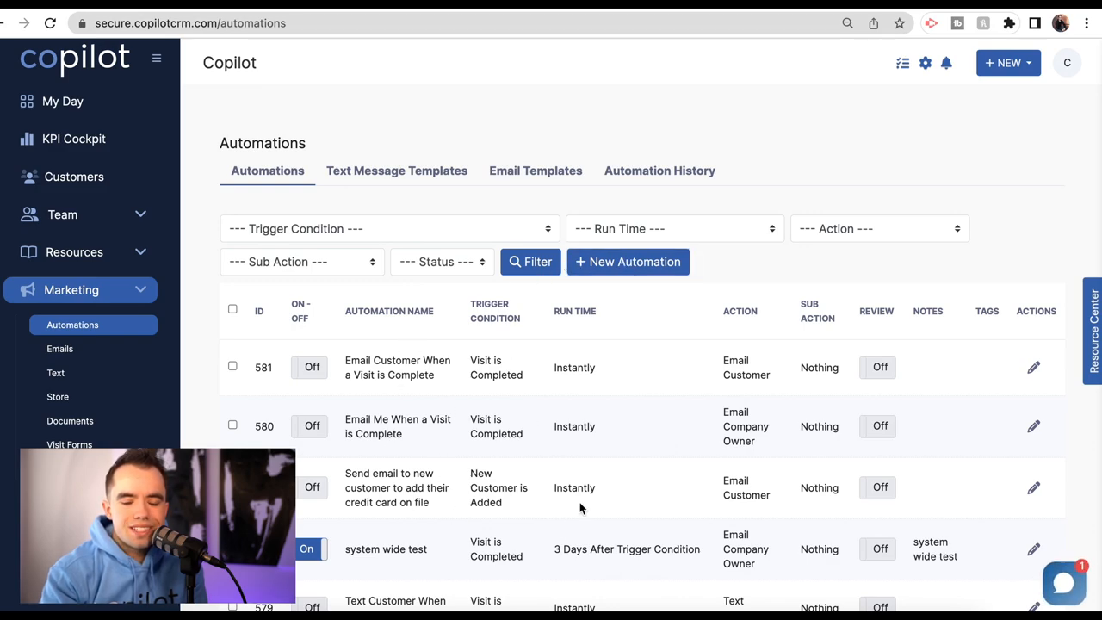
{"action": "mouse_move", "coordinate": [627, 262]}
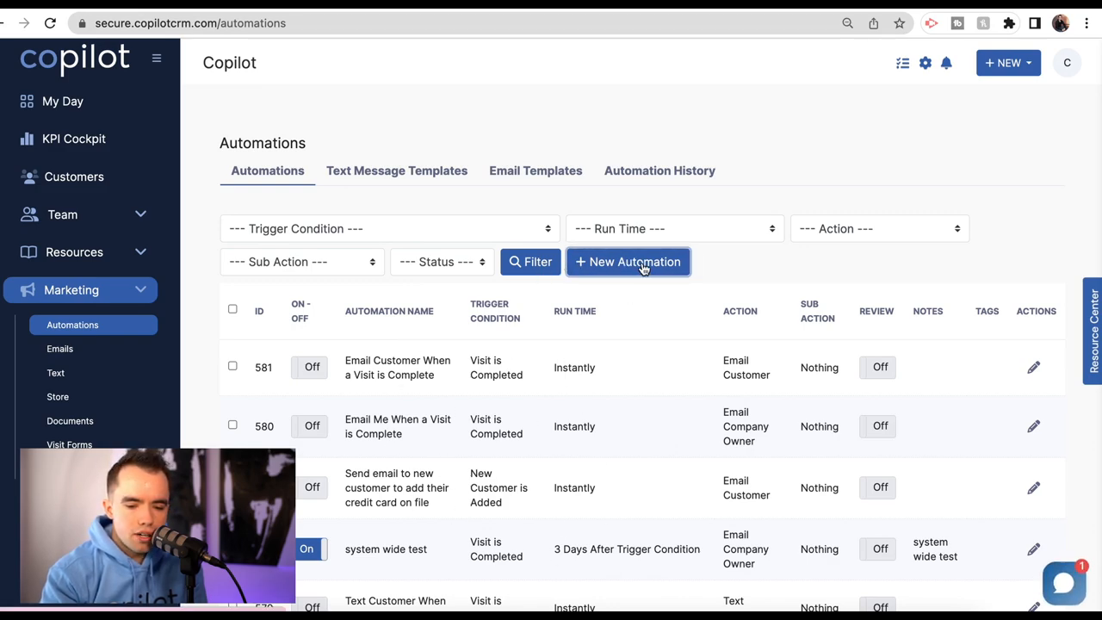
- Create a new automation named Estimate Follow Up Process
{"action": "left_click", "coordinate": [627, 261]}
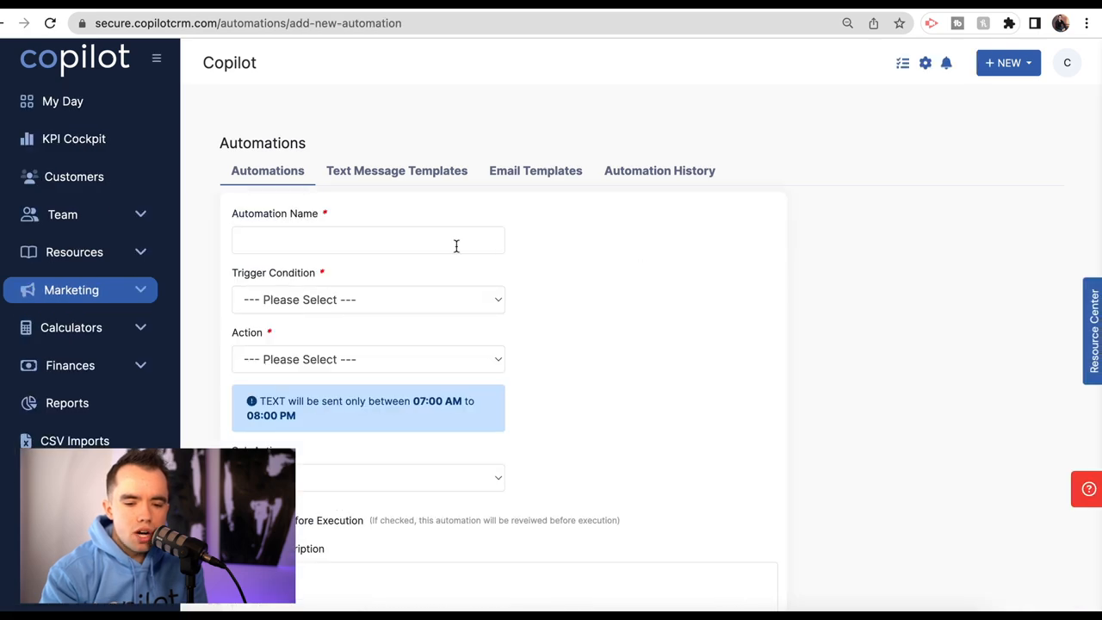
{"action": "left_click", "coordinate": [368, 241]}
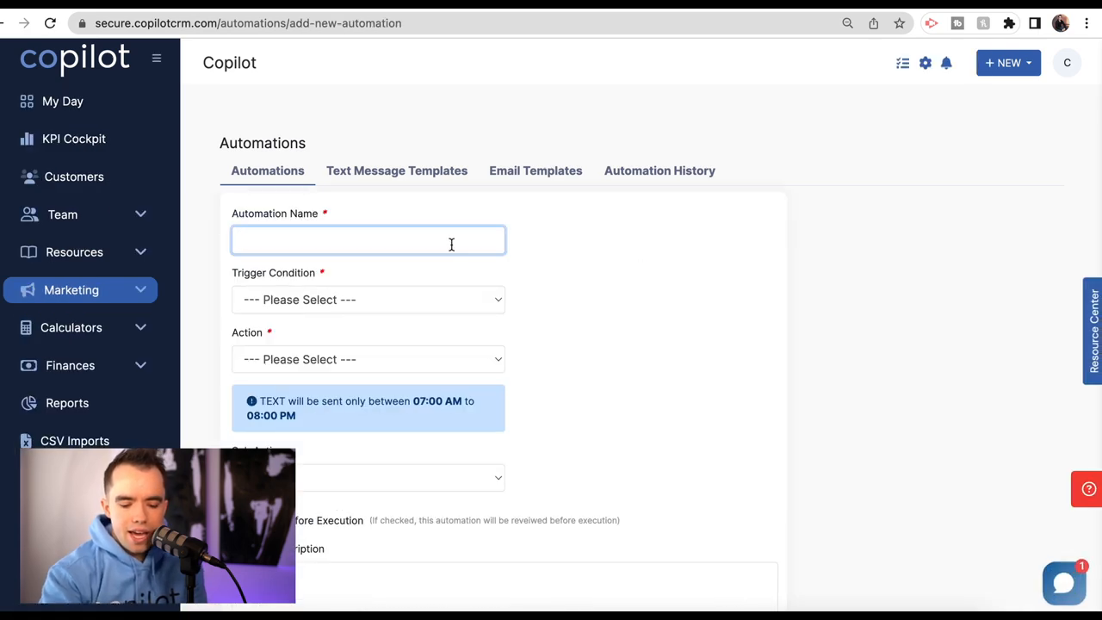
{"action": "type", "text": "Estimate"}
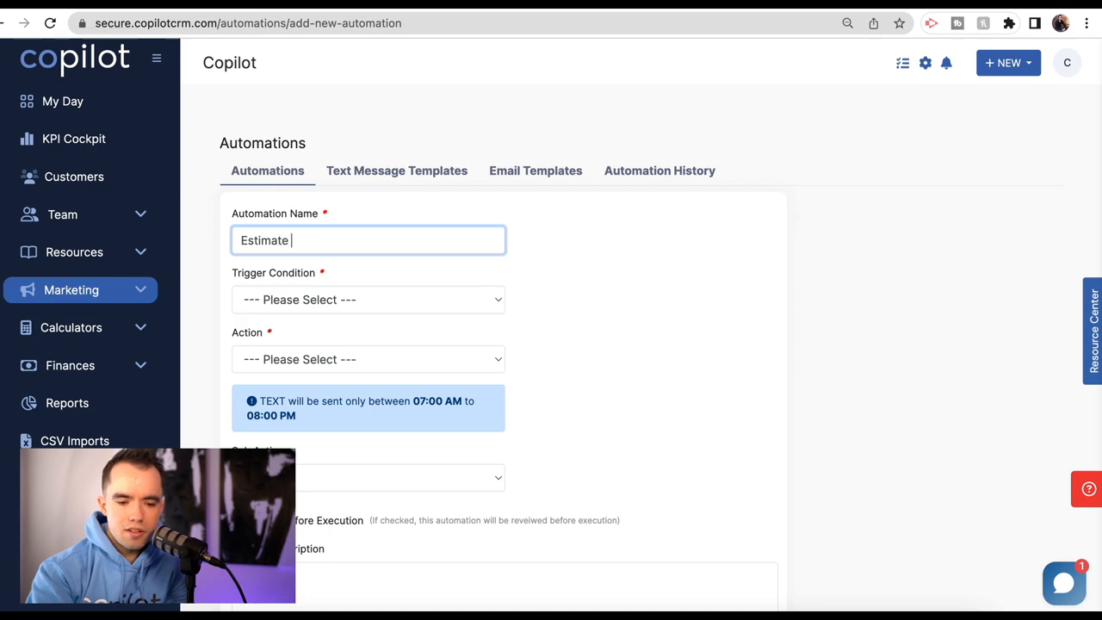
{"action": "type", "text": "Follow Up"}
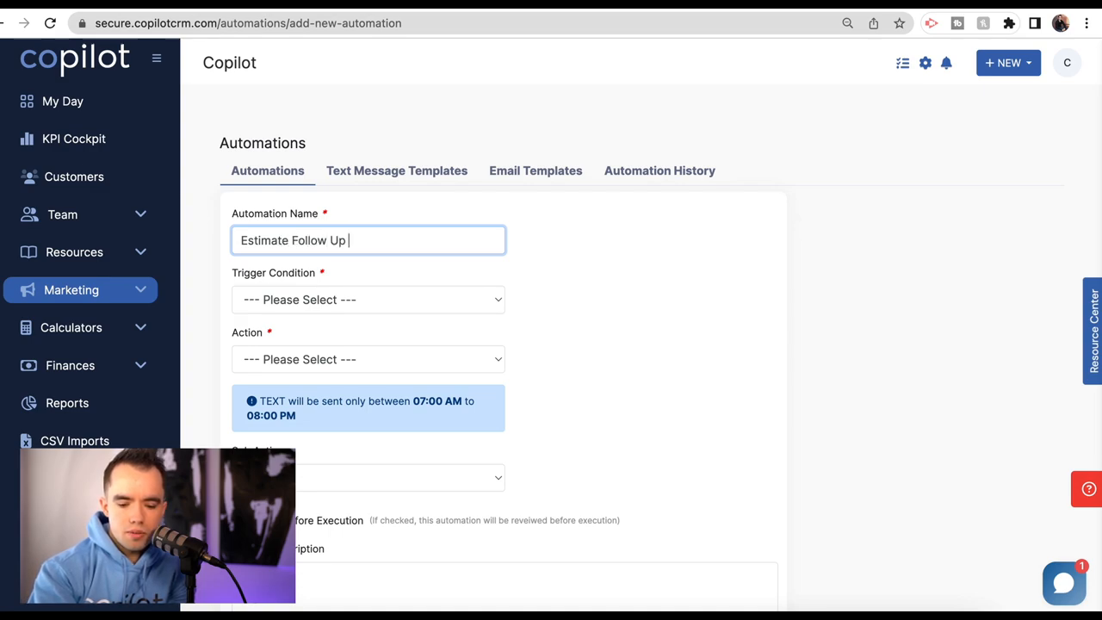
{"action": "type", "text": "Process"}
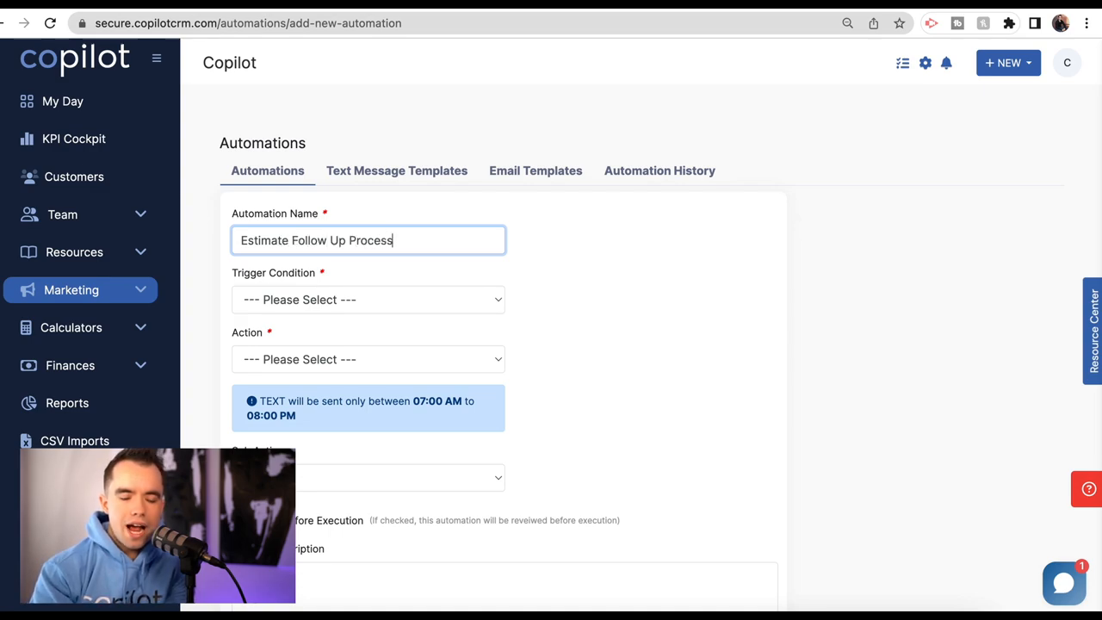
{"action": "mouse_move", "coordinate": [547, 300]}
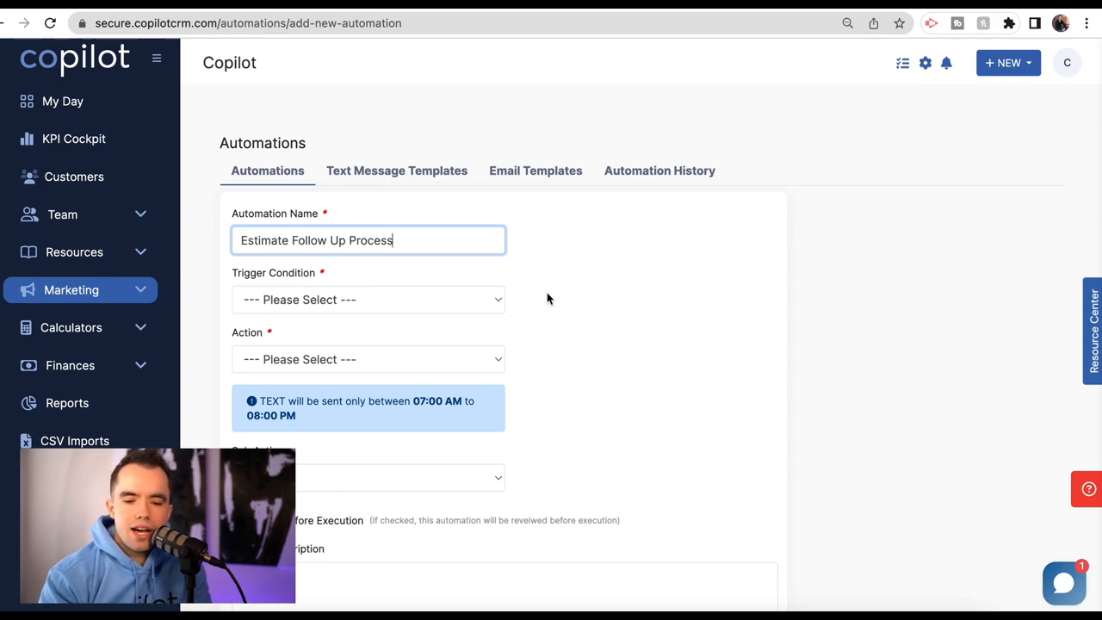
- Review the list of available trigger conditions for the automation
{"action": "left_click", "coordinate": [368, 299]}
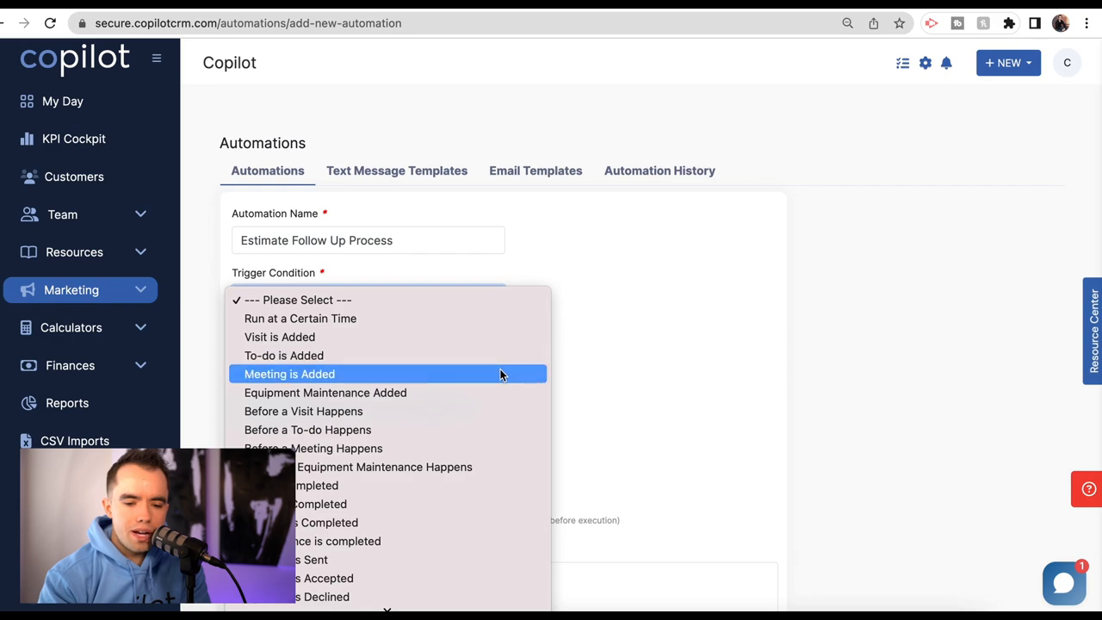
{"action": "scroll", "scroll_direction": "down", "scroll_amount": 3}
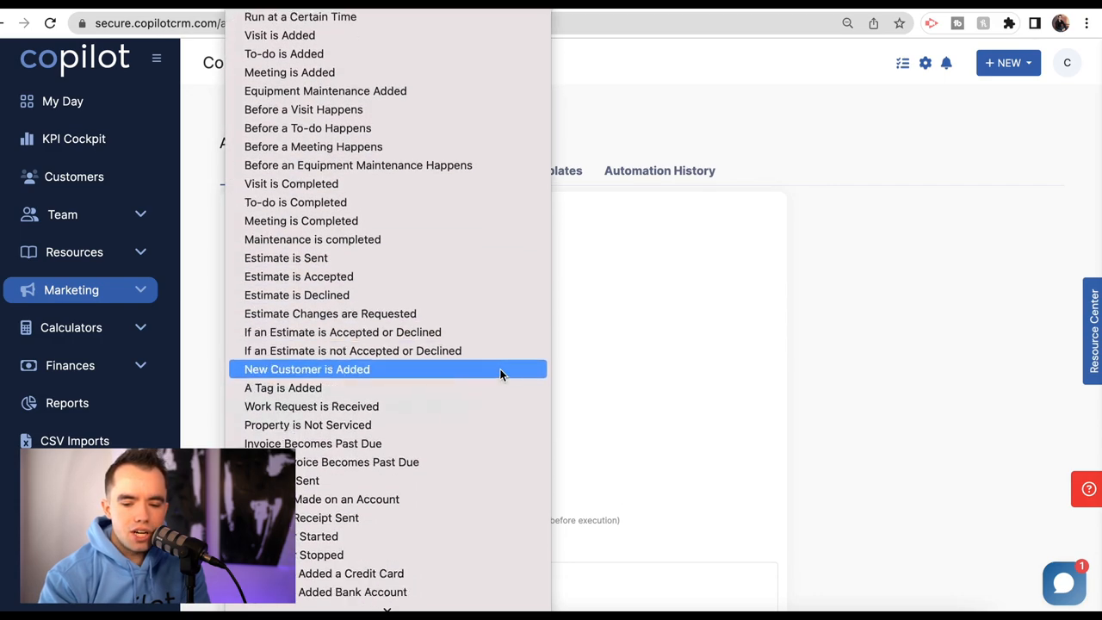
{"action": "scroll", "scroll_direction": "down", "scroll_amount": 3}
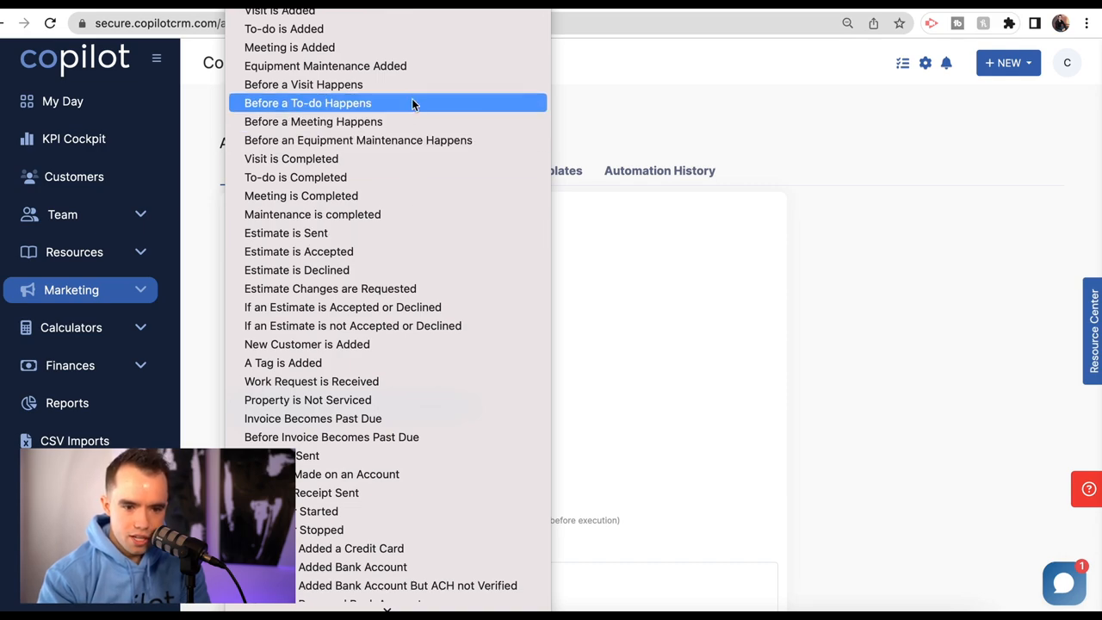
{"action": "mouse_move", "coordinate": [289, 48]}
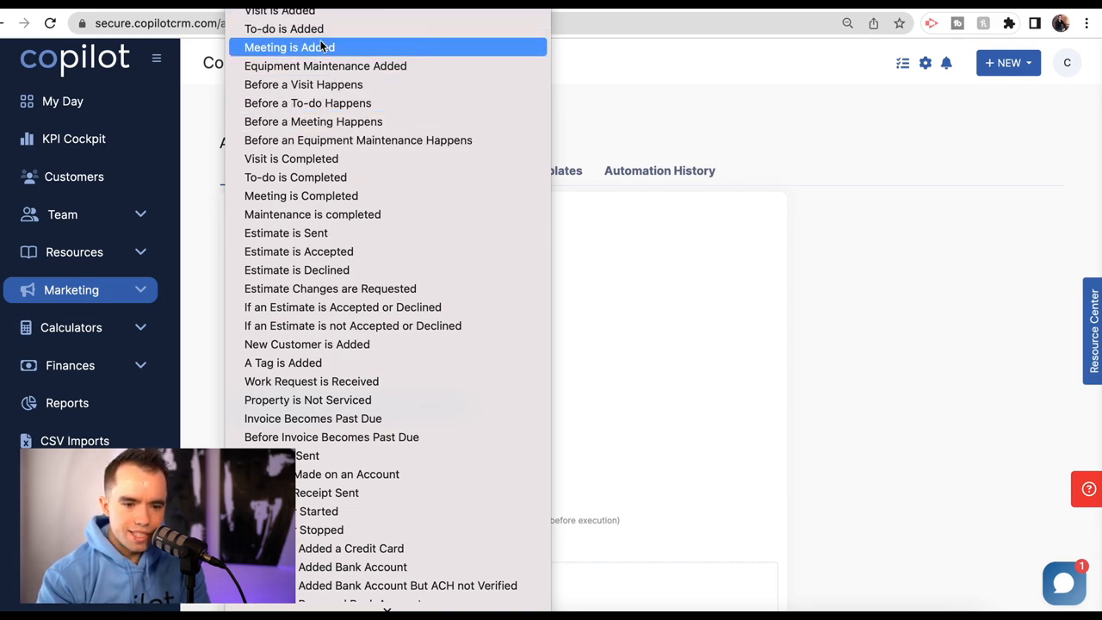
{"action": "mouse_move", "coordinate": [326, 59]}
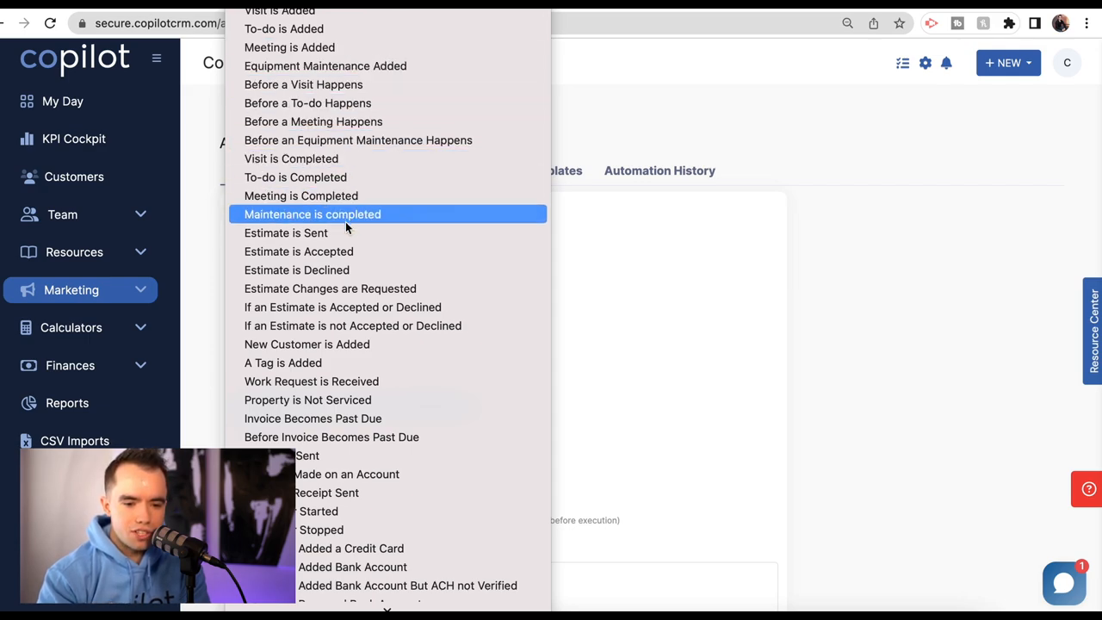
{"action": "mouse_move", "coordinate": [394, 326]}
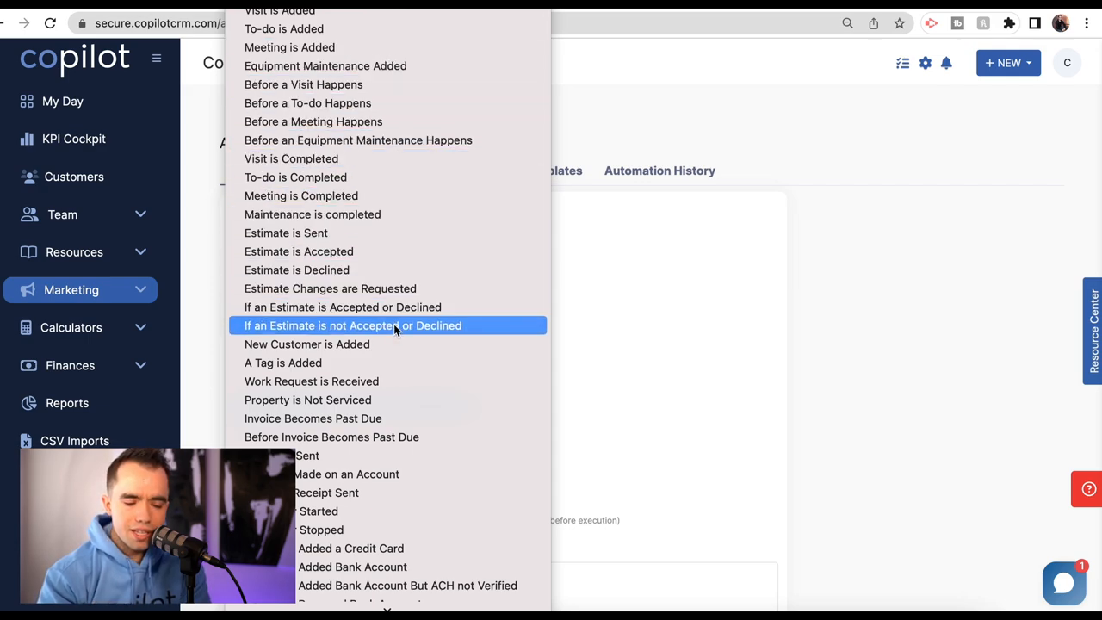
{"action": "scroll", "scroll_direction": "down", "scroll_amount": 3}
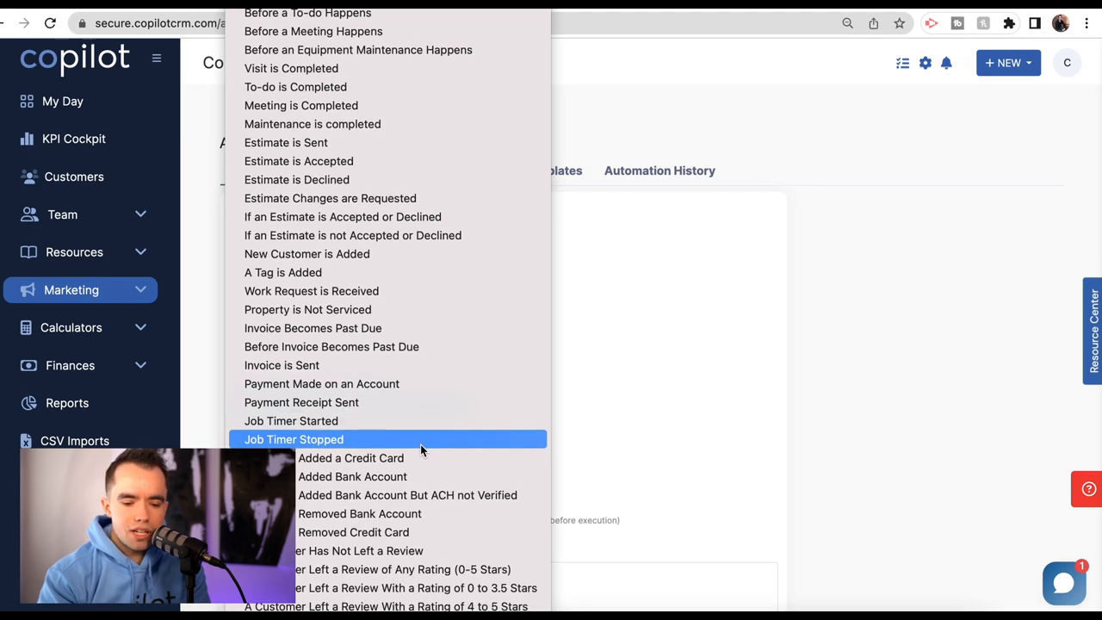
{"action": "mouse_move", "coordinate": [396, 568]}
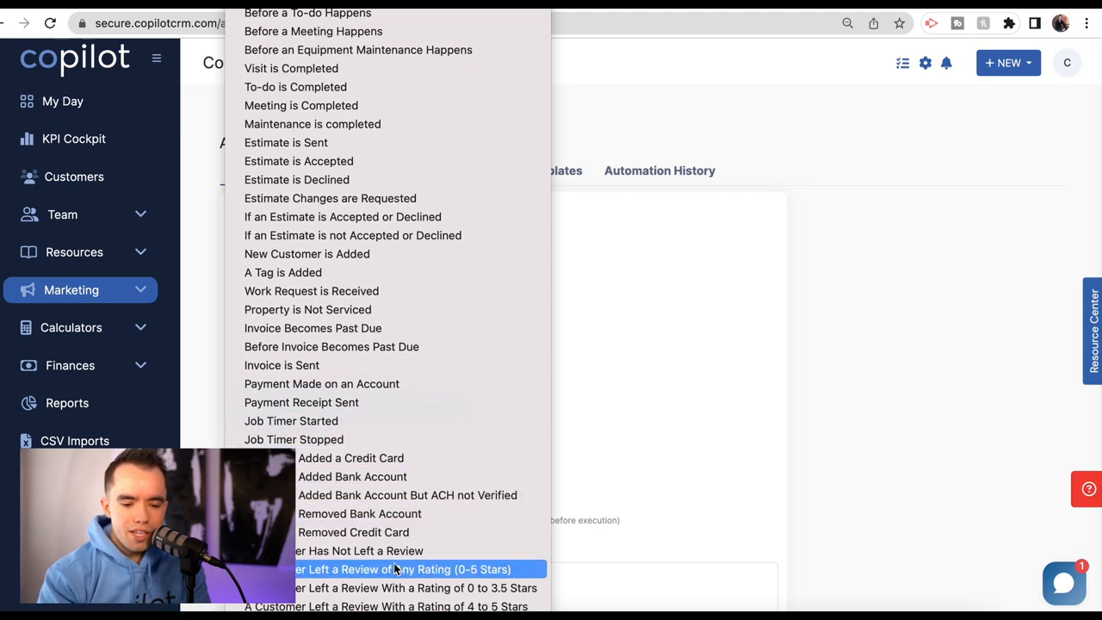
{"action": "mouse_move", "coordinate": [422, 588]}
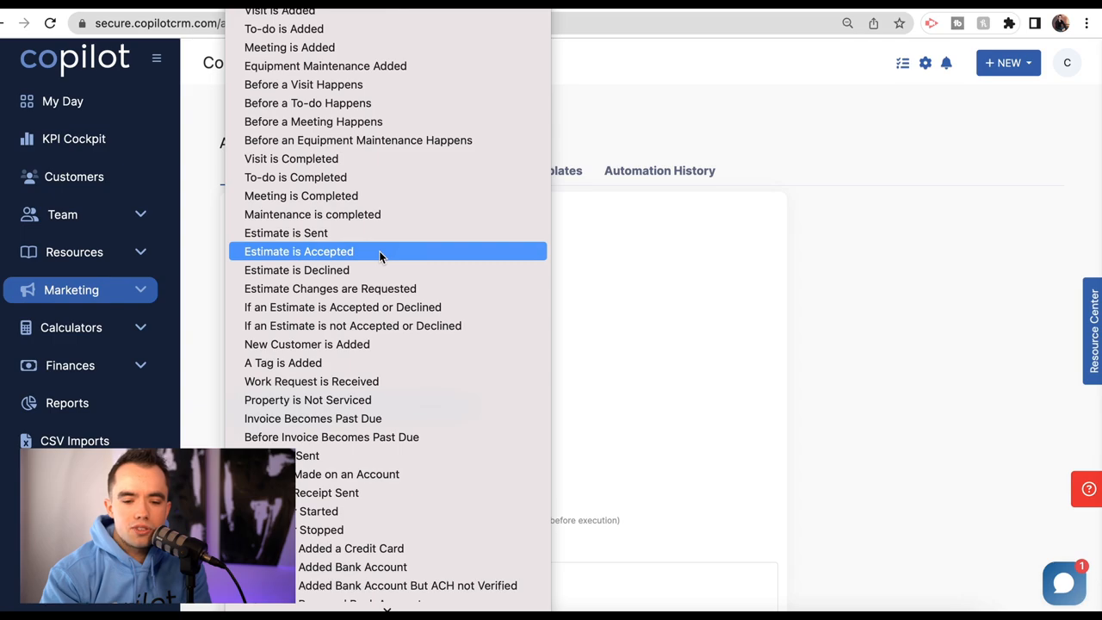
- Set the trigger to Estimate is Sent, running 1 Day Before The Event Happens
{"action": "left_click", "coordinate": [286, 232]}
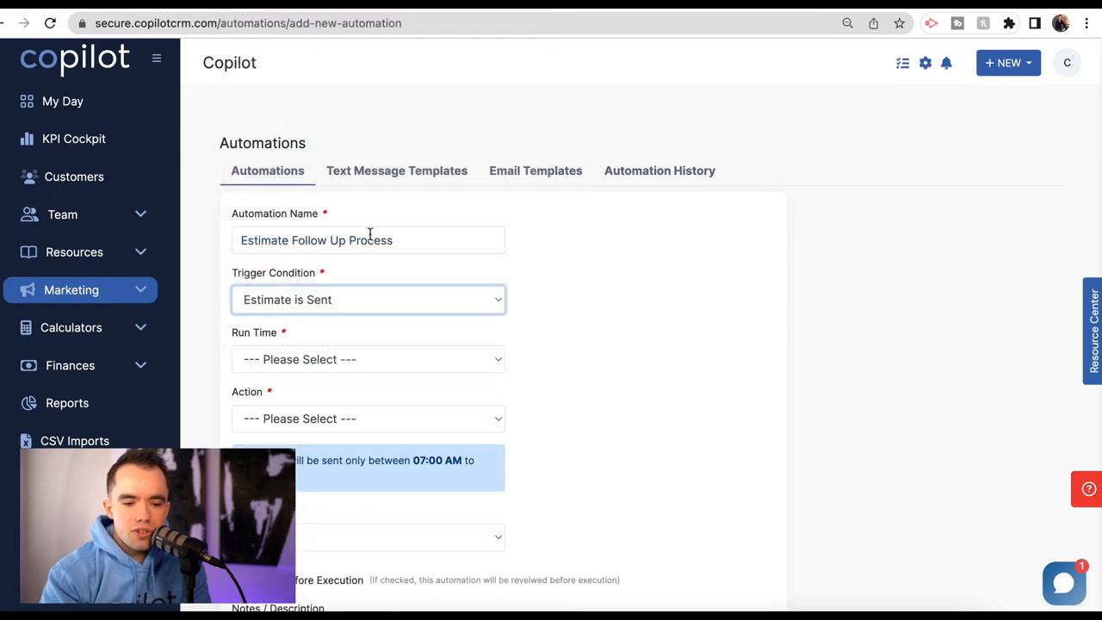
{"action": "left_click", "coordinate": [369, 360]}
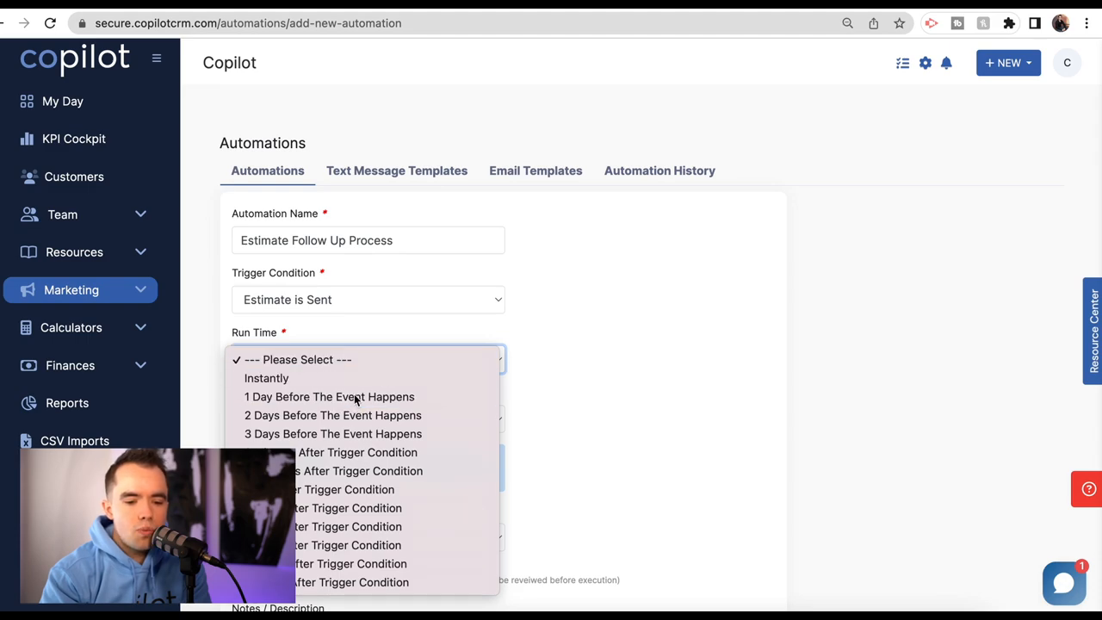
{"action": "left_click", "coordinate": [329, 396]}
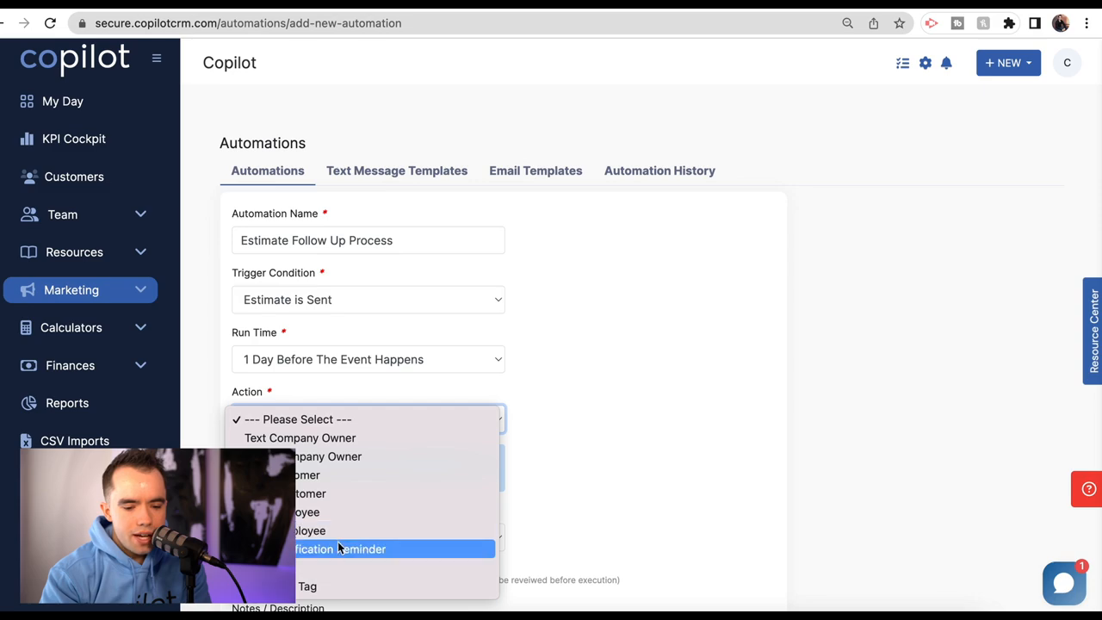
{"action": "mouse_move", "coordinate": [326, 492]}
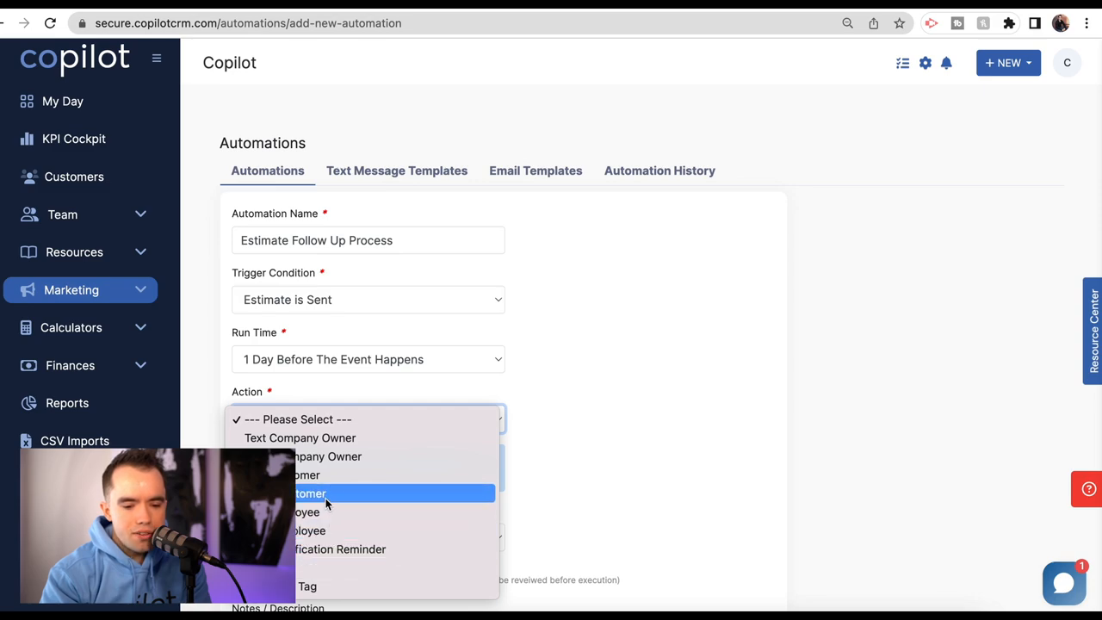
- Make the action Email Customer with the New Estimate template, then choose Run Another Automation as the follow-up
{"action": "left_click", "coordinate": [309, 493]}
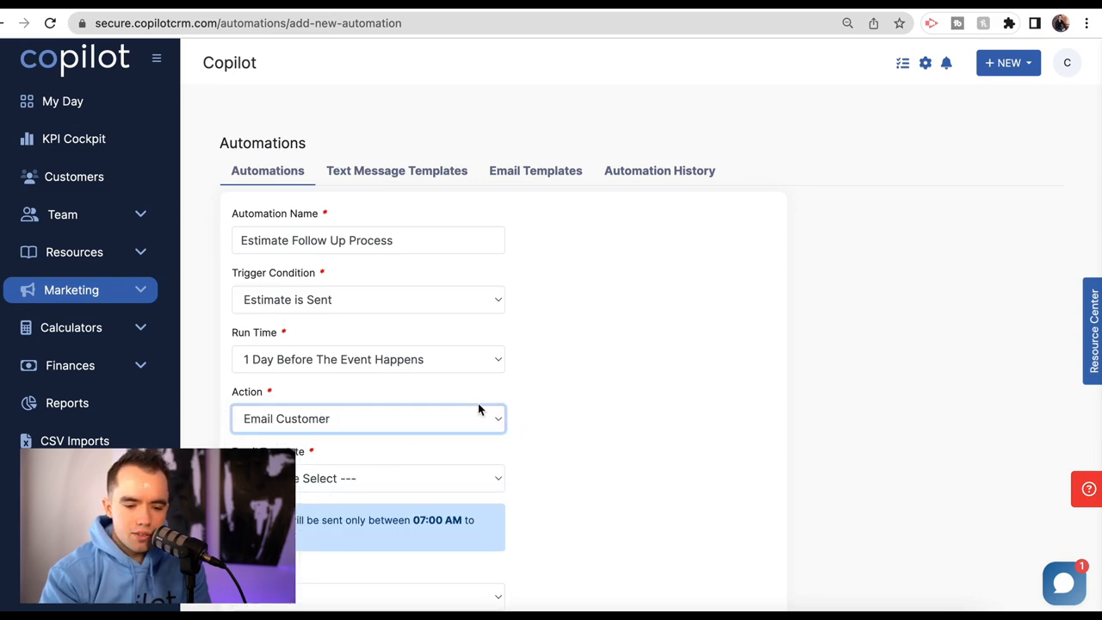
{"action": "left_click", "coordinate": [368, 418]}
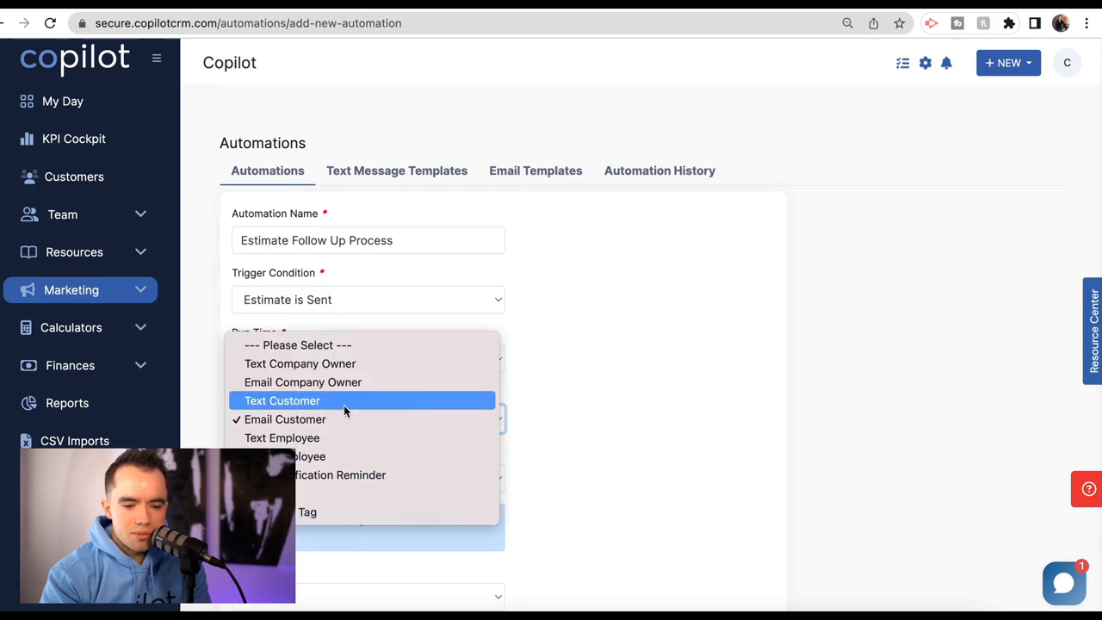
{"action": "left_click", "coordinate": [285, 421]}
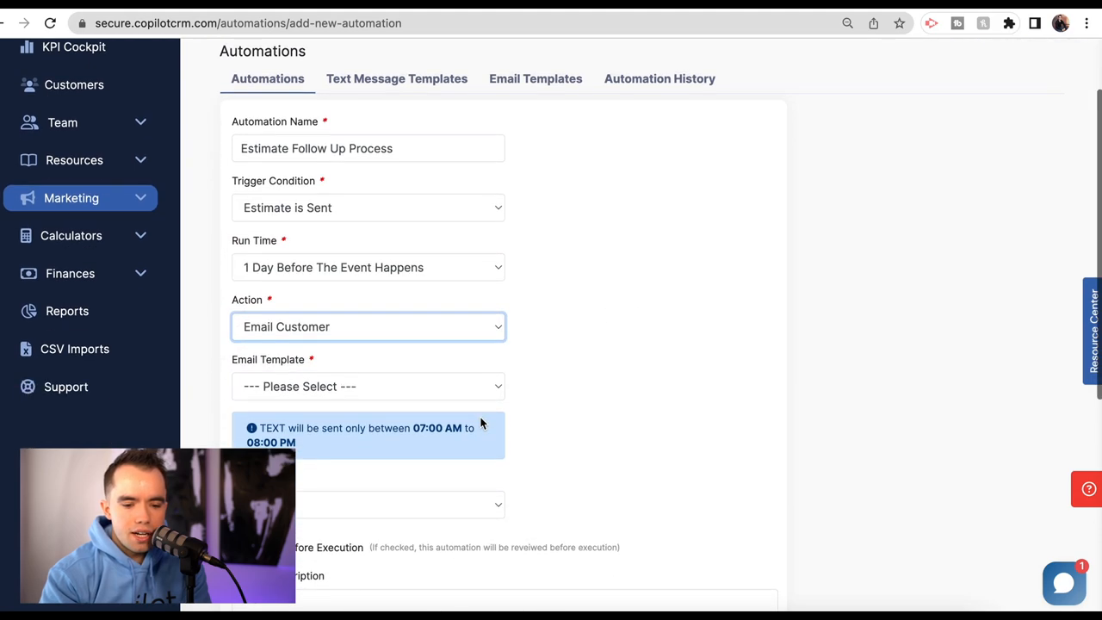
{"action": "left_click", "coordinate": [368, 386]}
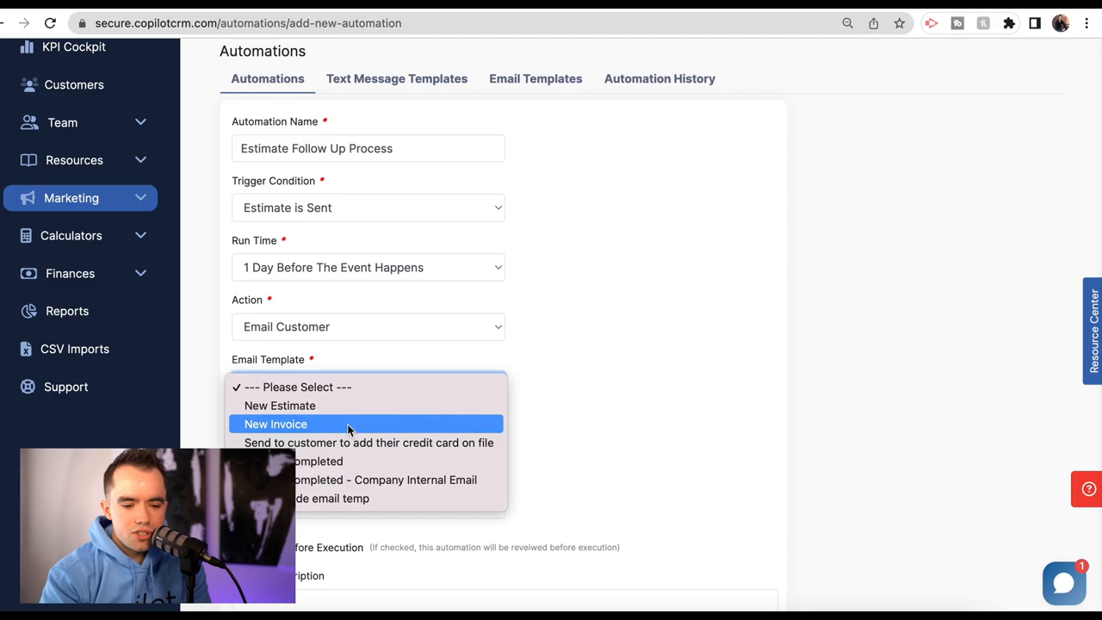
{"action": "left_click", "coordinate": [279, 407]}
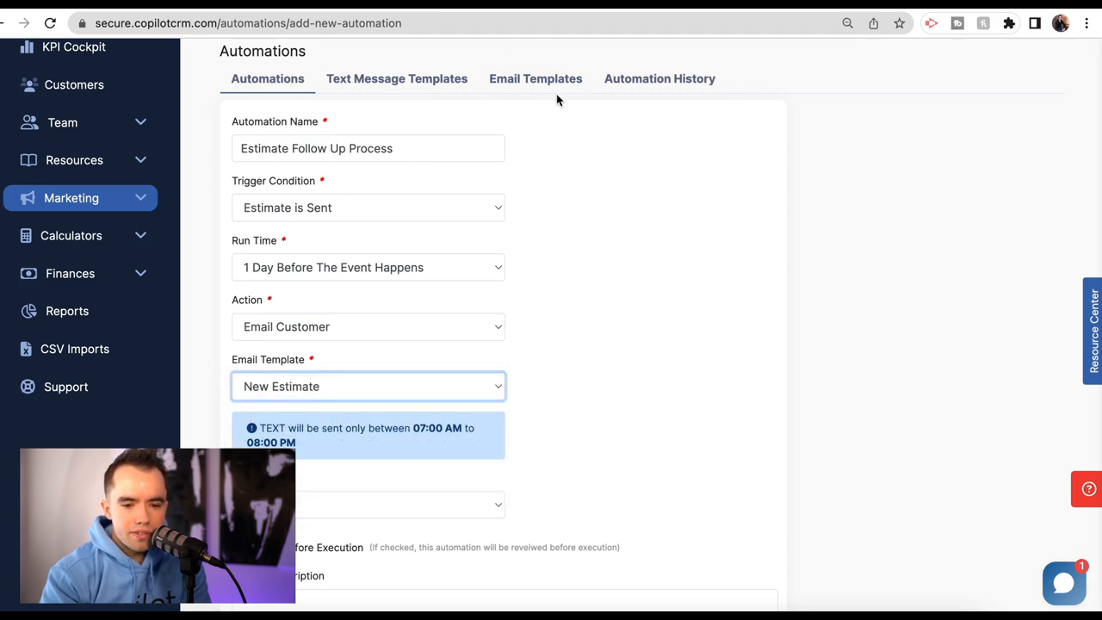
{"action": "scroll", "scroll_direction": "down", "scroll_amount": 3}
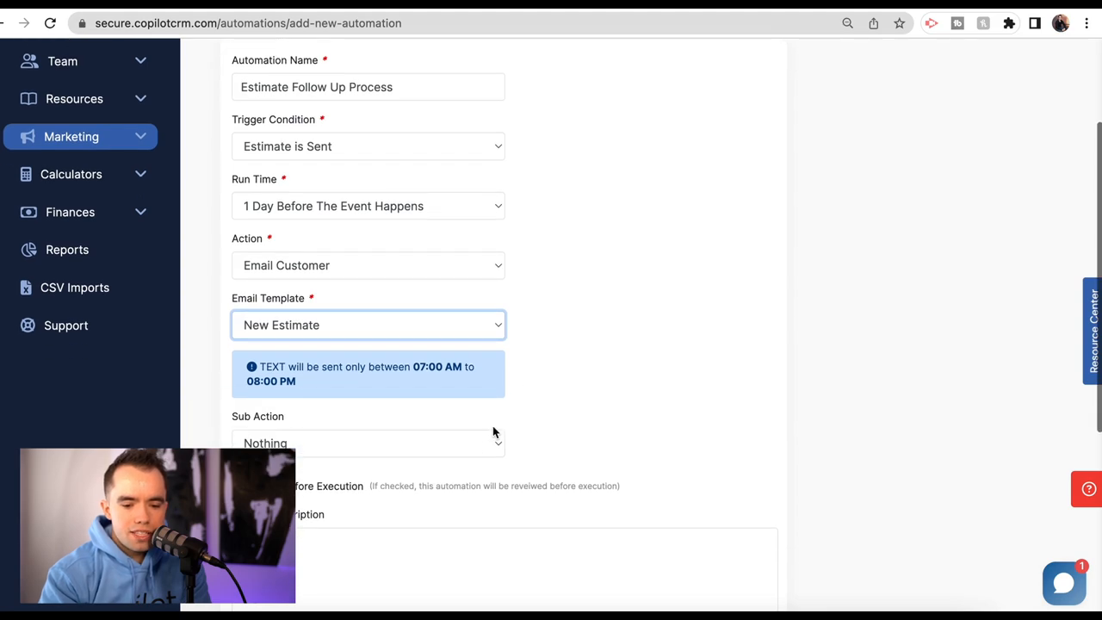
{"action": "left_click", "coordinate": [369, 442]}
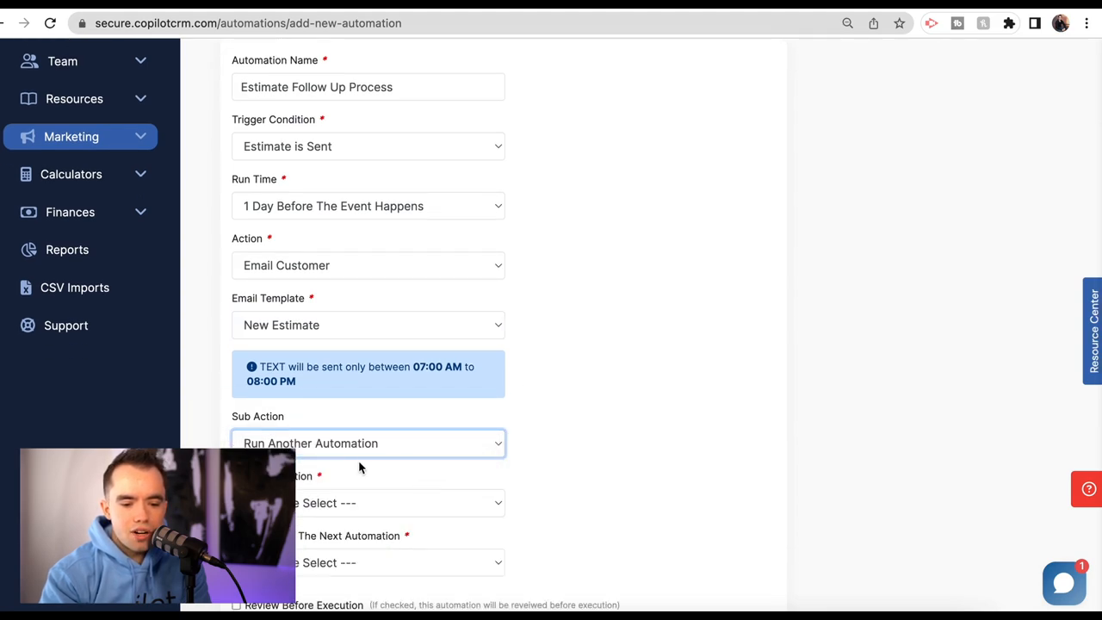
{"action": "mouse_move", "coordinate": [486, 526]}
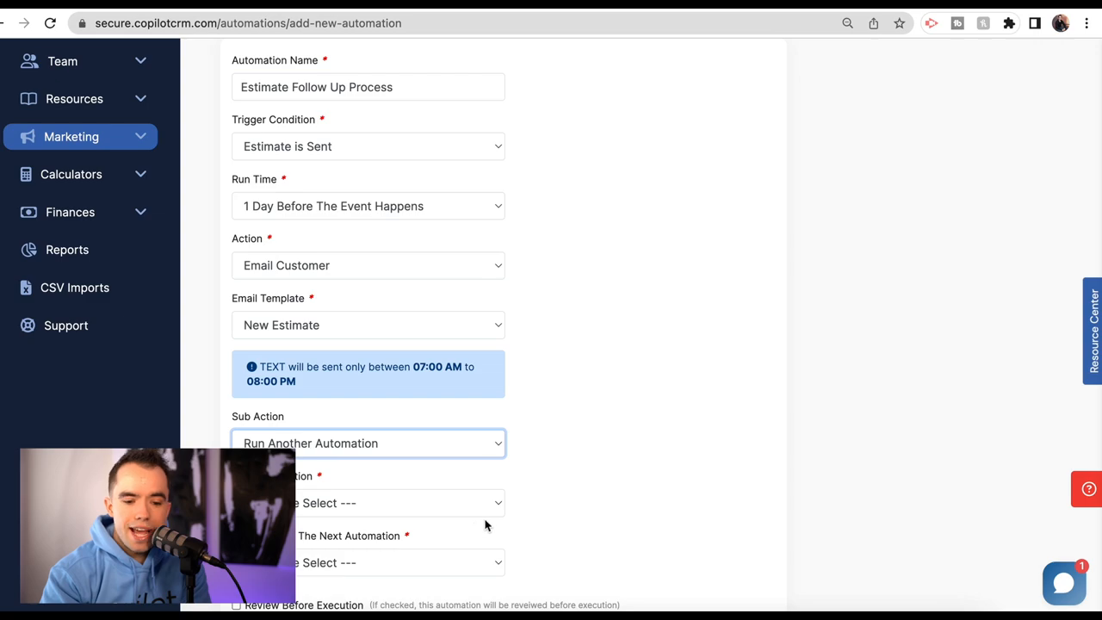
{"action": "mouse_move", "coordinate": [468, 506]}
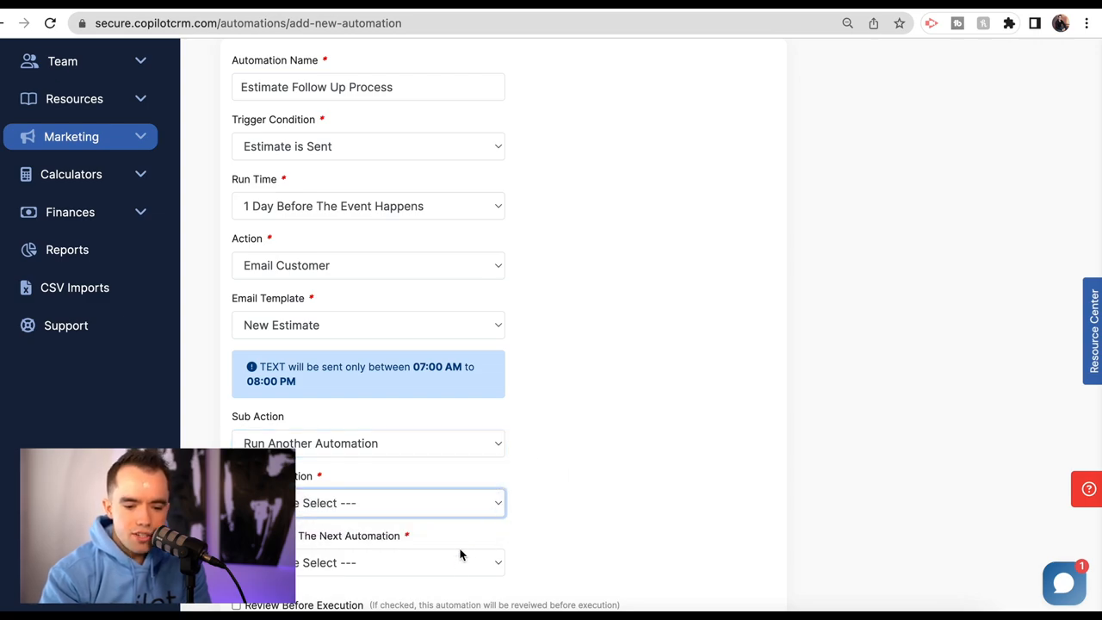
- Confirm the follow-up automation field, then review the trigger condition and action choices again
{"action": "left_click", "coordinate": [399, 502]}
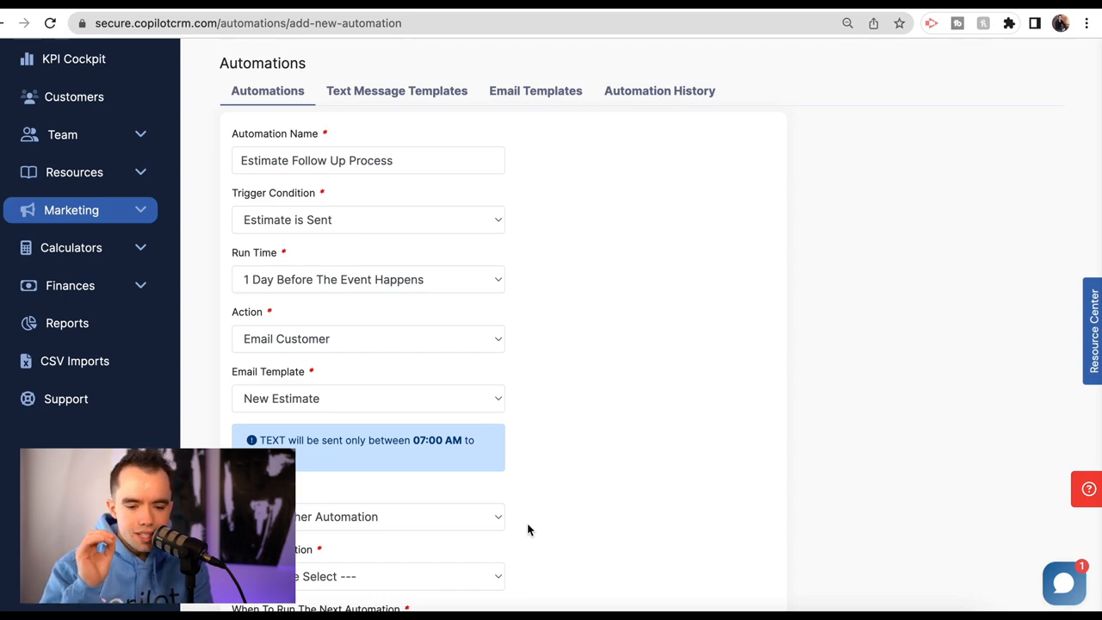
{"action": "mouse_move", "coordinate": [482, 238]}
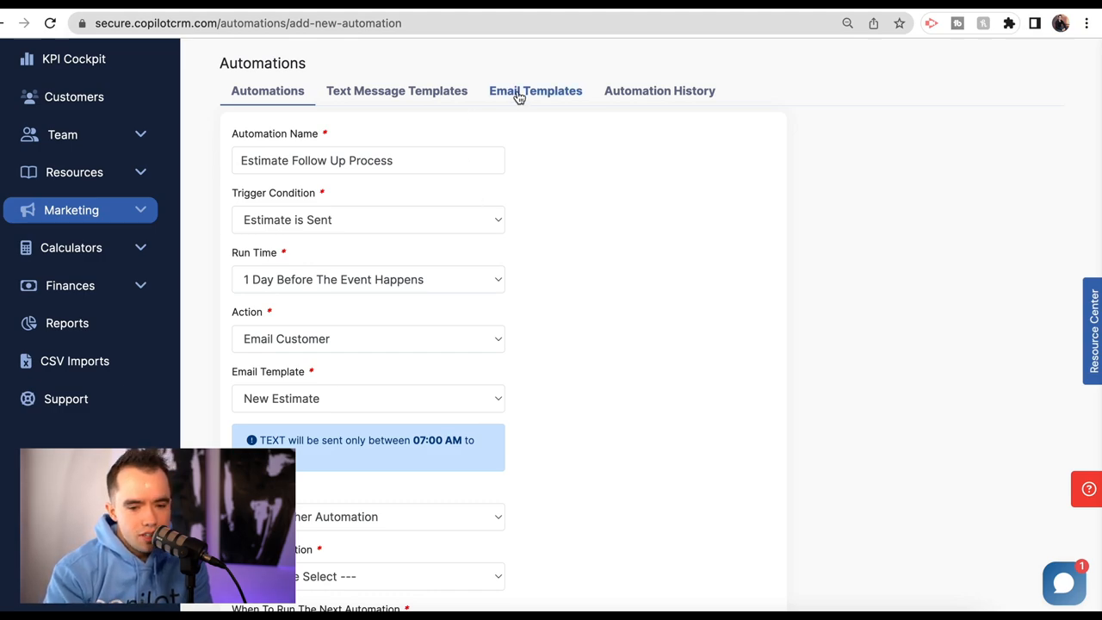
{"action": "mouse_move", "coordinate": [396, 89]}
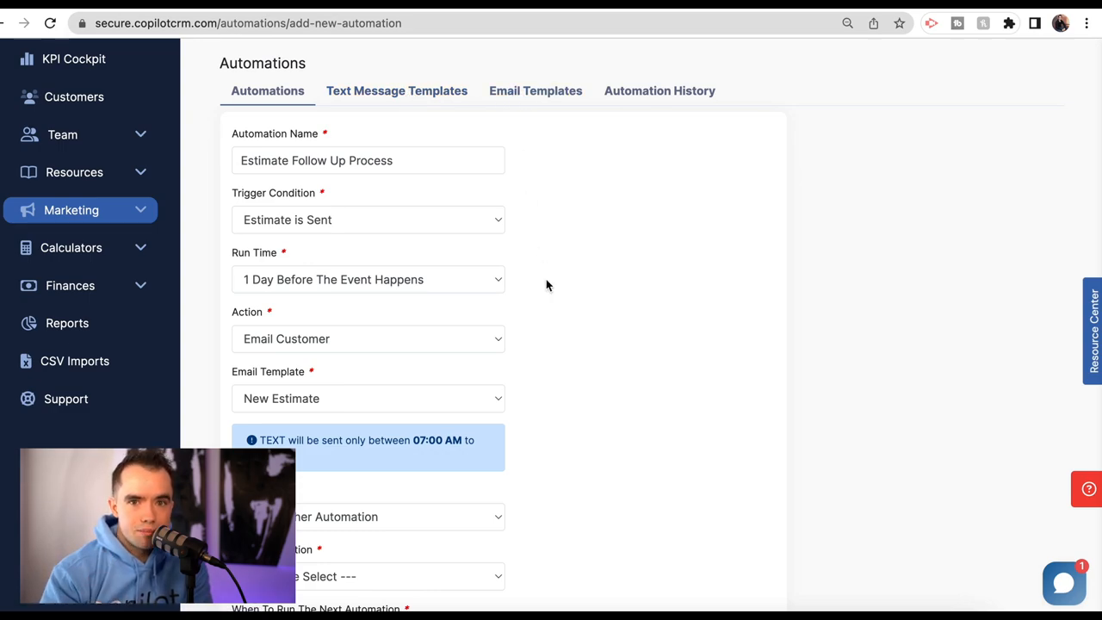
{"action": "left_click", "coordinate": [369, 220]}
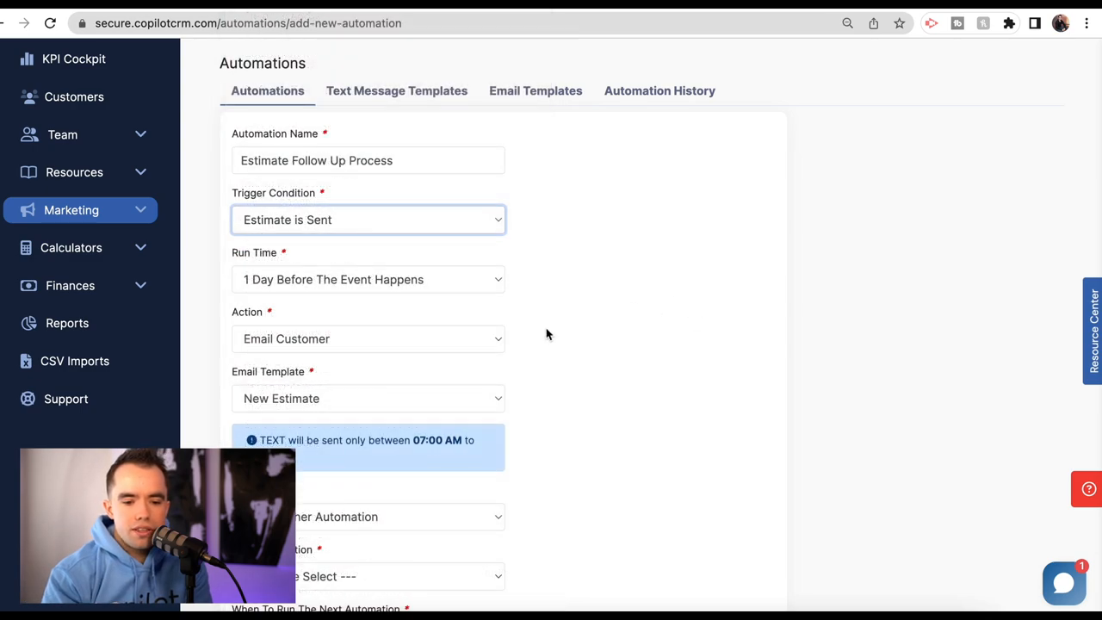
{"action": "mouse_move", "coordinate": [469, 344]}
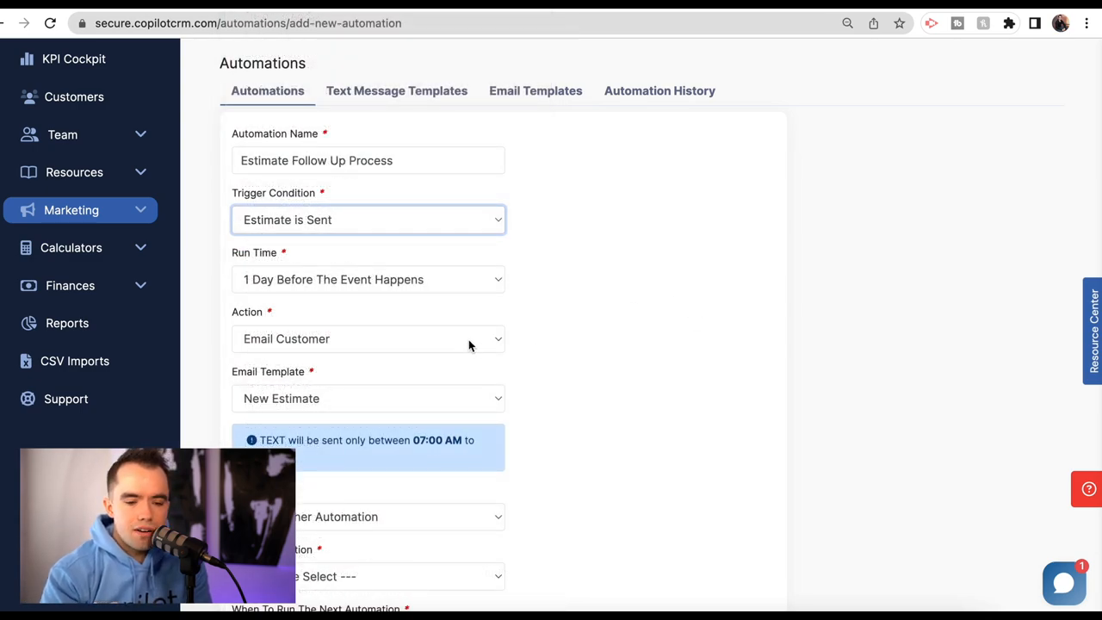
{"action": "left_click", "coordinate": [369, 337]}
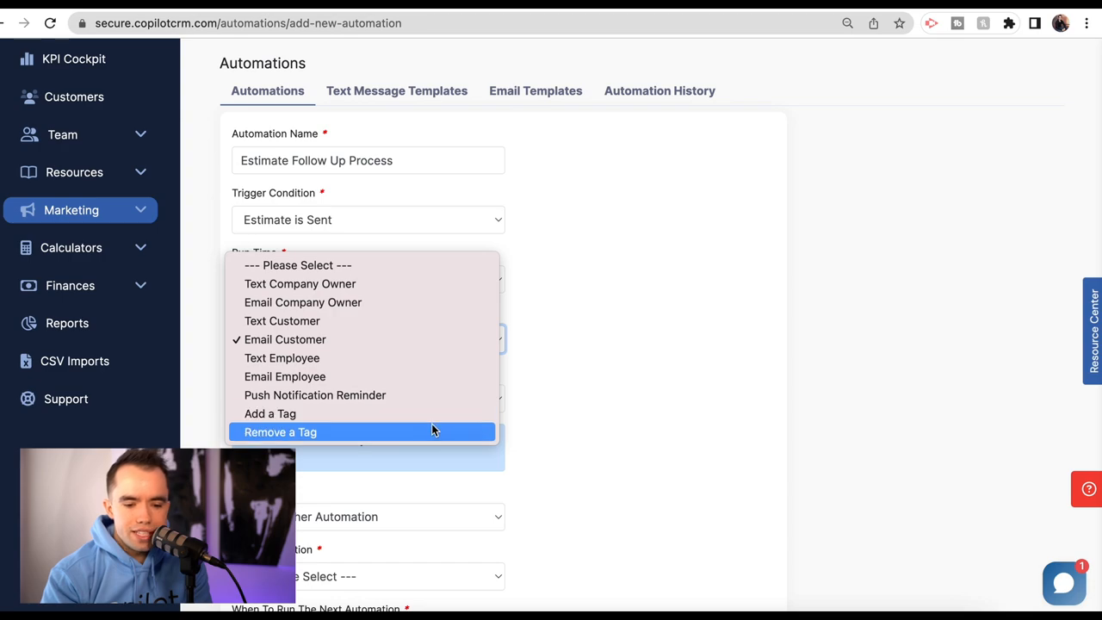
{"action": "mouse_move", "coordinate": [446, 406]}
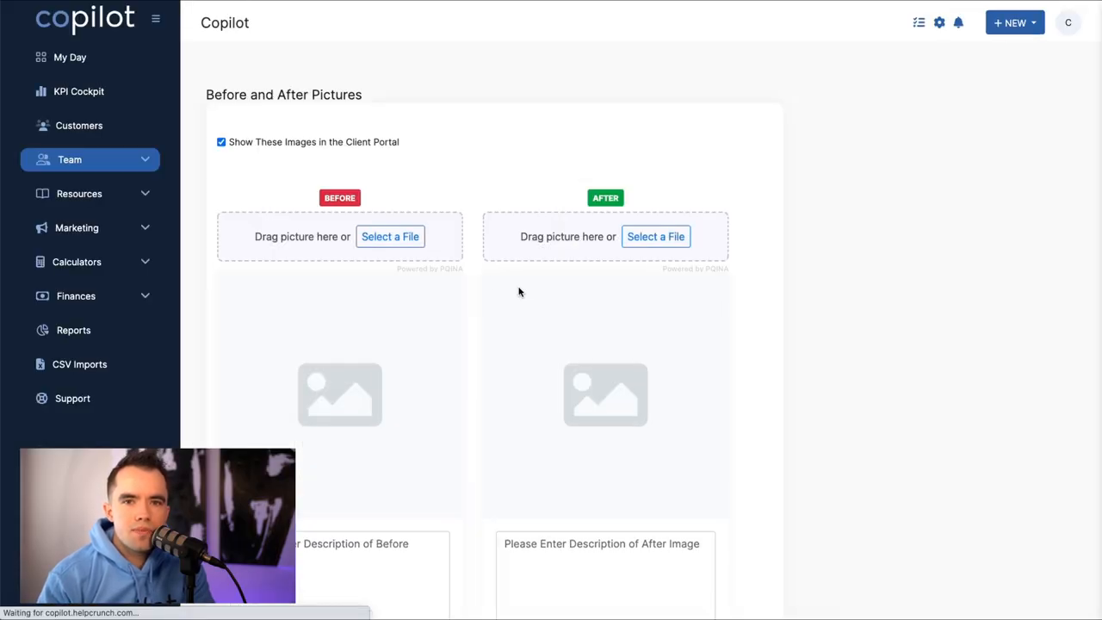
- Upload Before.jpg as the before picture and After.jpg as the after picture
{"action": "left_click", "coordinate": [389, 236]}
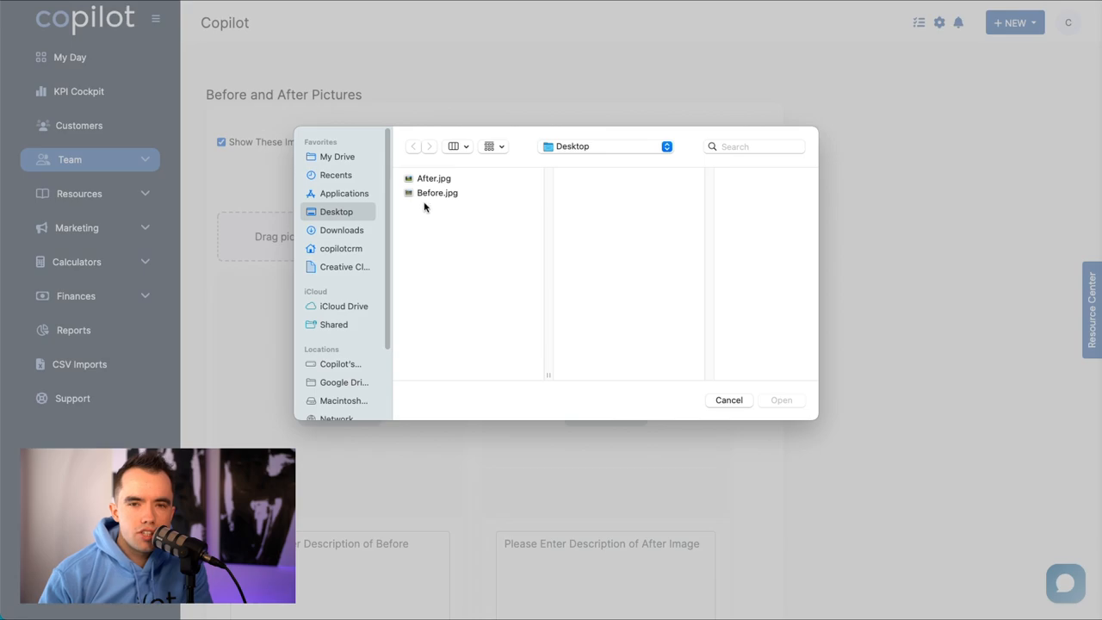
{"action": "left_click", "coordinate": [438, 186]}
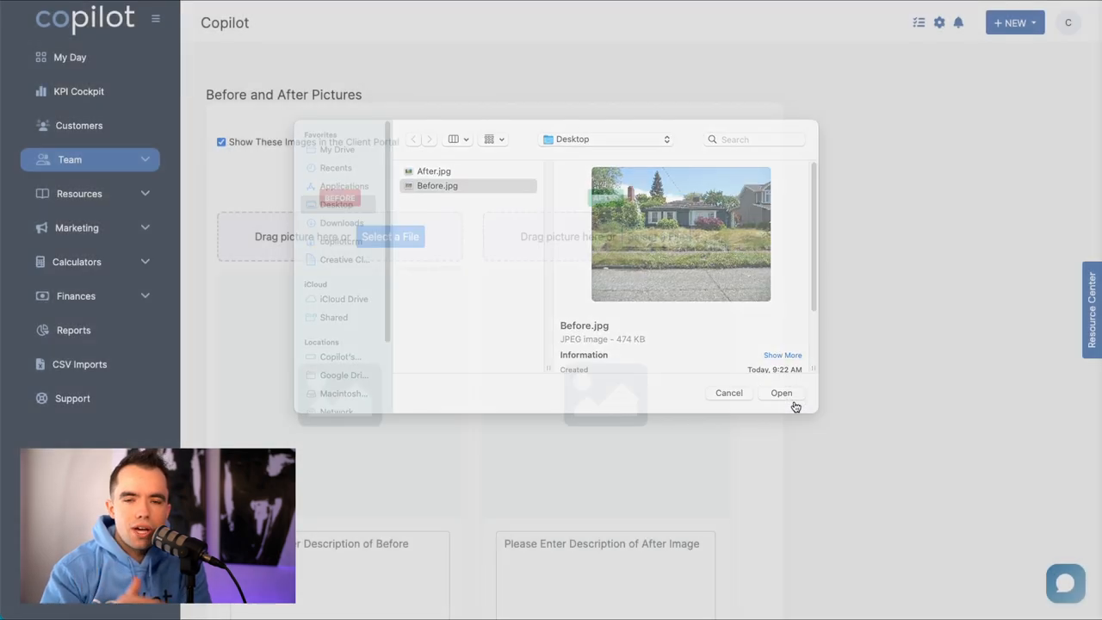
{"action": "left_click", "coordinate": [782, 393]}
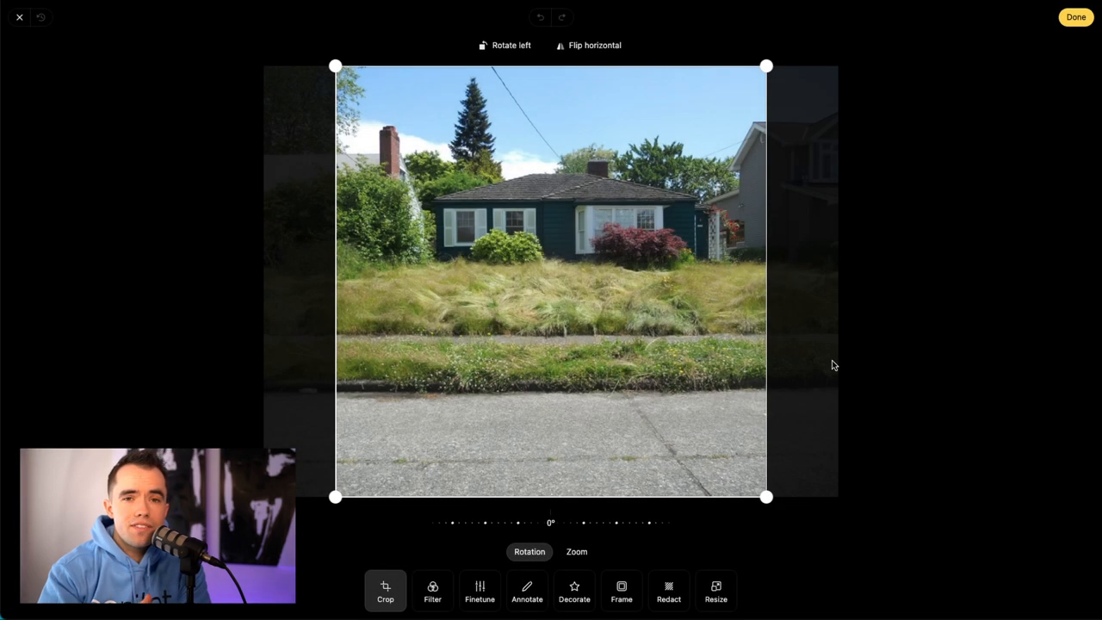
{"action": "left_click", "coordinate": [1074, 18]}
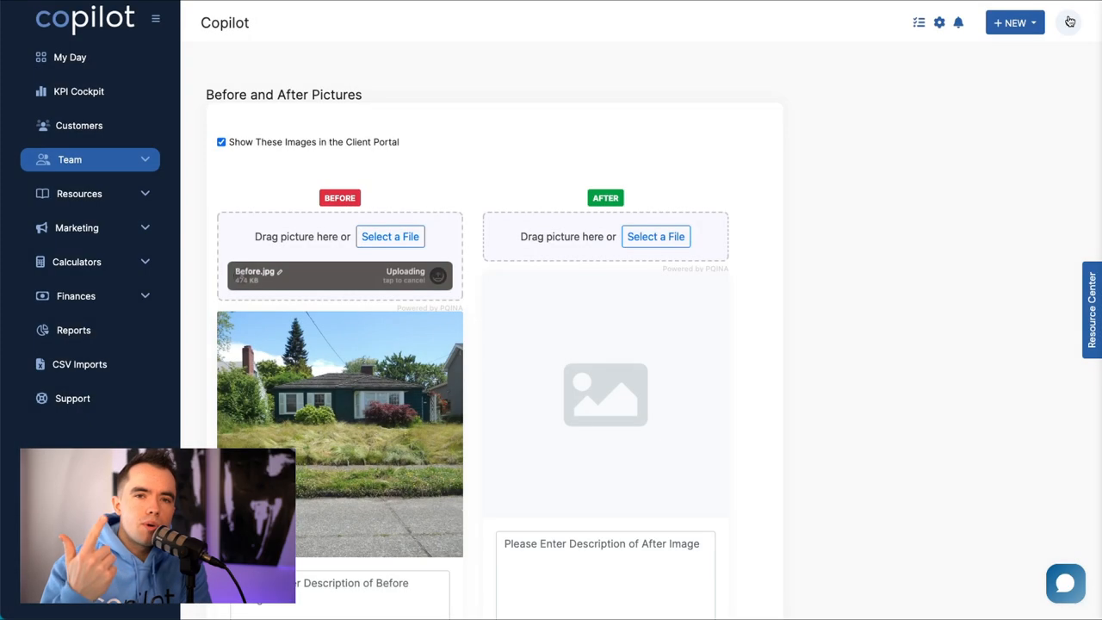
{"action": "left_click", "coordinate": [654, 236]}
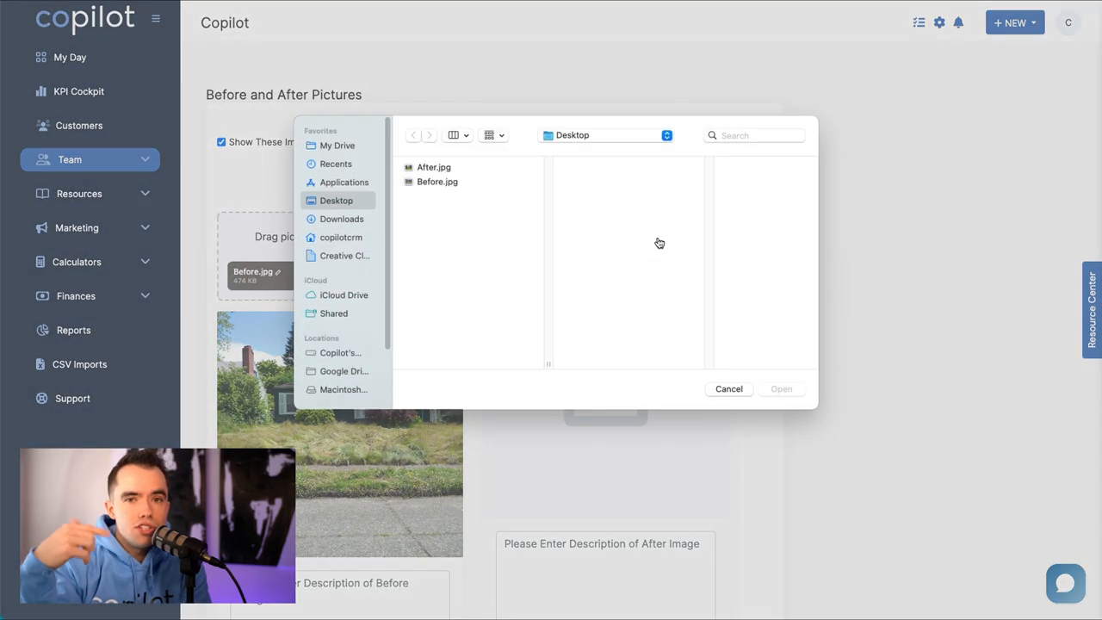
{"action": "left_click", "coordinate": [433, 167]}
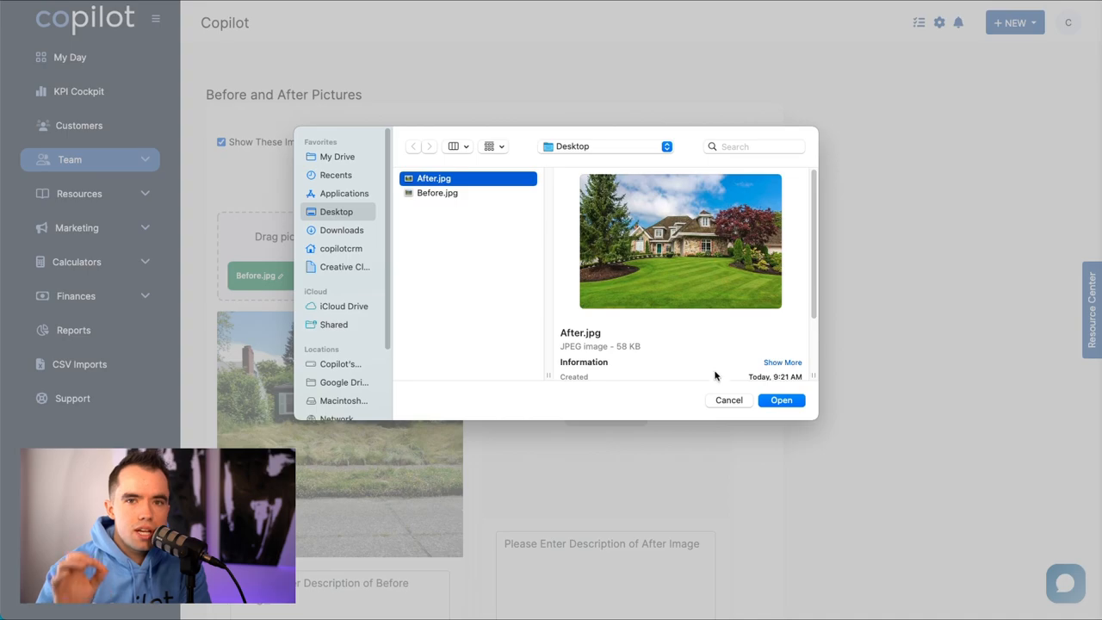
{"action": "left_click", "coordinate": [782, 399]}
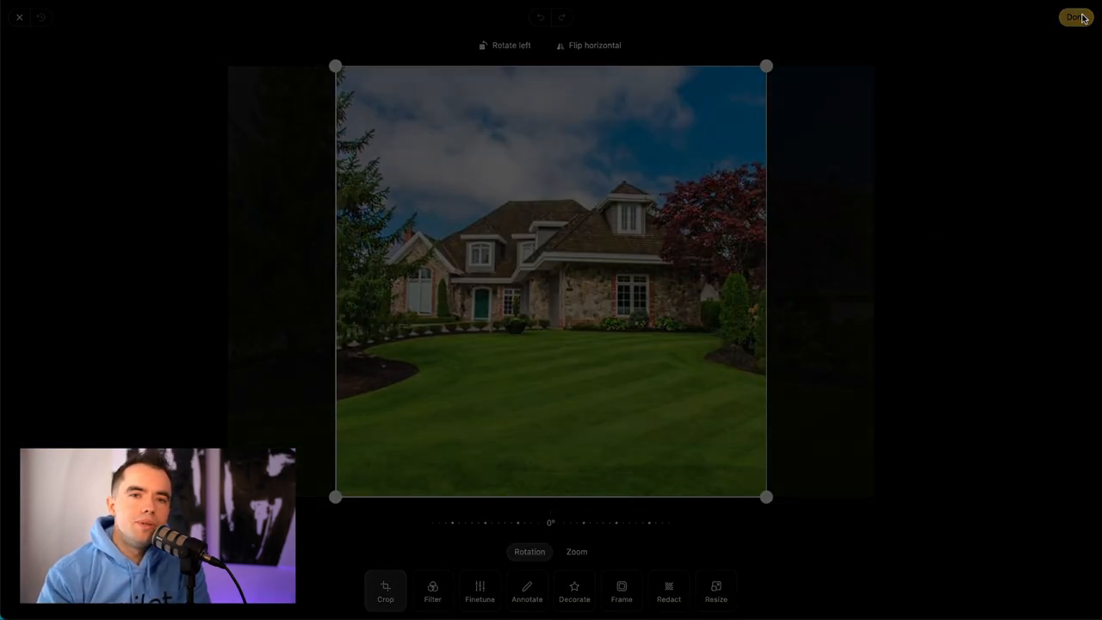
{"action": "left_click", "coordinate": [1075, 18]}
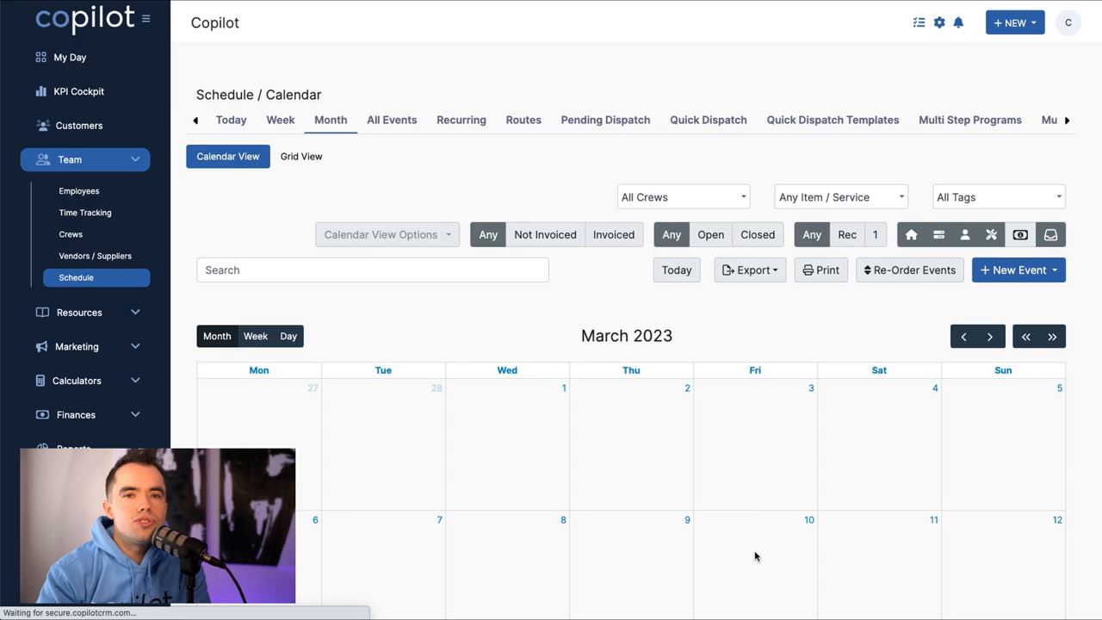
- View the client's before and after photos, then accept estimate #0000019
{"action": "left_click", "coordinate": [402, 21]}
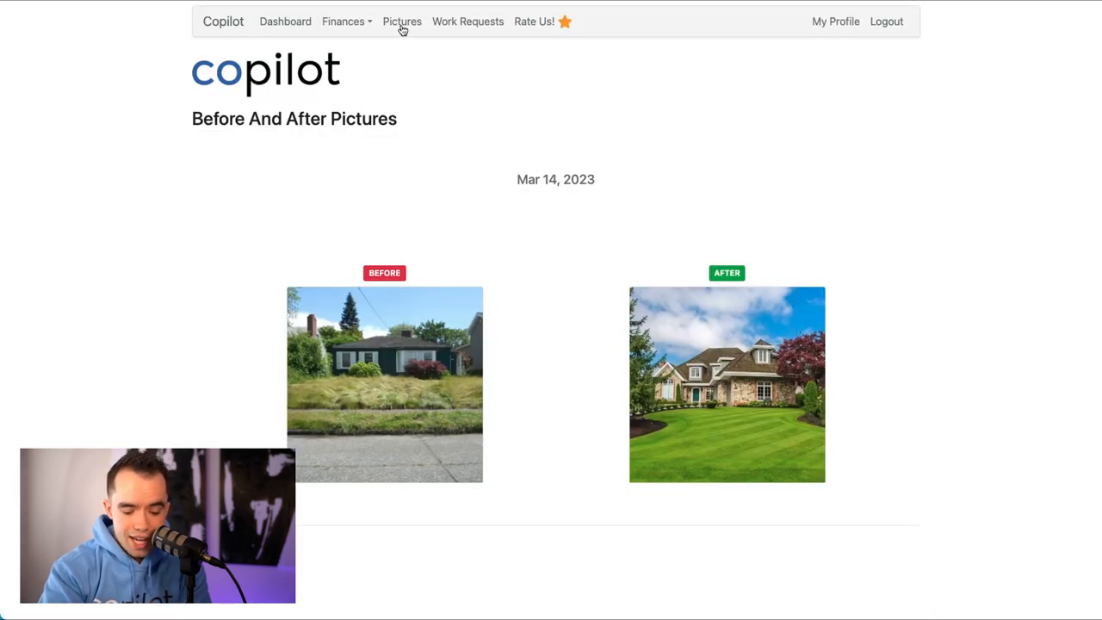
{"action": "left_click", "coordinate": [385, 384]}
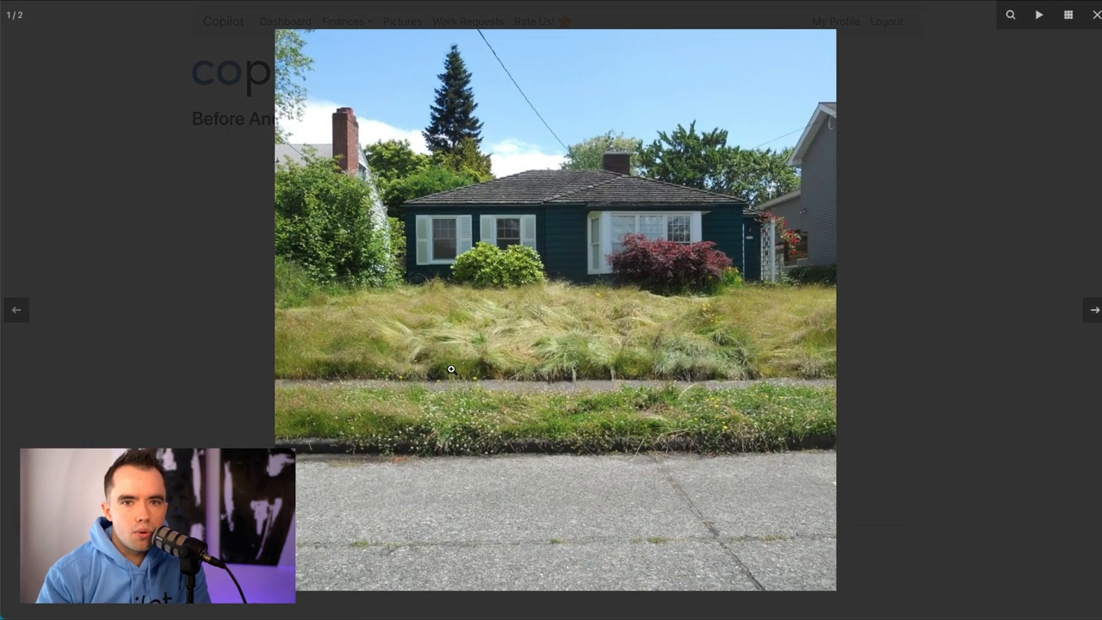
{"action": "left_click", "coordinate": [344, 21]}
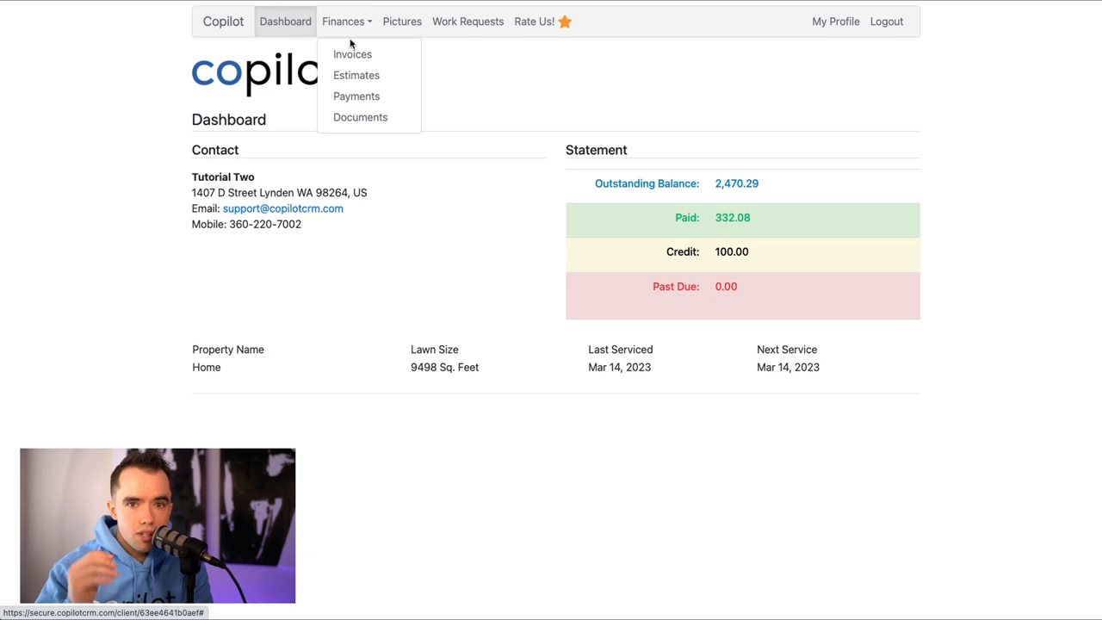
{"action": "left_click", "coordinate": [354, 76]}
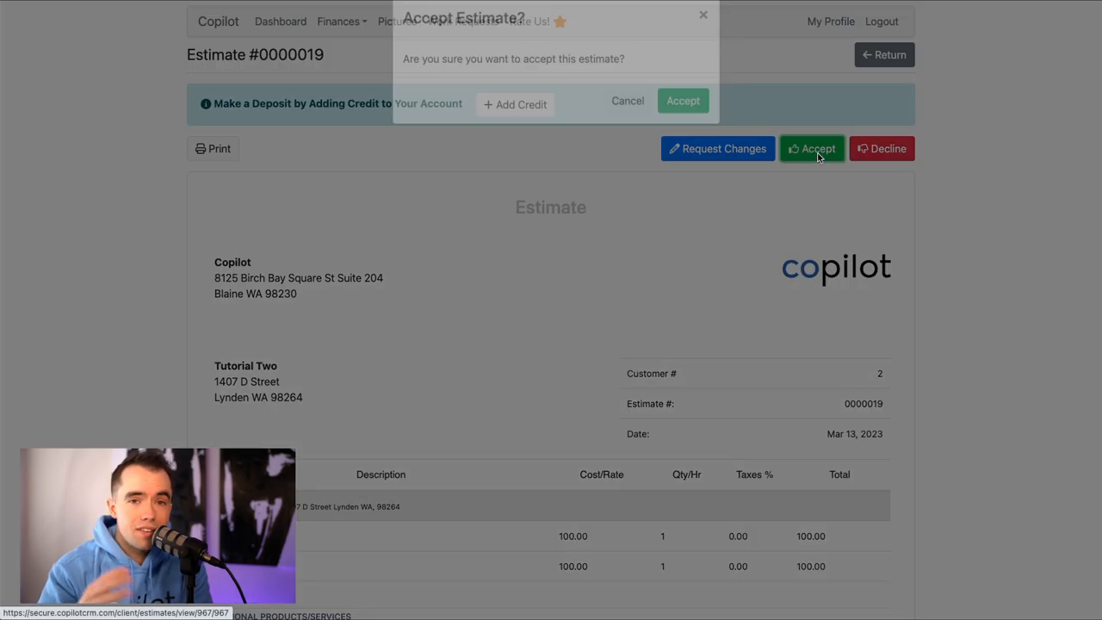
{"action": "left_click", "coordinate": [681, 100]}
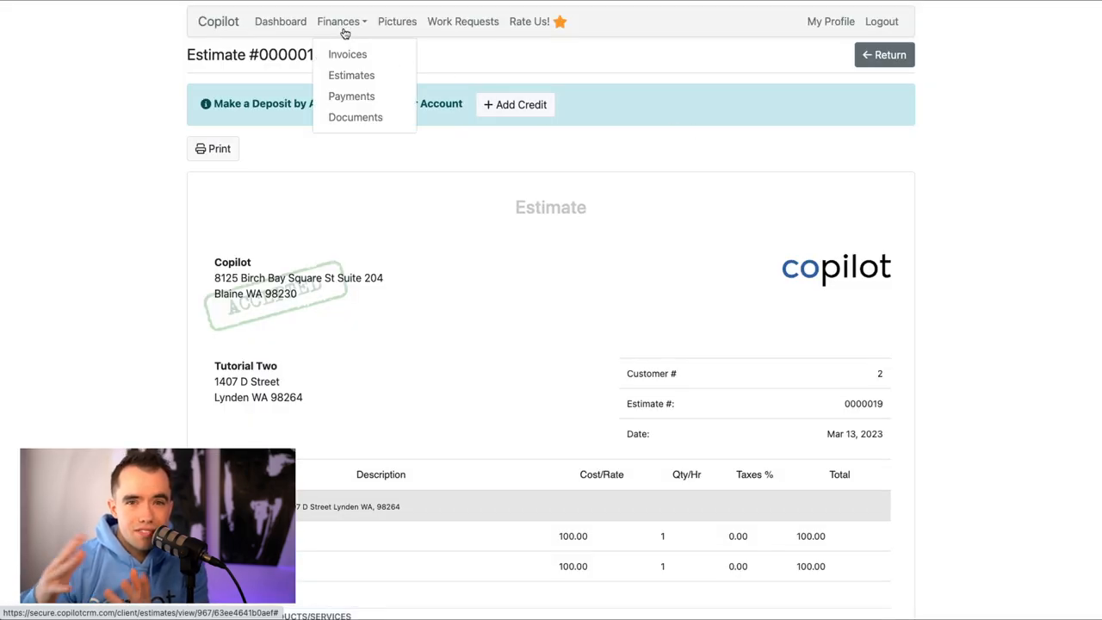
- Pay invoice #17's $30 balance online with a 20% tip, totalling $36.00
{"action": "left_click", "coordinate": [348, 53]}
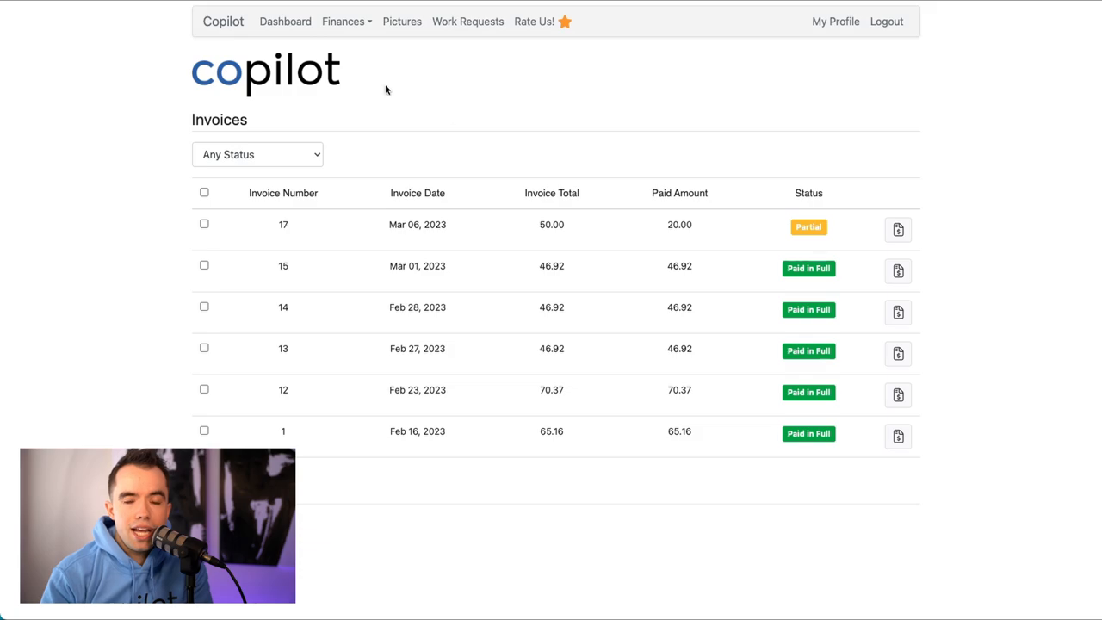
{"action": "left_click", "coordinate": [899, 229]}
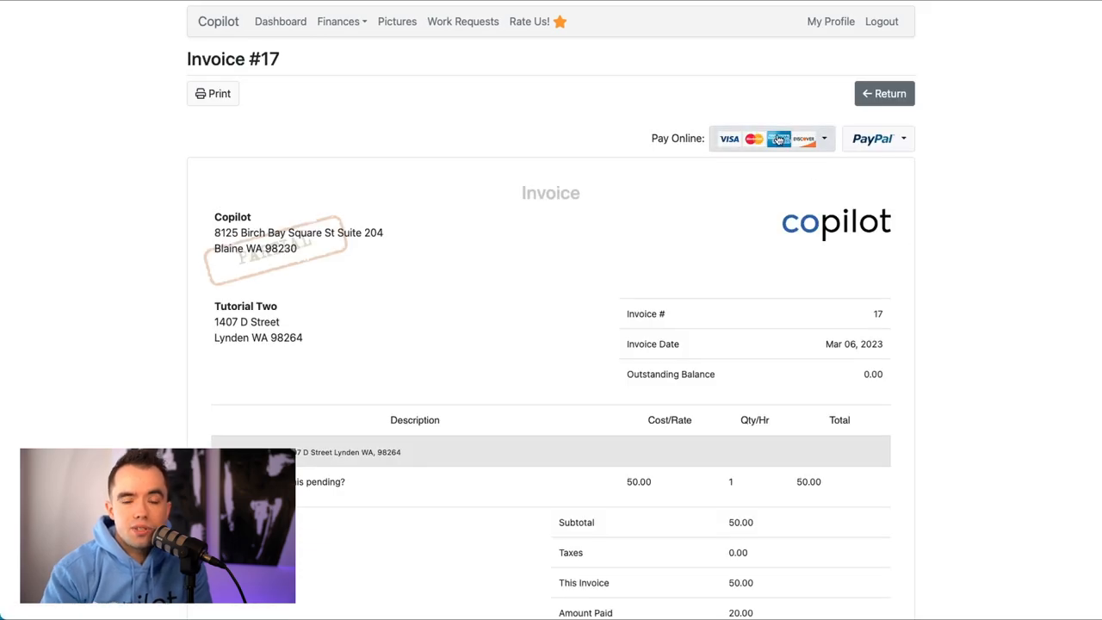
{"action": "left_click", "coordinate": [764, 138]}
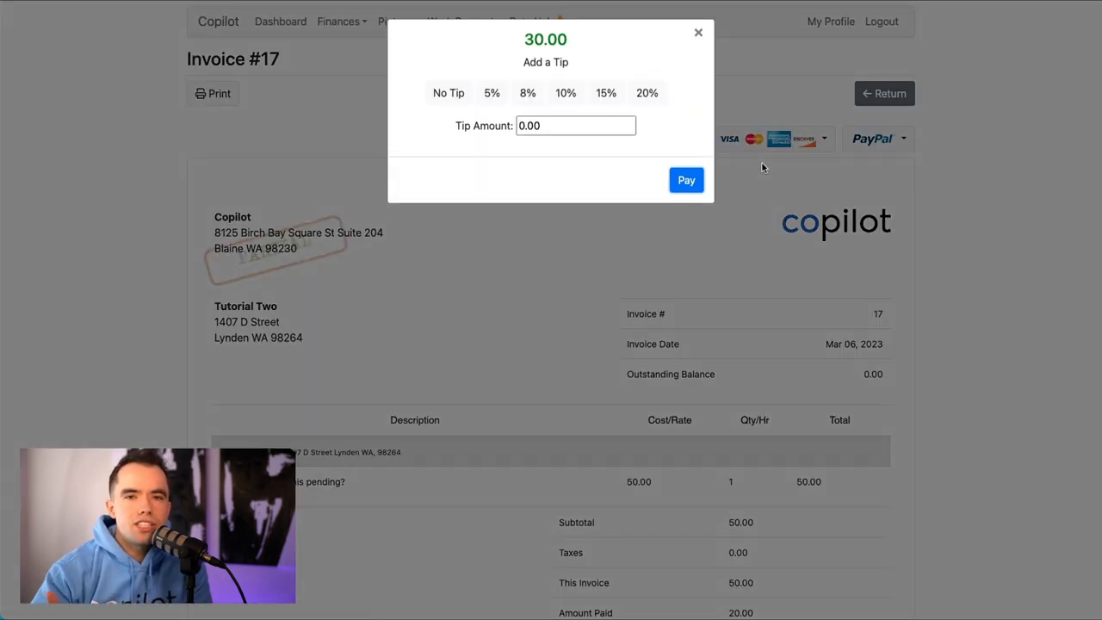
{"action": "left_click", "coordinate": [647, 93]}
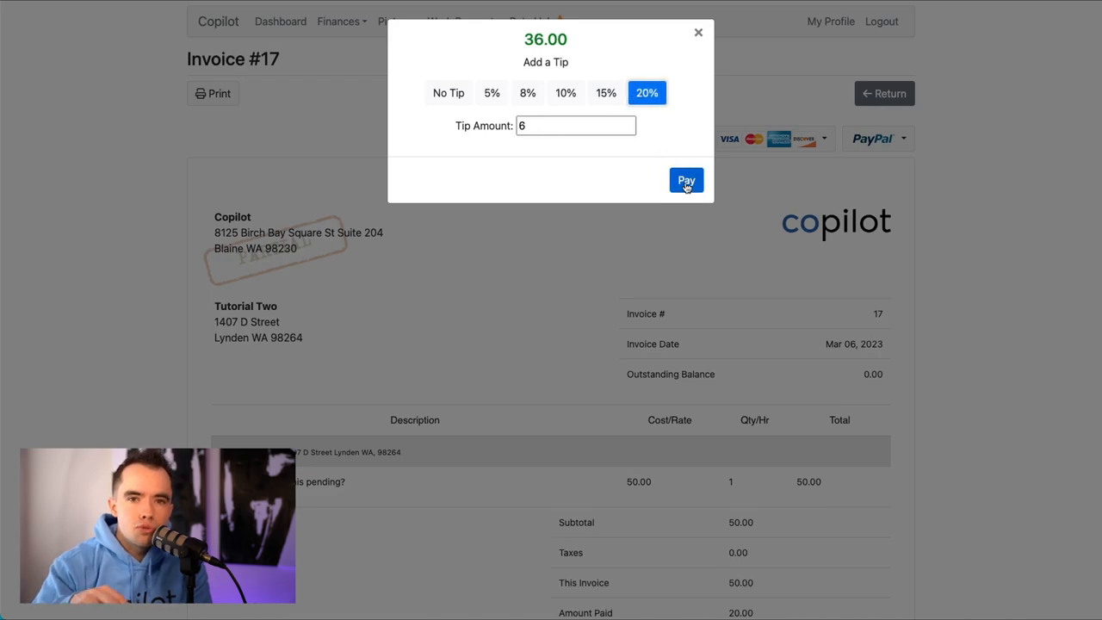
{"action": "left_click", "coordinate": [685, 181]}
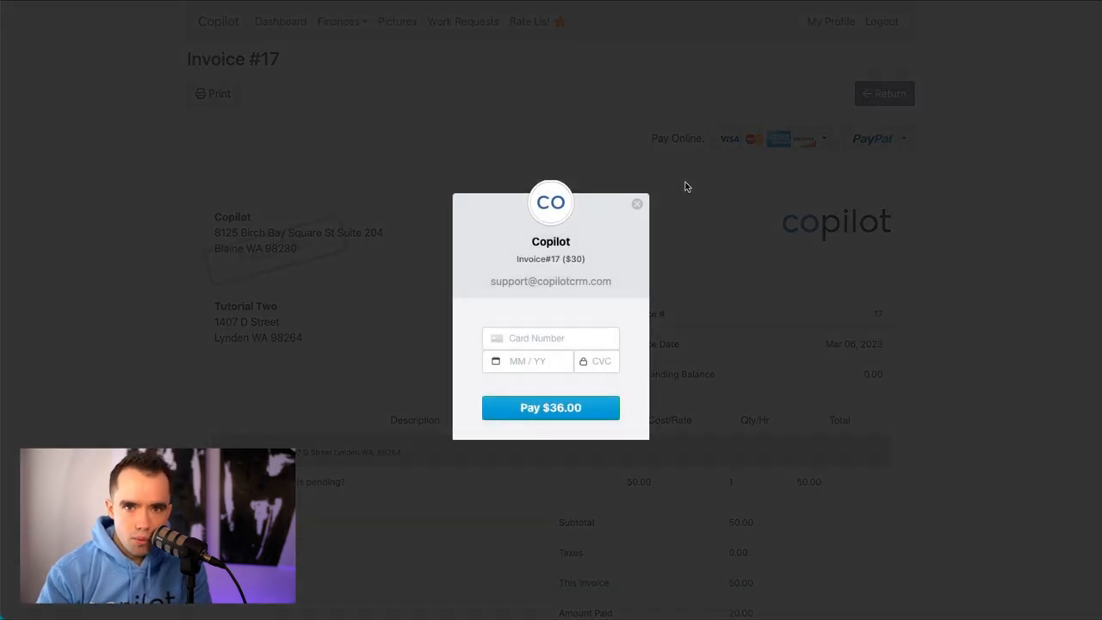
{"action": "left_click", "coordinate": [637, 203]}
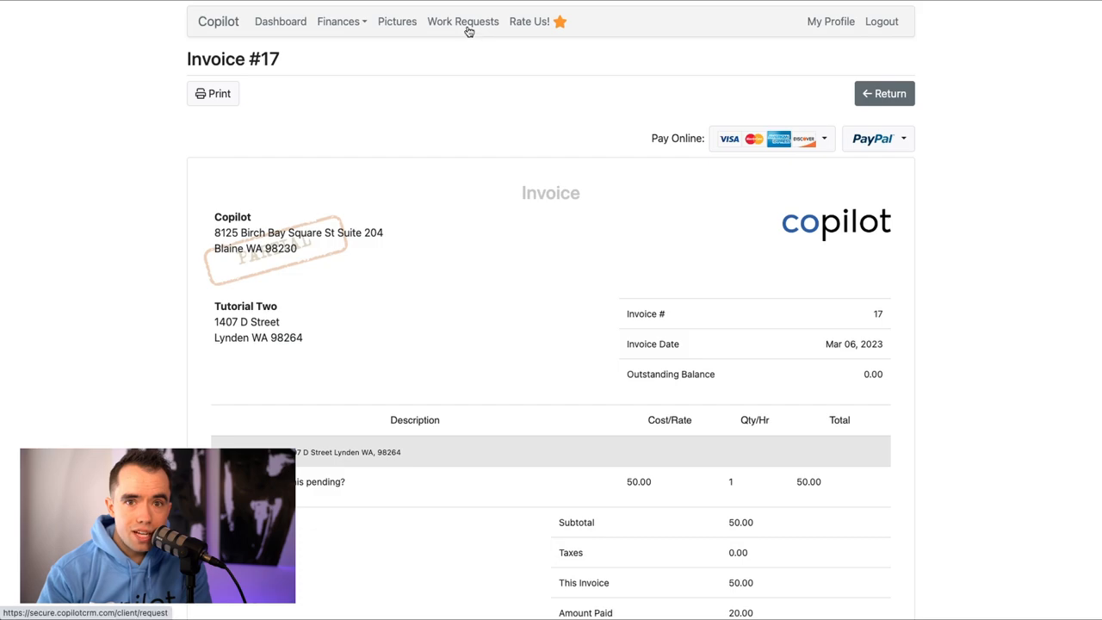
- Start a new portal work request with prefilled contact details and choose the service it is for
{"action": "left_click", "coordinate": [463, 21]}
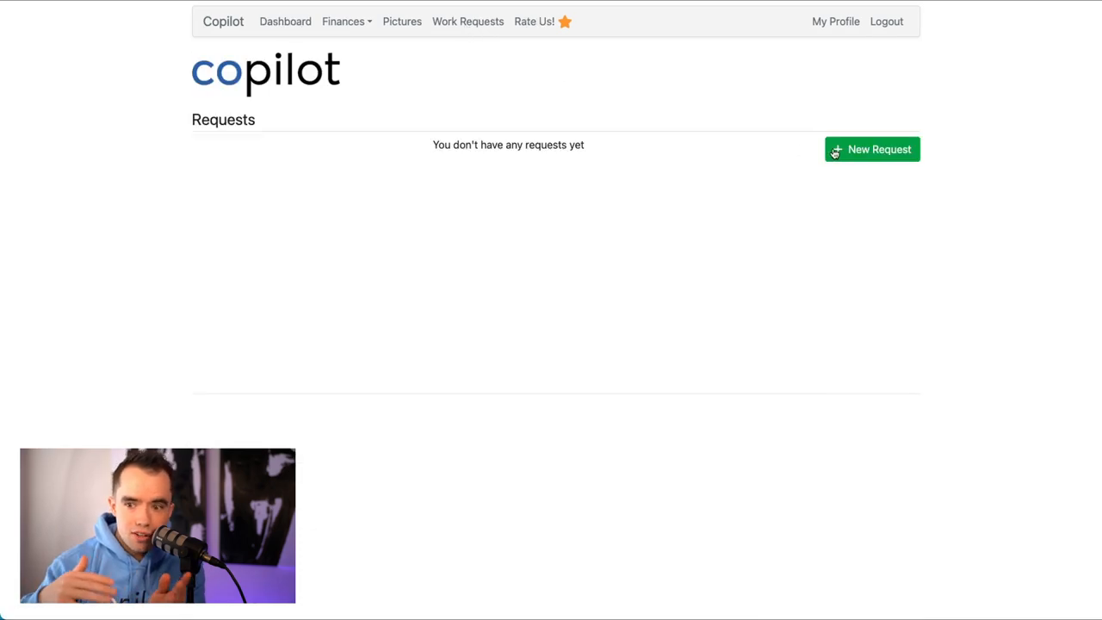
{"action": "left_click", "coordinate": [871, 148]}
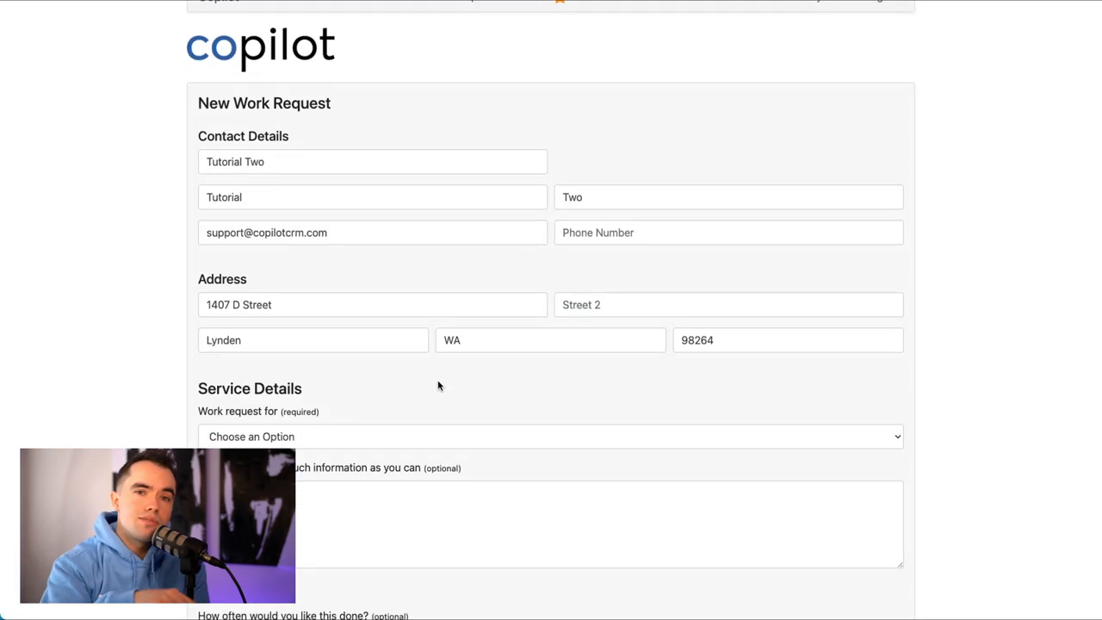
{"action": "left_click", "coordinate": [551, 435]}
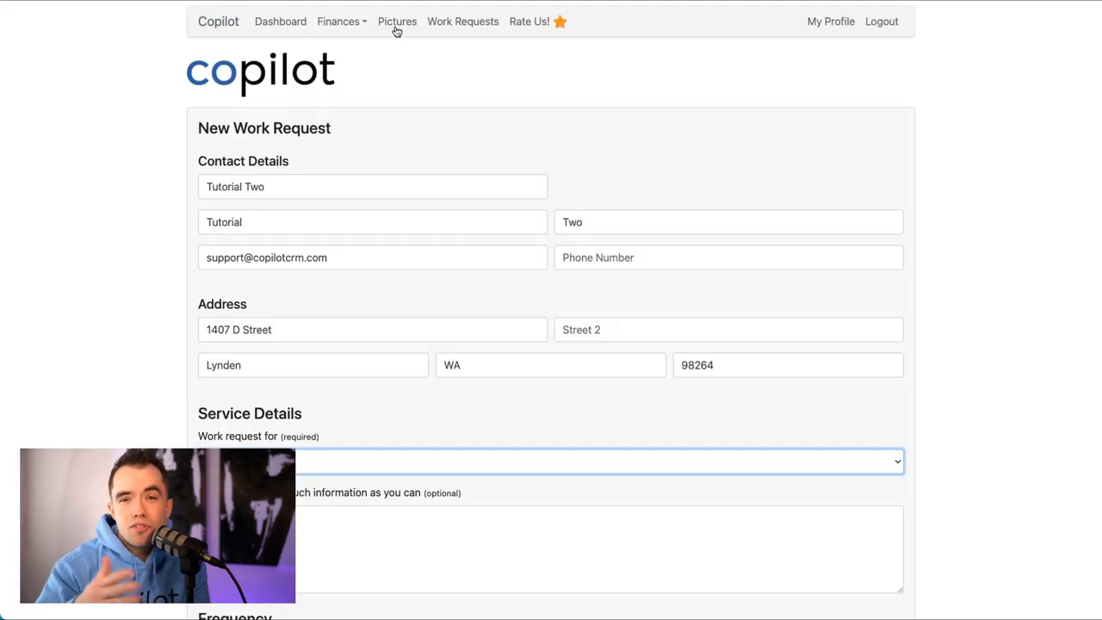
{"action": "left_click", "coordinate": [396, 21]}
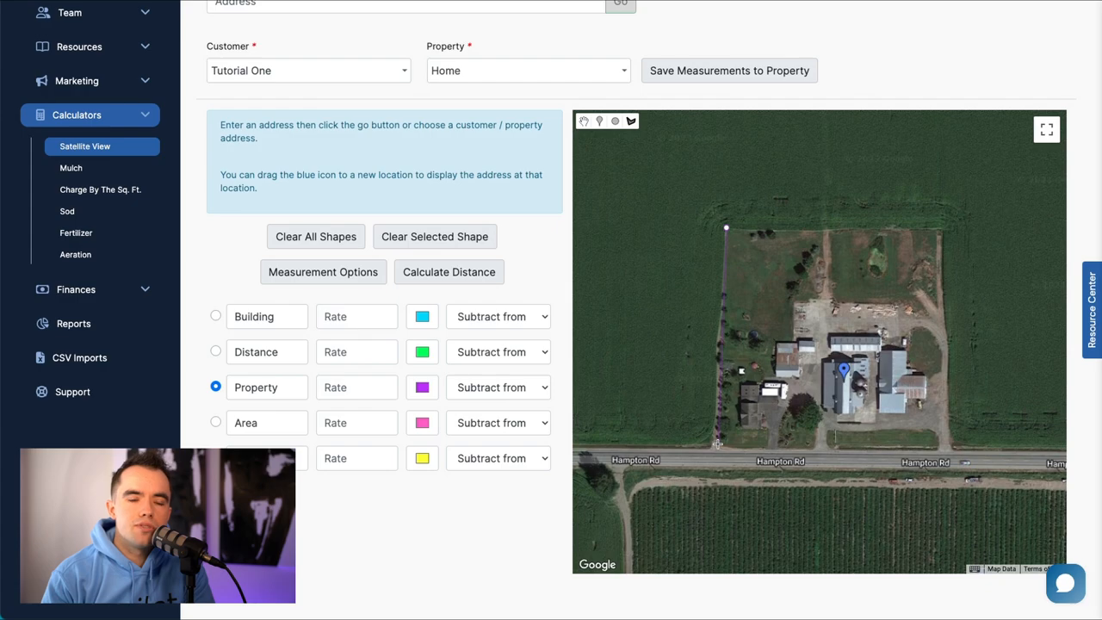
- Outline Tutorial One's Home property on the satellite map, measuring 190,811 sq ft
{"action": "left_click", "coordinate": [943, 309]}
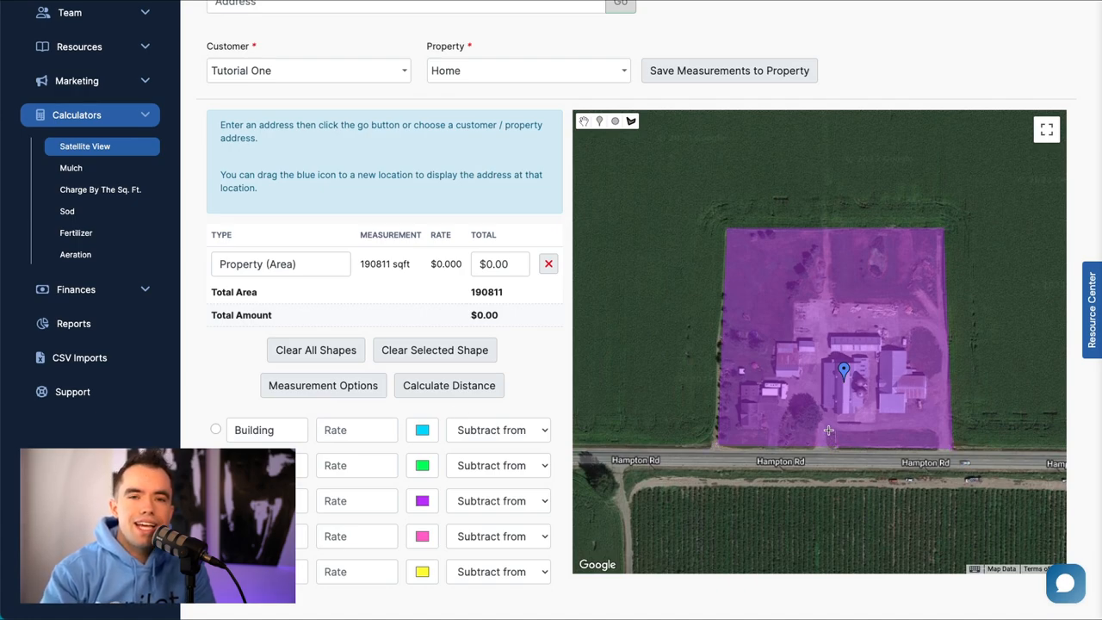
{"action": "left_click_drag", "start_coordinate": [826, 448], "coordinate": [938, 451]}
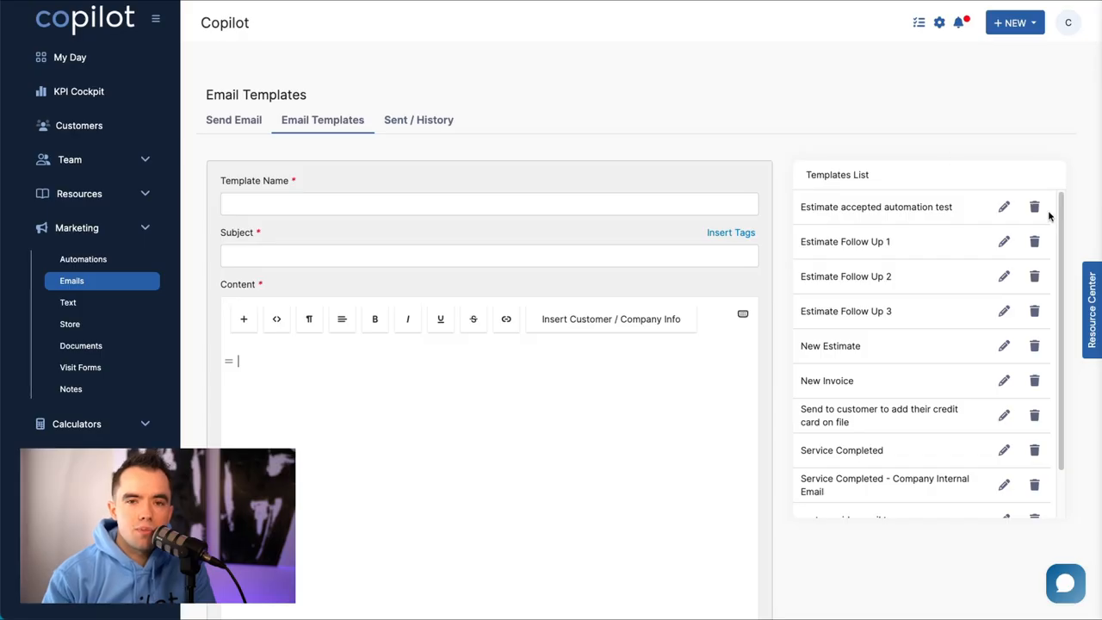
- Make the New Estimate template's thank-you line bold and insert the Company Name tag after Hi
{"action": "scroll", "scroll_direction": "down", "scroll_amount": 3}
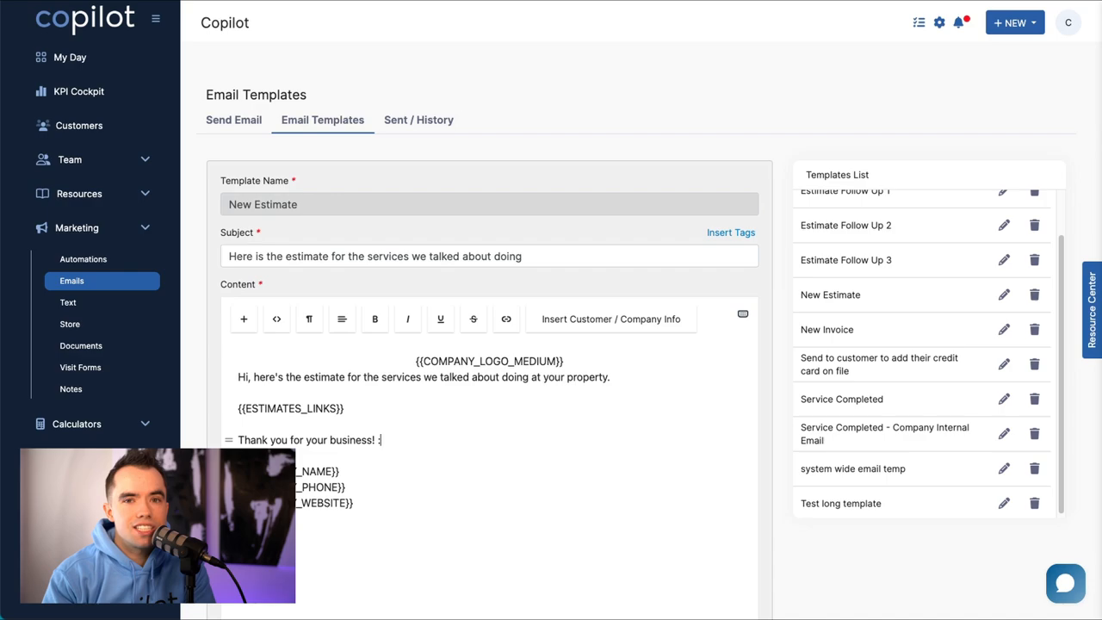
{"action": "double_click", "coordinate": [308, 441]}
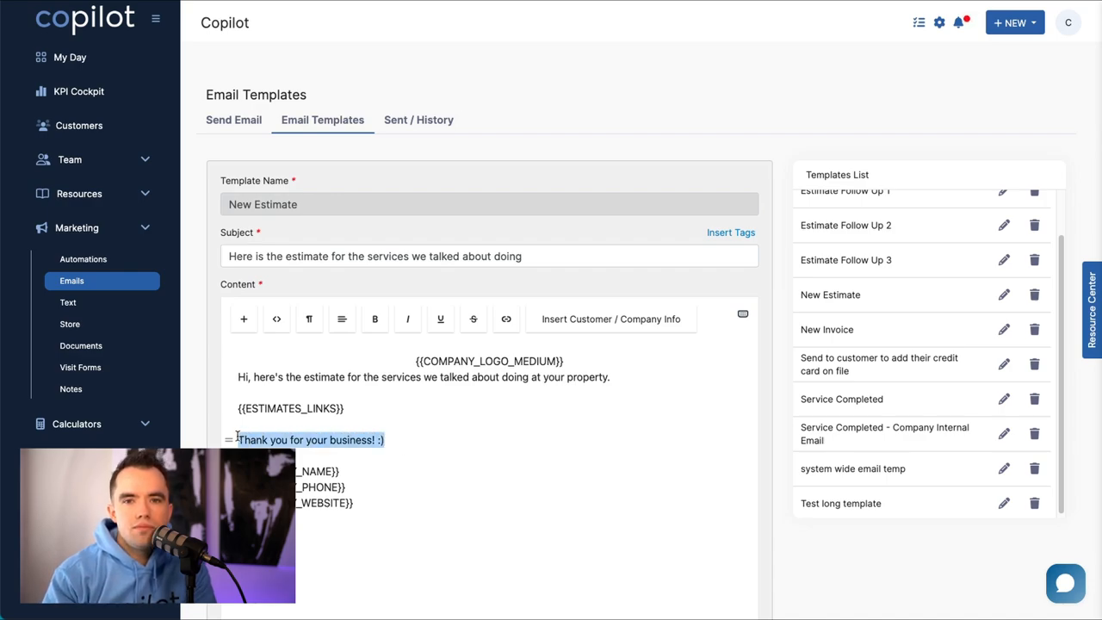
{"action": "left_click", "coordinate": [375, 318]}
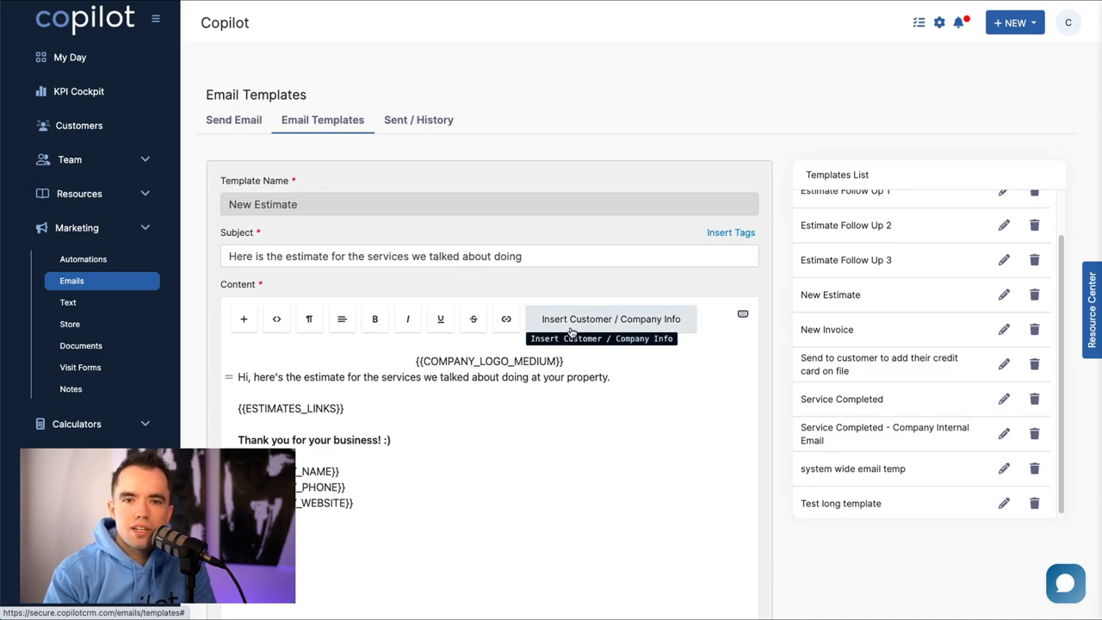
{"action": "left_click", "coordinate": [609, 318]}
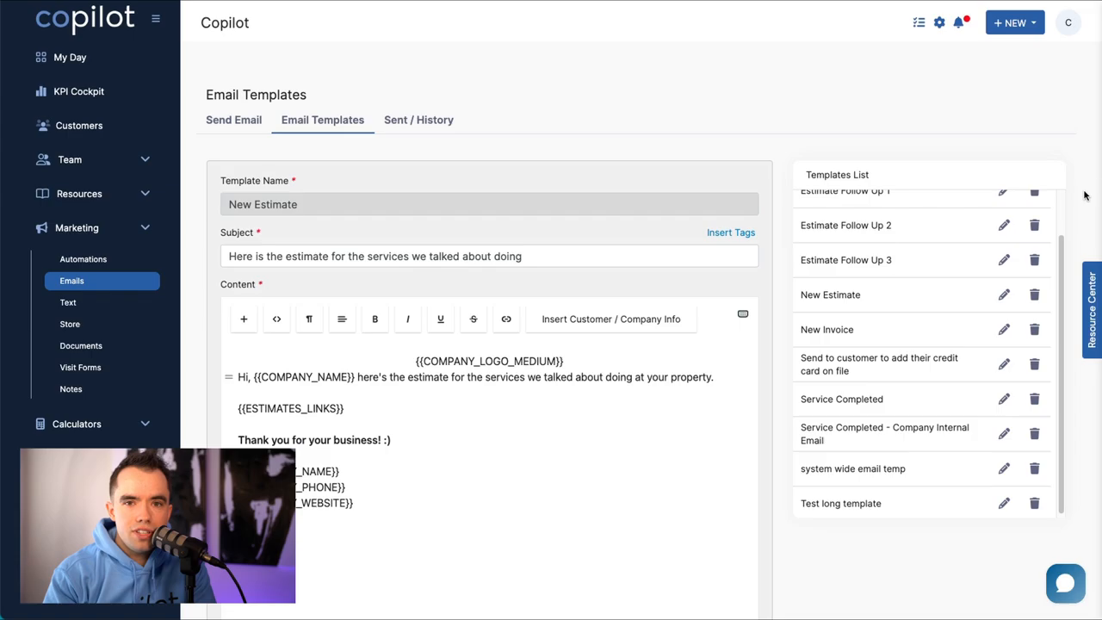
{"action": "scroll", "scroll_direction": "down", "scroll_amount": 3}
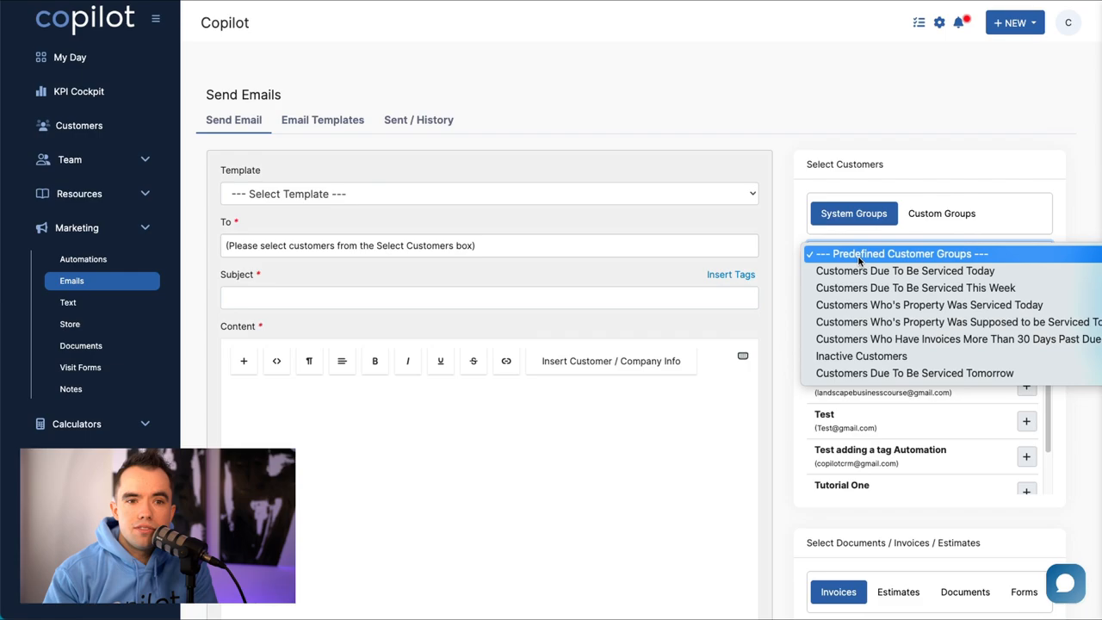
- Email 'Customers Due To Be Serviced This Week' with subject Reminder and begin the greeting message
{"action": "left_click", "coordinate": [915, 288]}
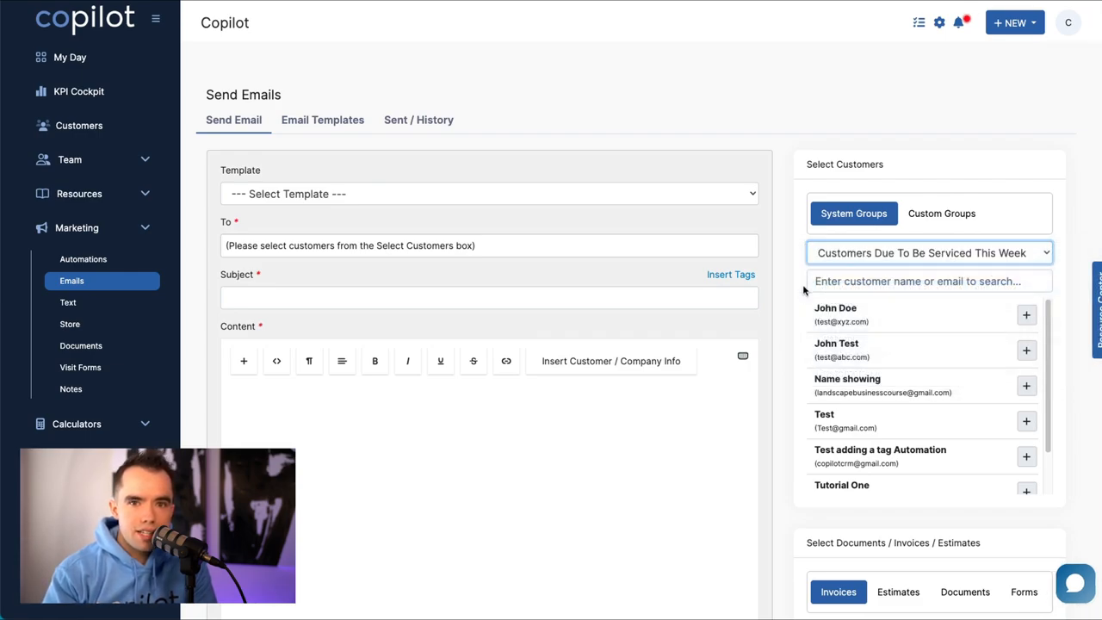
{"action": "type", "text": "R"}
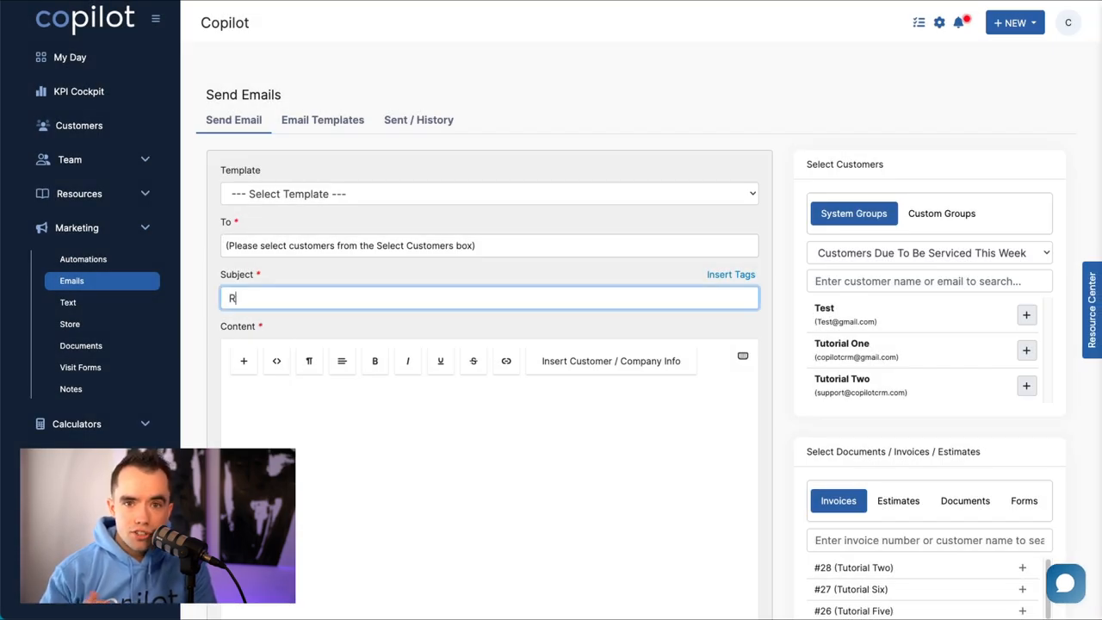
{"action": "type", "text": "Reminder"}
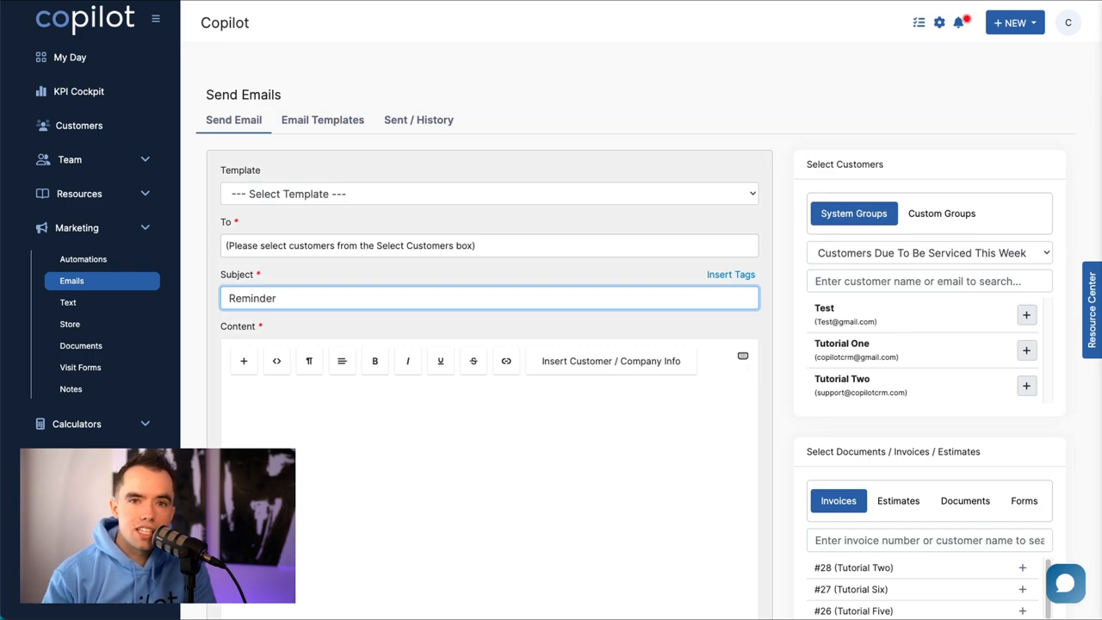
{"action": "type", "text": "Hello Everyone!"}
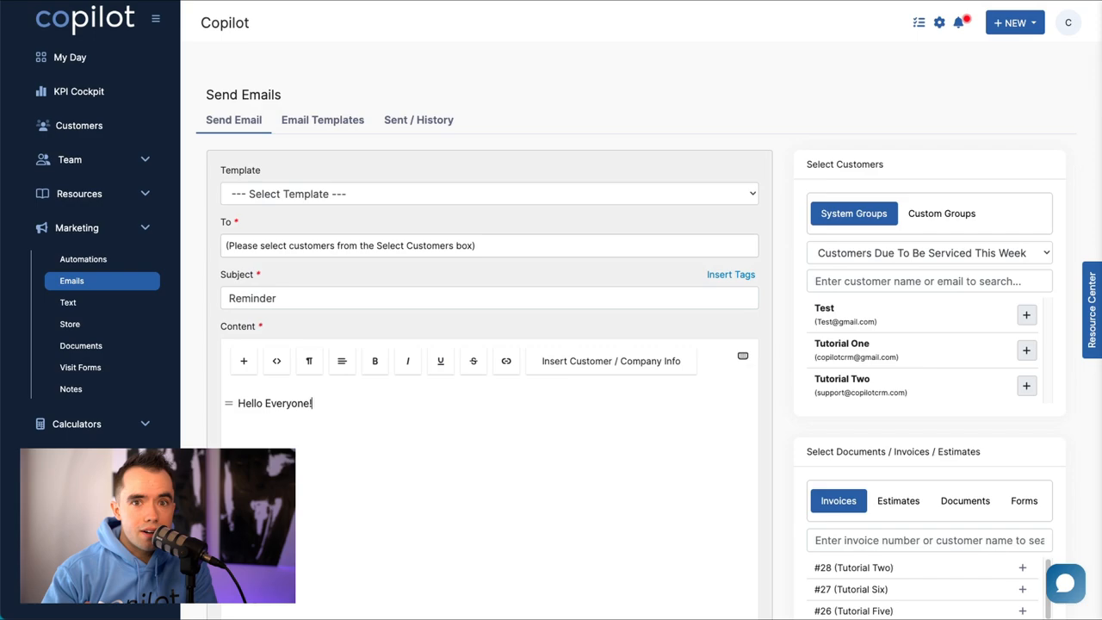
{"action": "type", "text": "This is a re"}
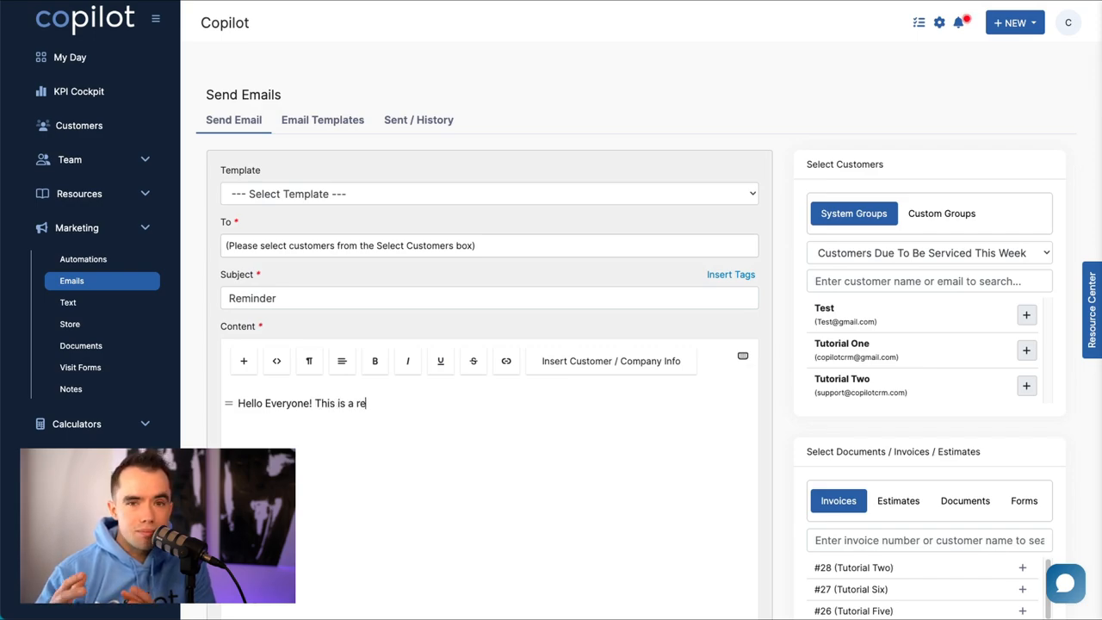
{"action": "left_click", "coordinate": [69, 303]}
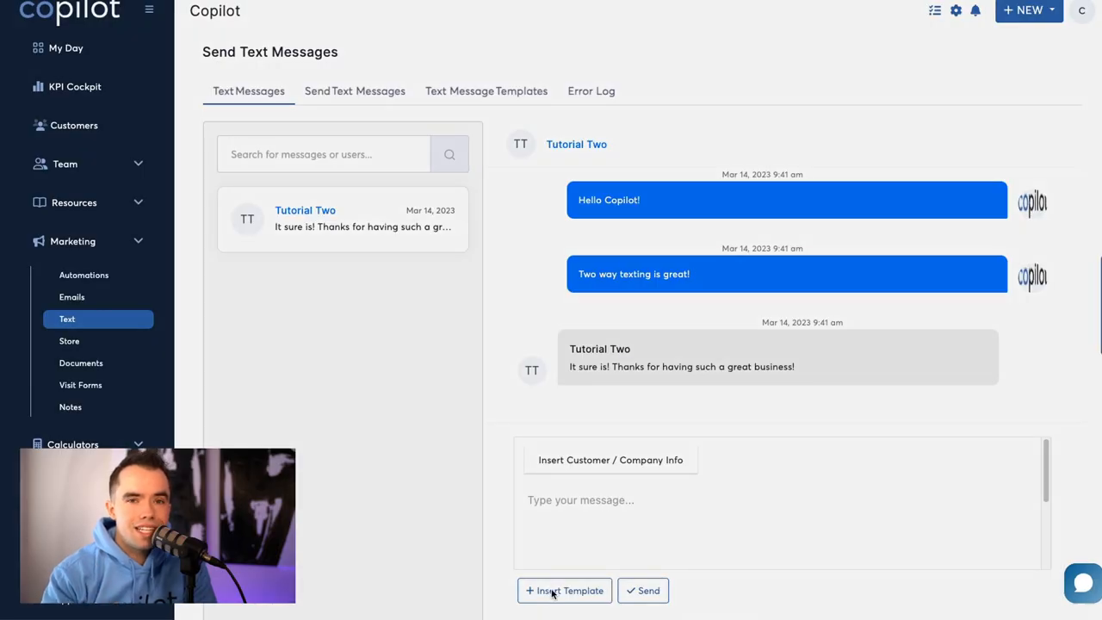
- Insert the New Invoice text template into Tutorial Two's conversation and send it
{"action": "left_click", "coordinate": [564, 591]}
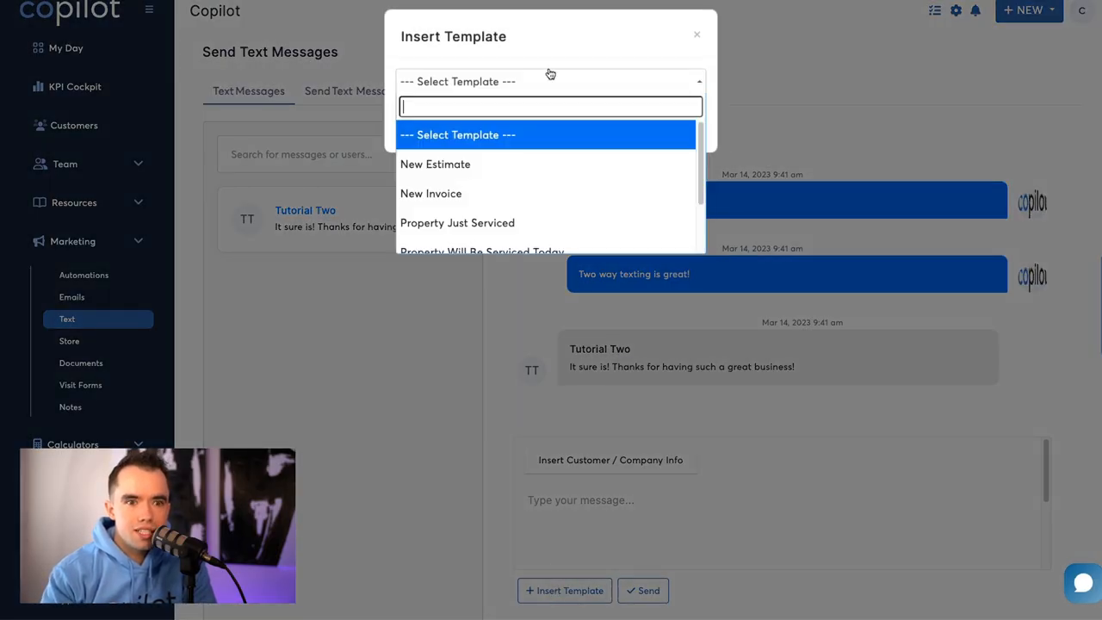
{"action": "left_click", "coordinate": [431, 192]}
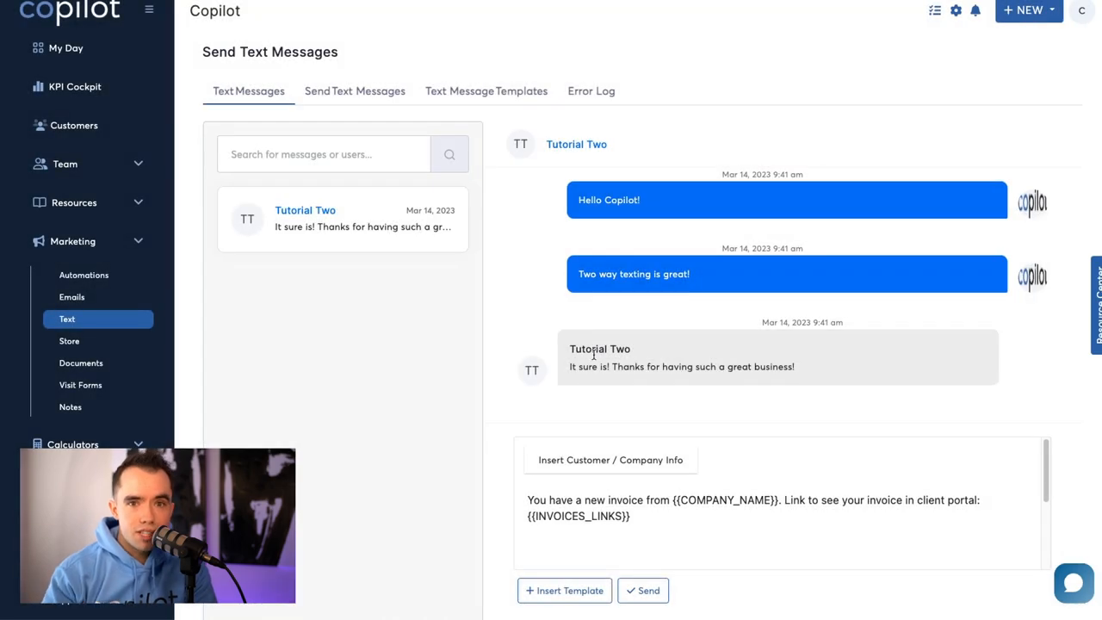
{"action": "left_click", "coordinate": [644, 589]}
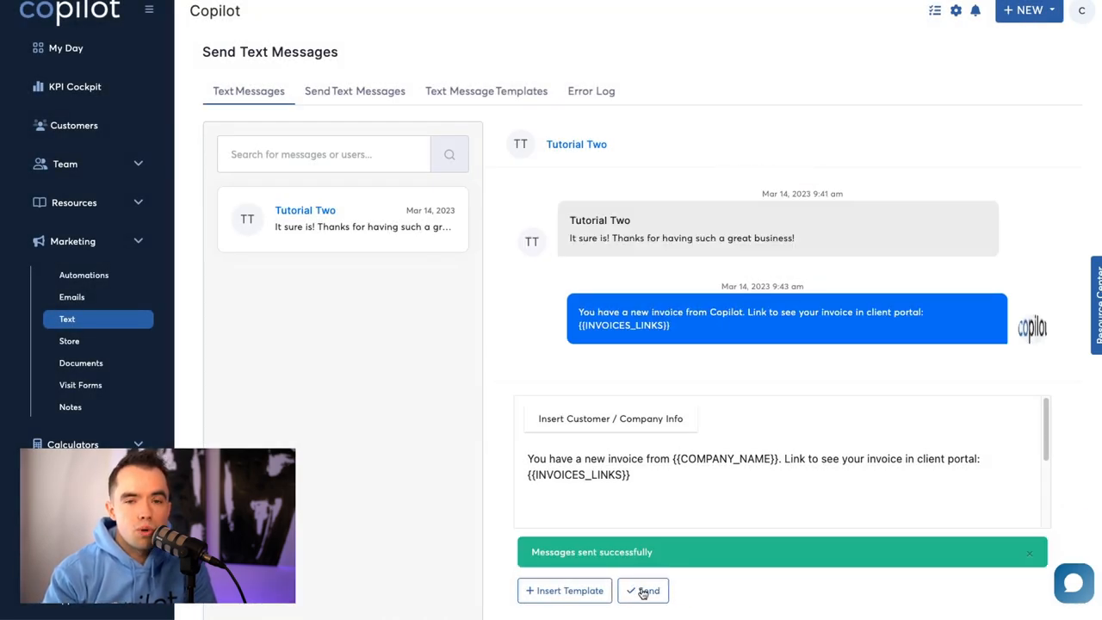
{"action": "left_click", "coordinate": [644, 590]}
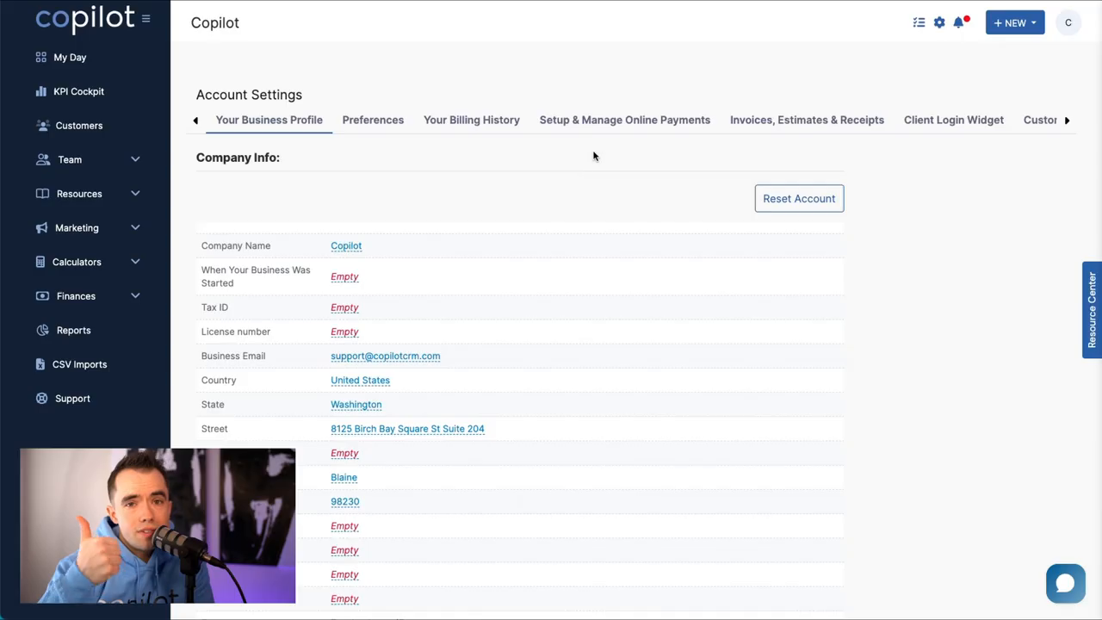
- View the online payments settings, then the QuickBooks Sync auto-sync options for customers, invoices and payments
{"action": "left_click", "coordinate": [623, 120]}
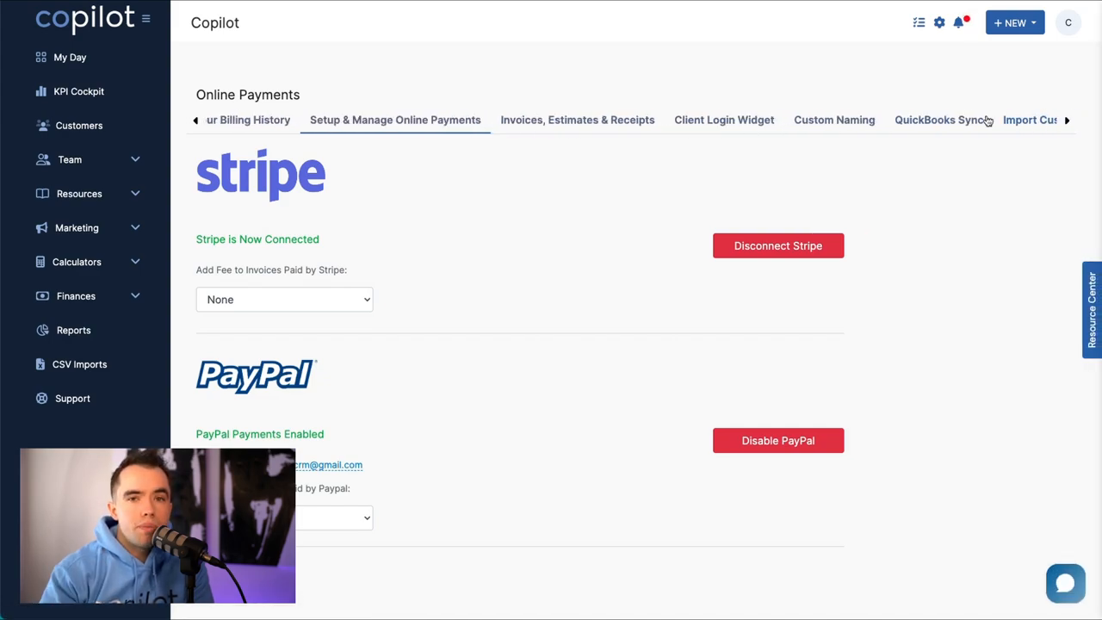
{"action": "left_click", "coordinate": [938, 120]}
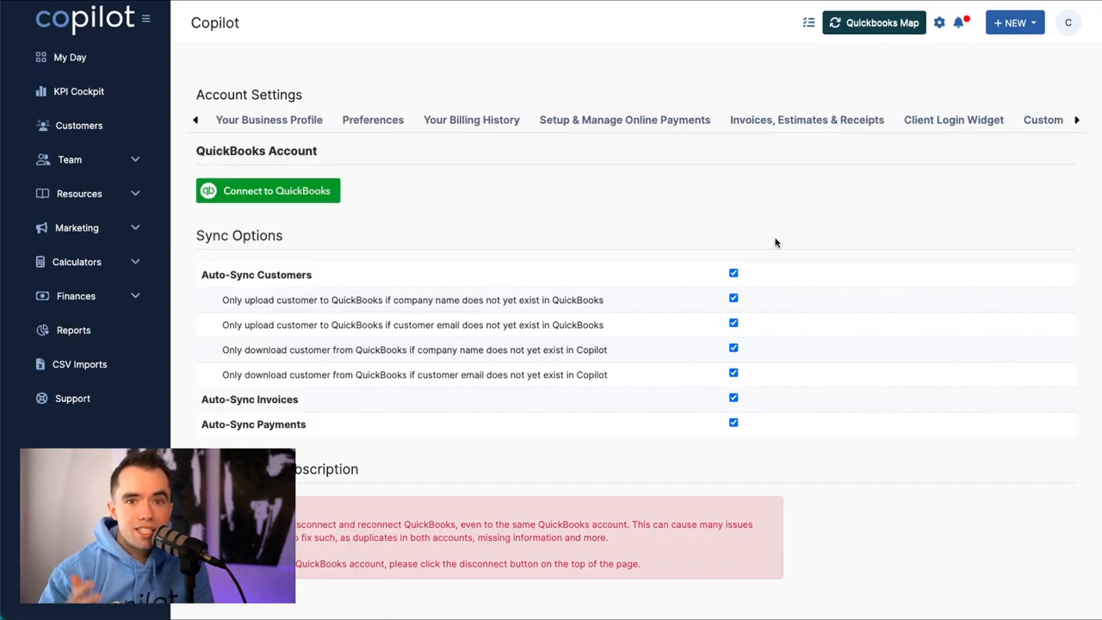
{"action": "left_click", "coordinate": [734, 272]}
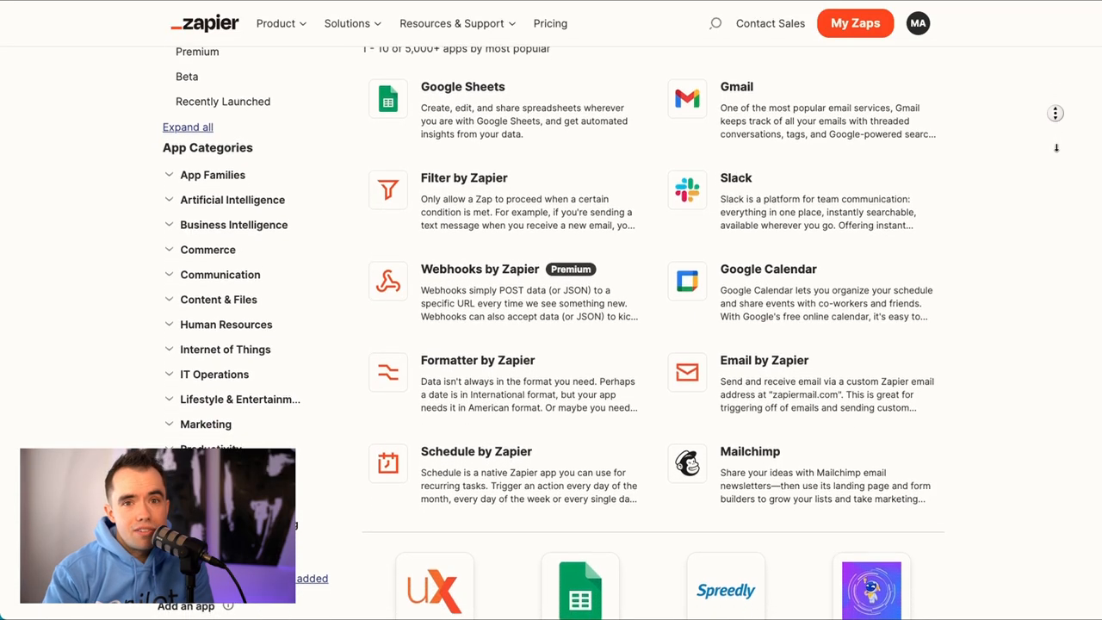
- Scroll through Zapier's featured and most popular apps in the 5,000+ app directory
{"action": "scroll", "scroll_direction": "down", "scroll_amount": 3}
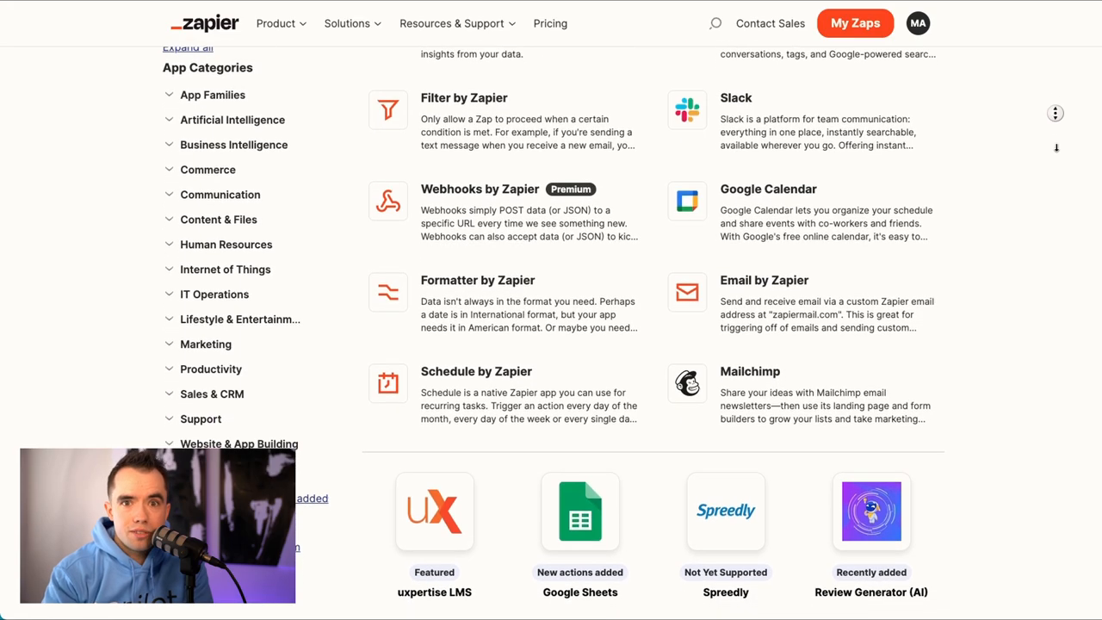
{"action": "scroll", "scroll_direction": "down", "scroll_amount": 3}
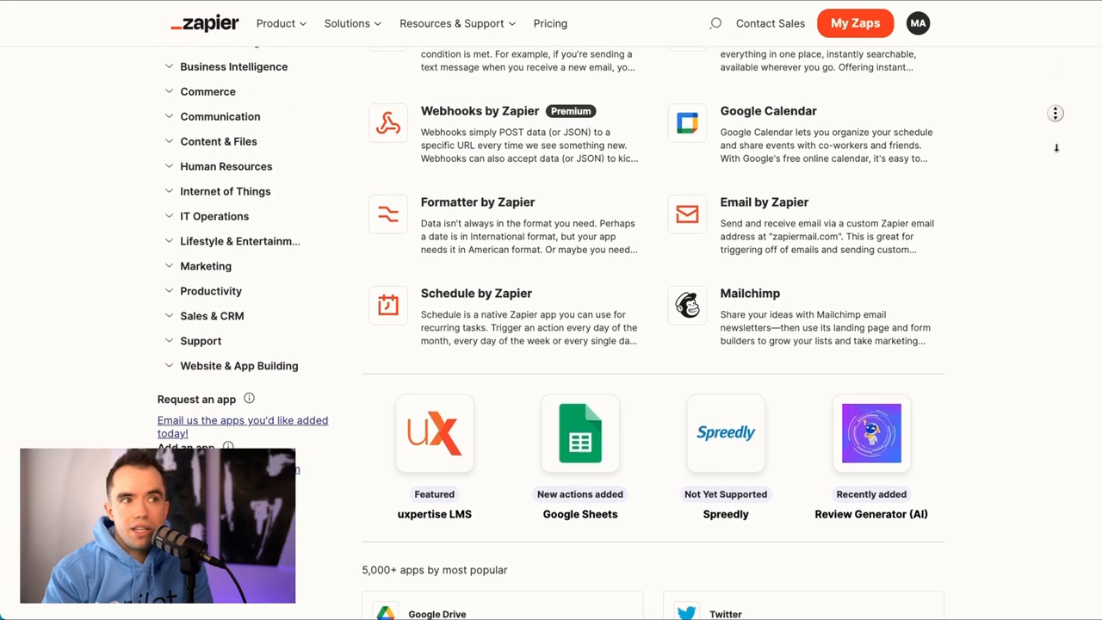
{"action": "scroll", "scroll_direction": "down", "scroll_amount": 3}
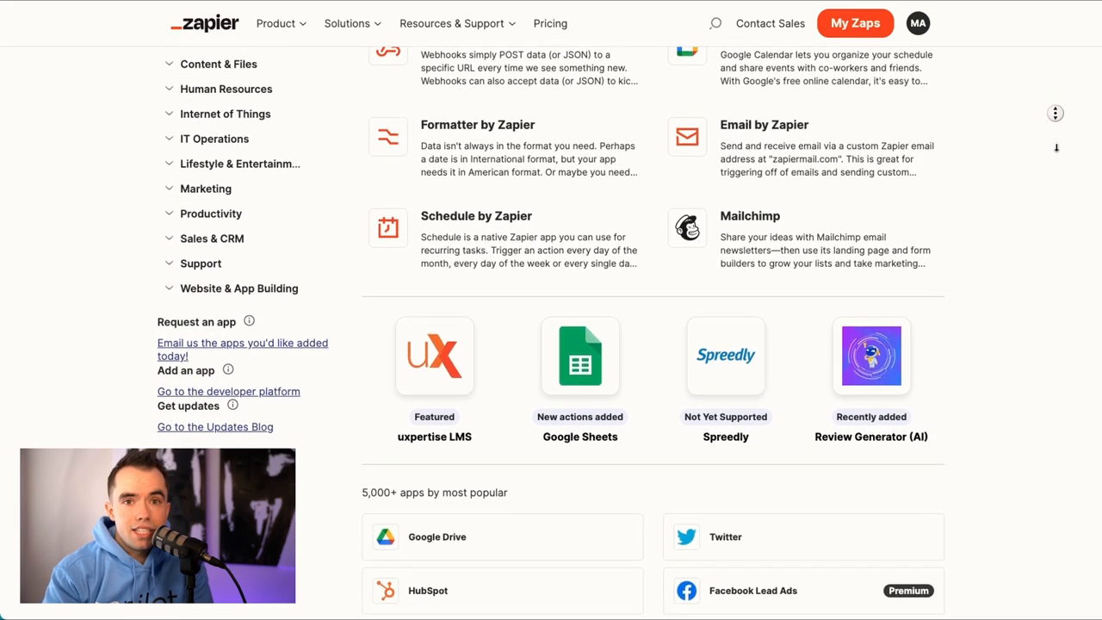
{"action": "scroll", "scroll_direction": "down", "scroll_amount": 3}
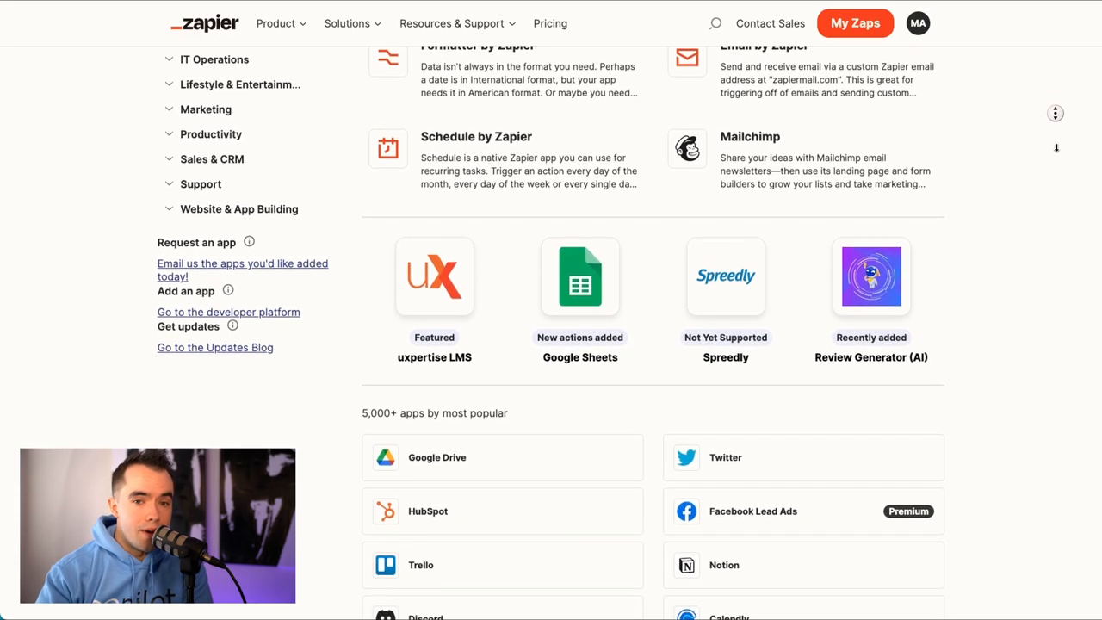
{"action": "scroll", "scroll_direction": "down", "scroll_amount": 3}
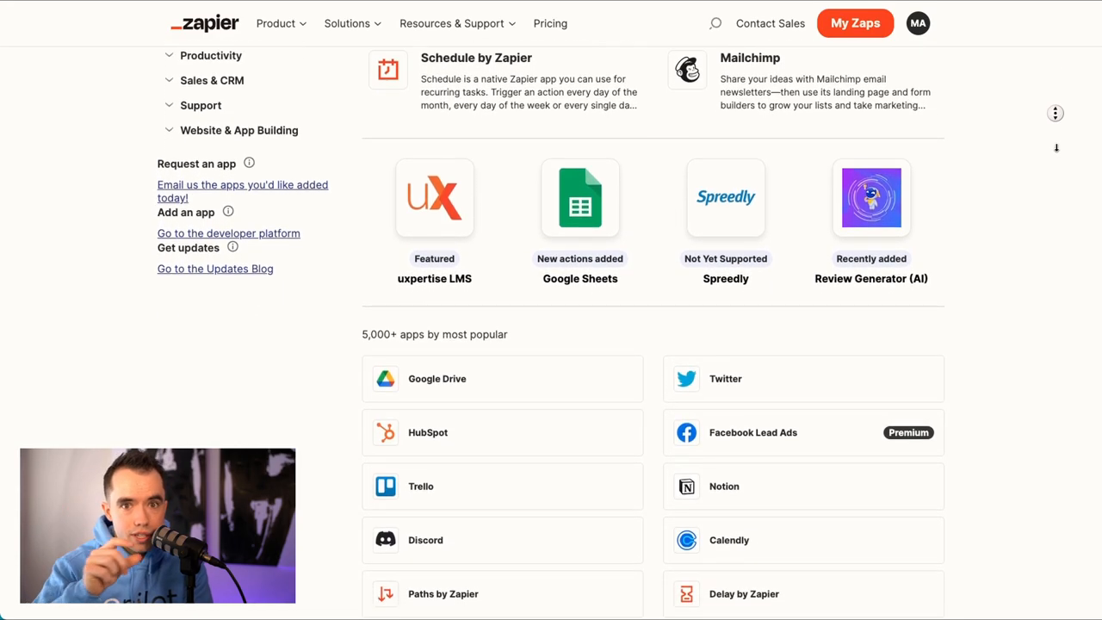
{"action": "scroll", "scroll_direction": "down", "scroll_amount": 3}
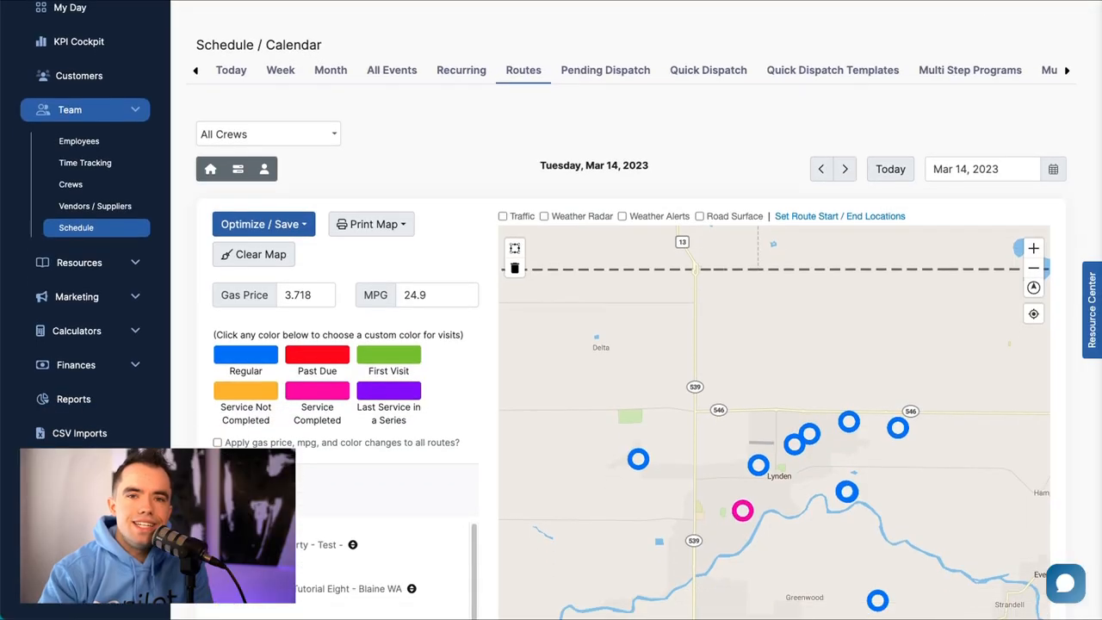
- Check the day's stops, review and close Assign Crew, then optimize the March 14 route order
{"action": "scroll", "scroll_direction": "down", "scroll_amount": 3}
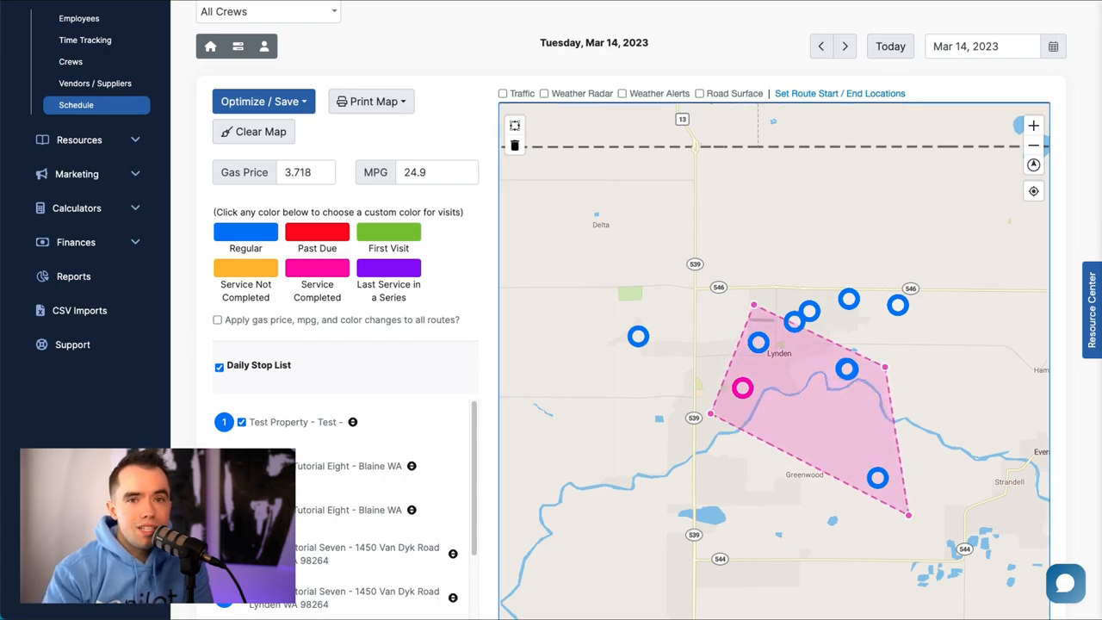
{"action": "scroll", "scroll_direction": "down", "scroll_amount": 3}
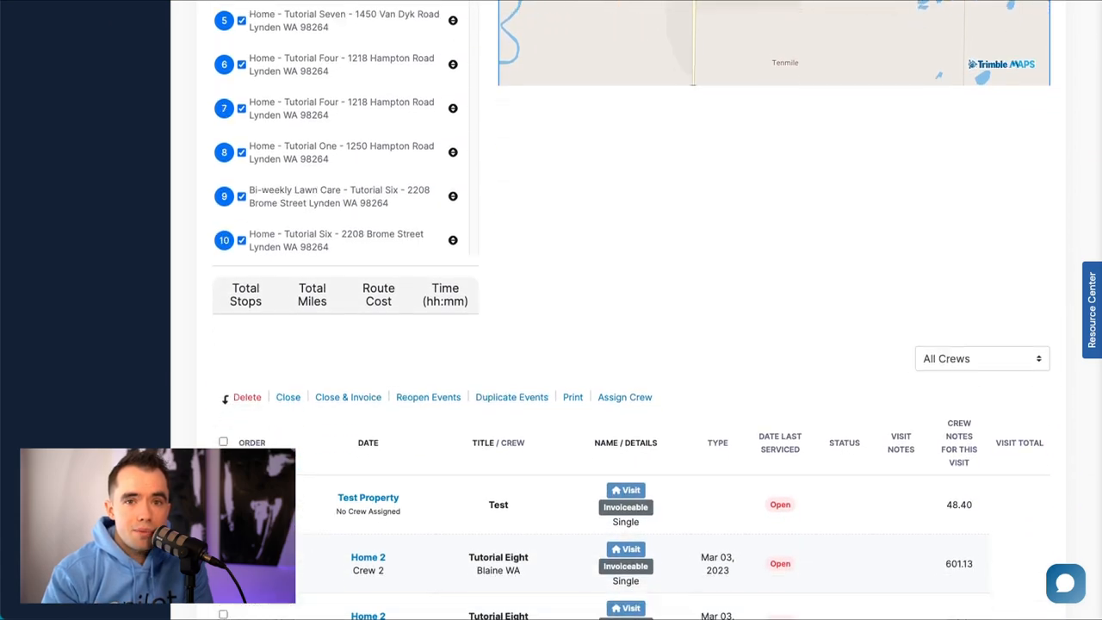
{"action": "scroll", "scroll_direction": "down", "scroll_amount": 3}
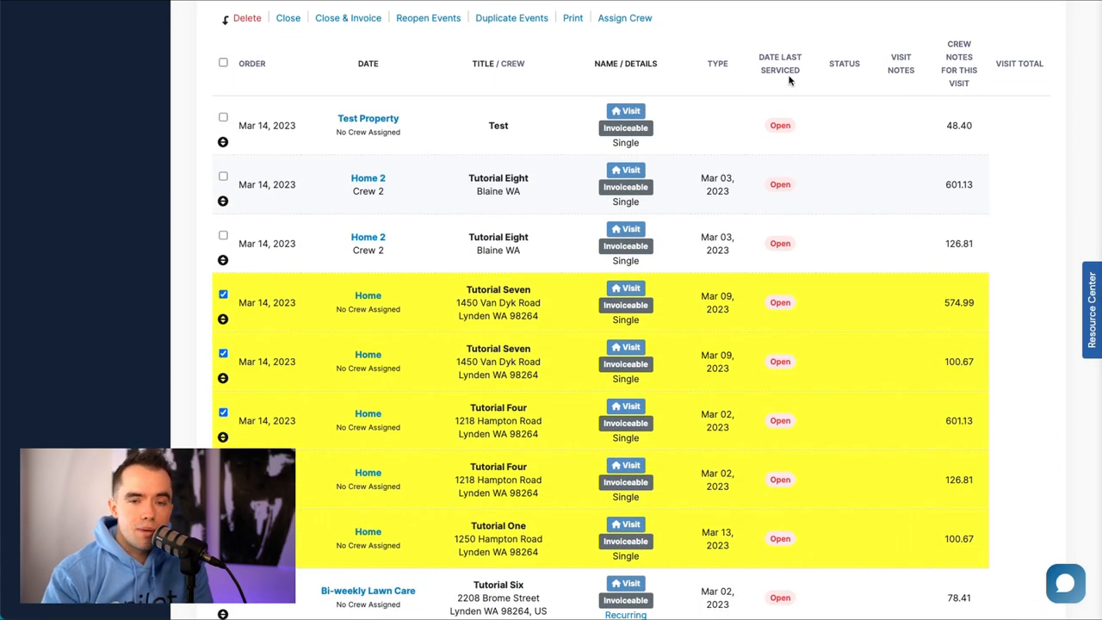
{"action": "left_click", "coordinate": [625, 17]}
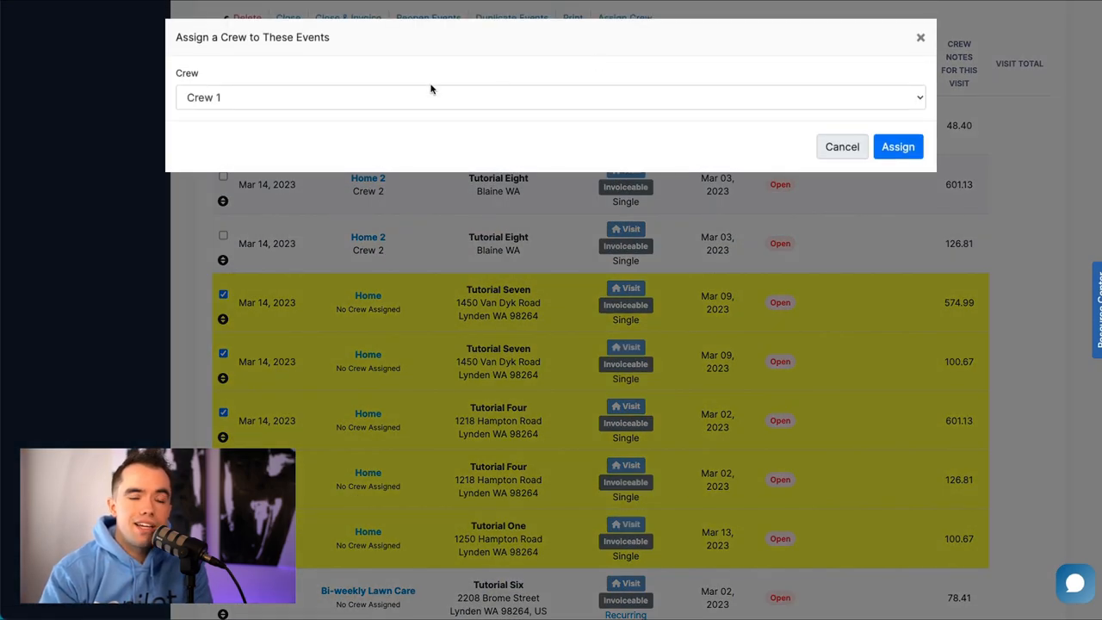
{"action": "left_click", "coordinate": [841, 146]}
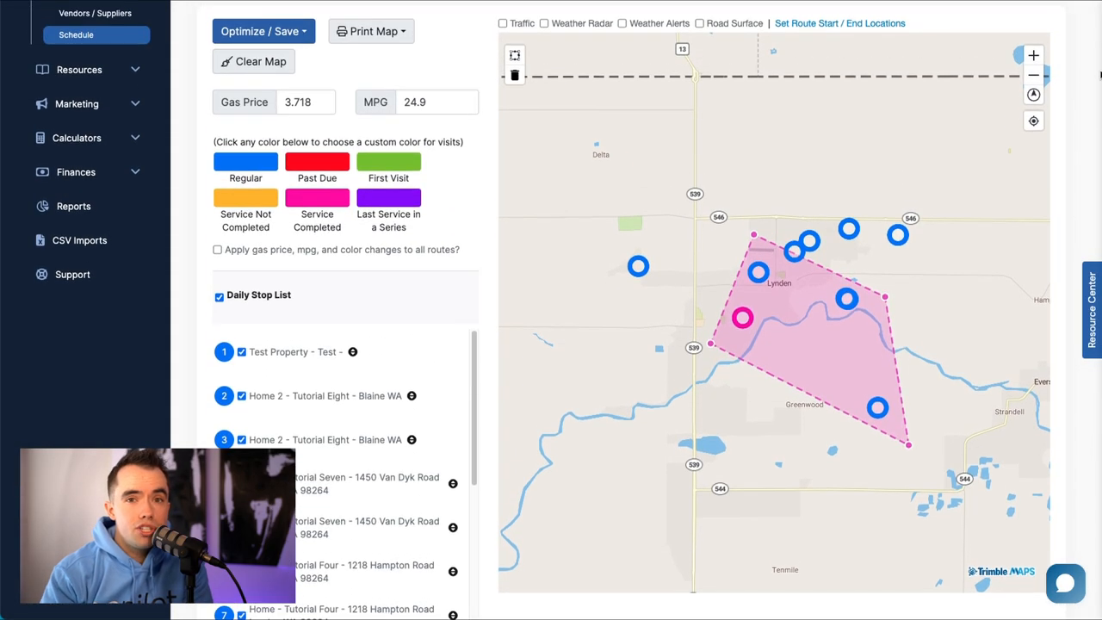
{"action": "left_click", "coordinate": [264, 31]}
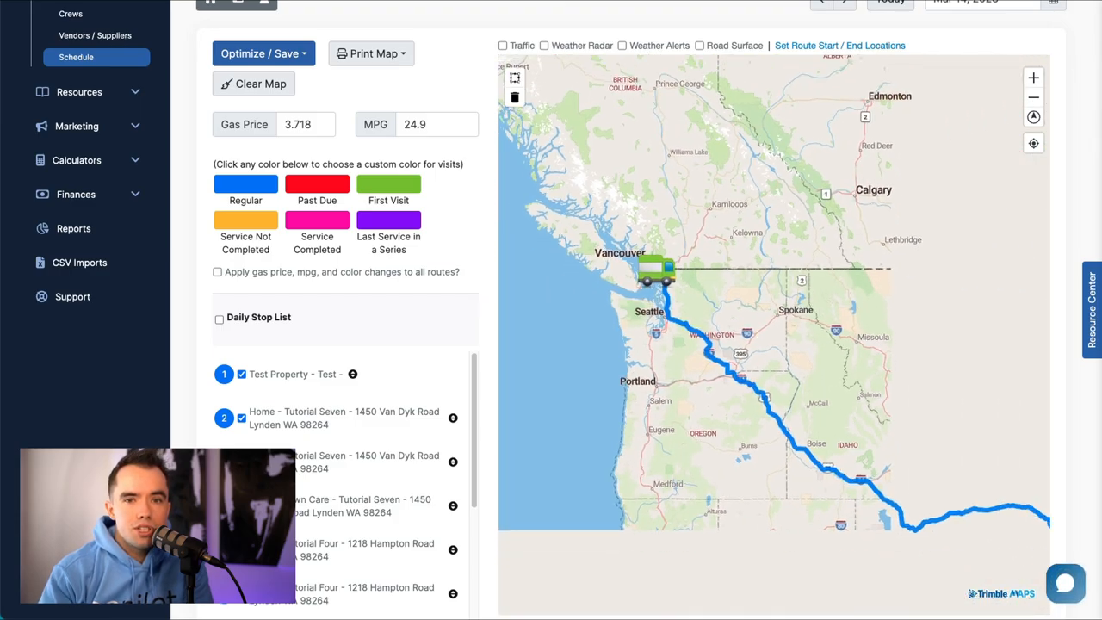
- Turn on the Traffic and Weather Radar overlays on the route map
{"action": "scroll", "scroll_direction": "down", "scroll_amount": 3}
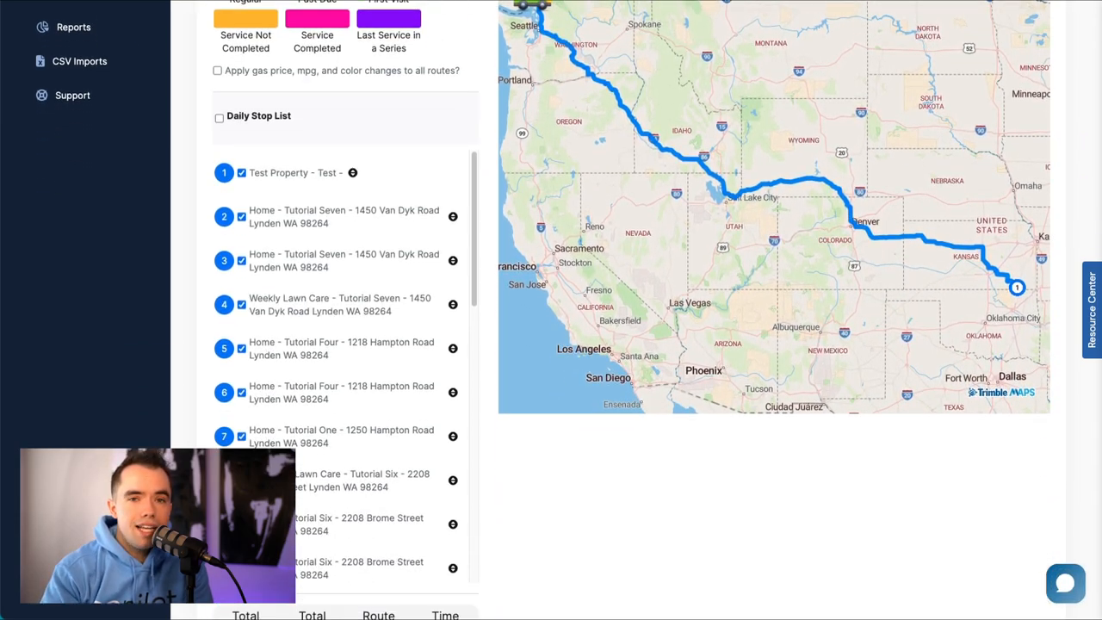
{"action": "scroll", "scroll_direction": "down", "scroll_amount": 3}
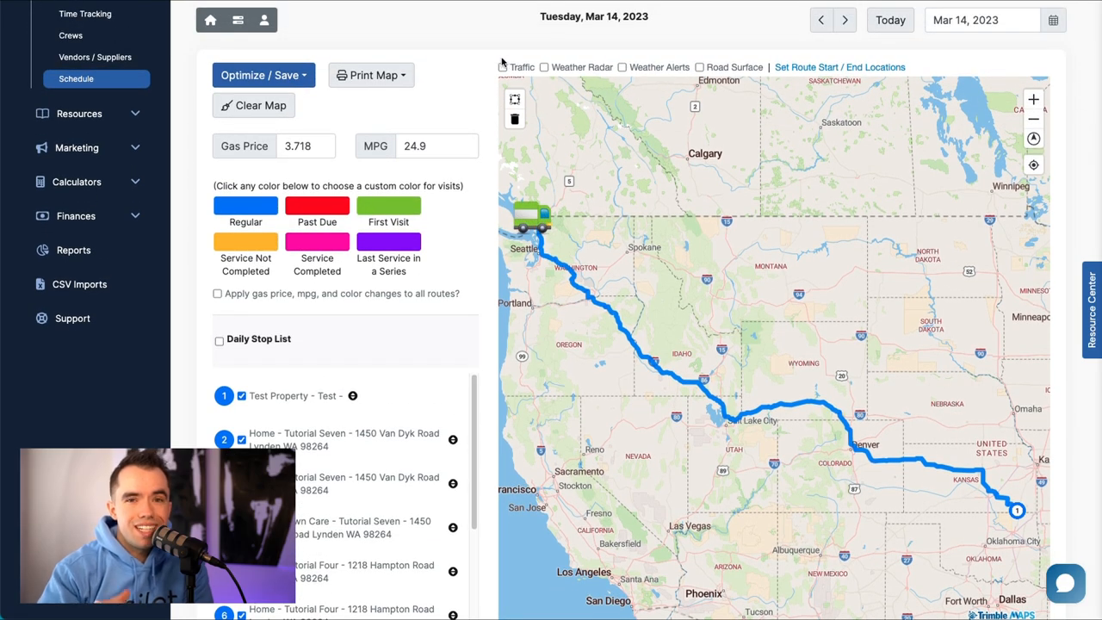
{"action": "left_click", "coordinate": [544, 67]}
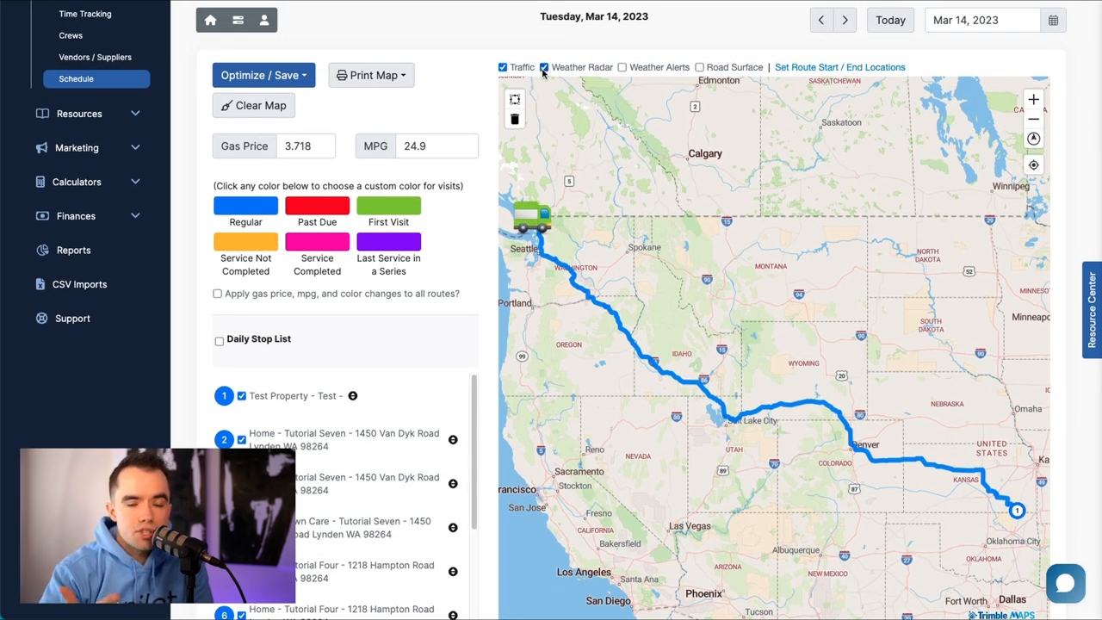
{"action": "left_click", "coordinate": [544, 67]}
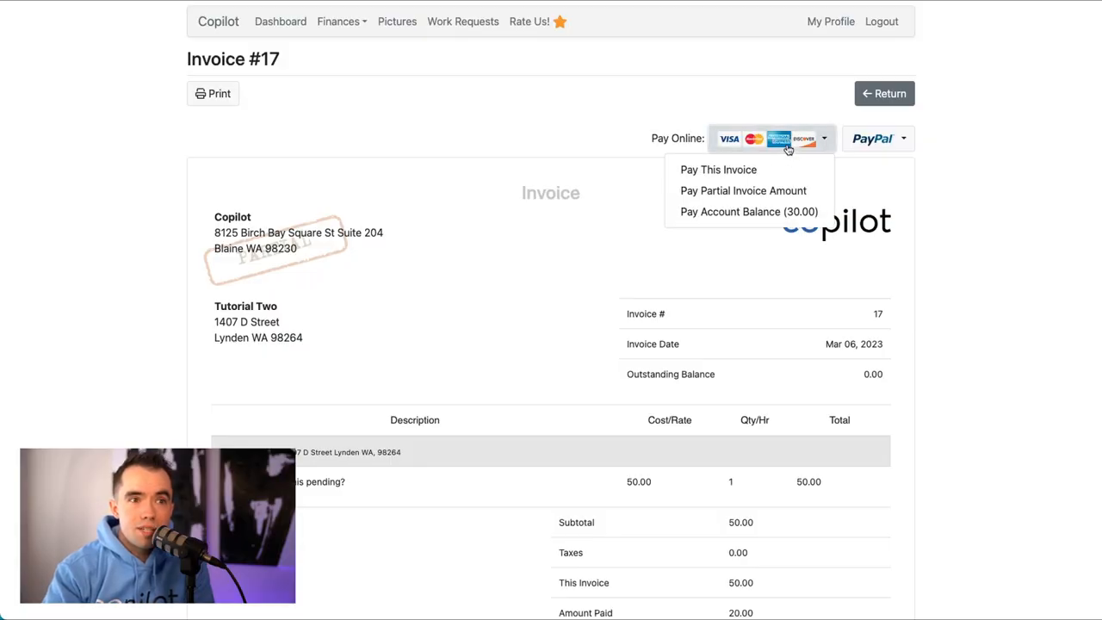
- Add a late-fee rule of 10 percent applying 30 days after the invoice is sent
{"action": "left_click", "coordinate": [748, 210]}
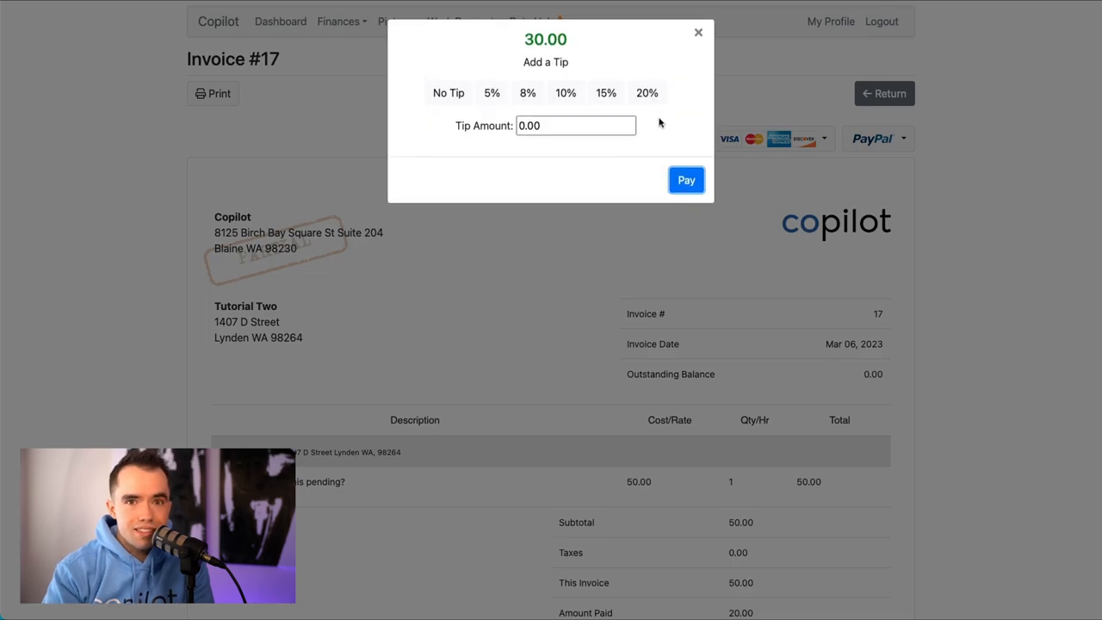
{"action": "left_click", "coordinate": [606, 93]}
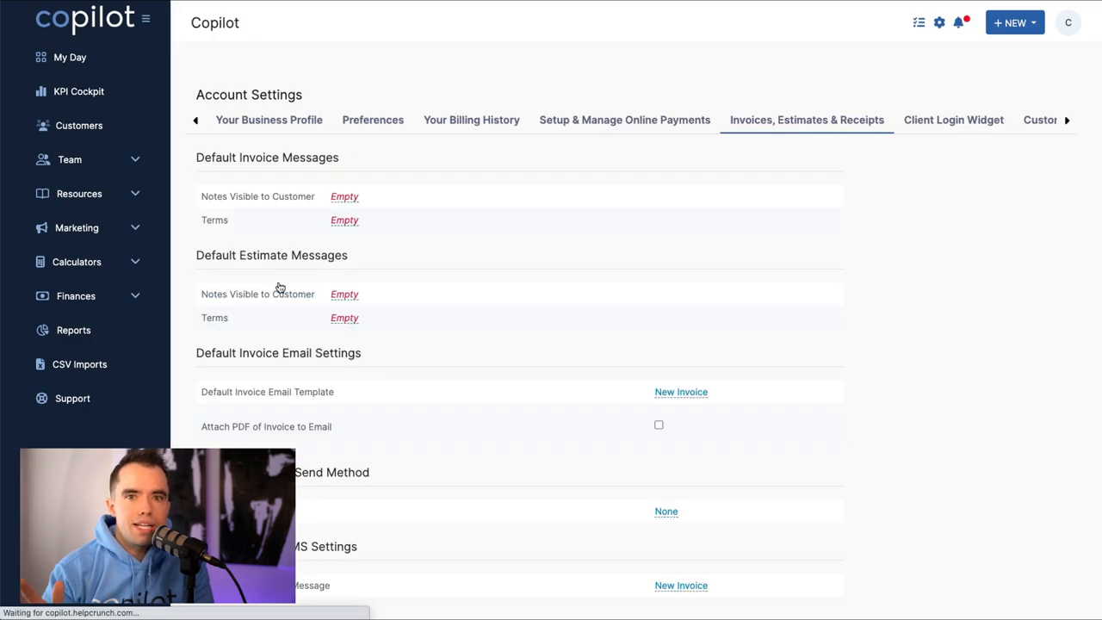
{"action": "scroll", "scroll_direction": "down", "scroll_amount": 3}
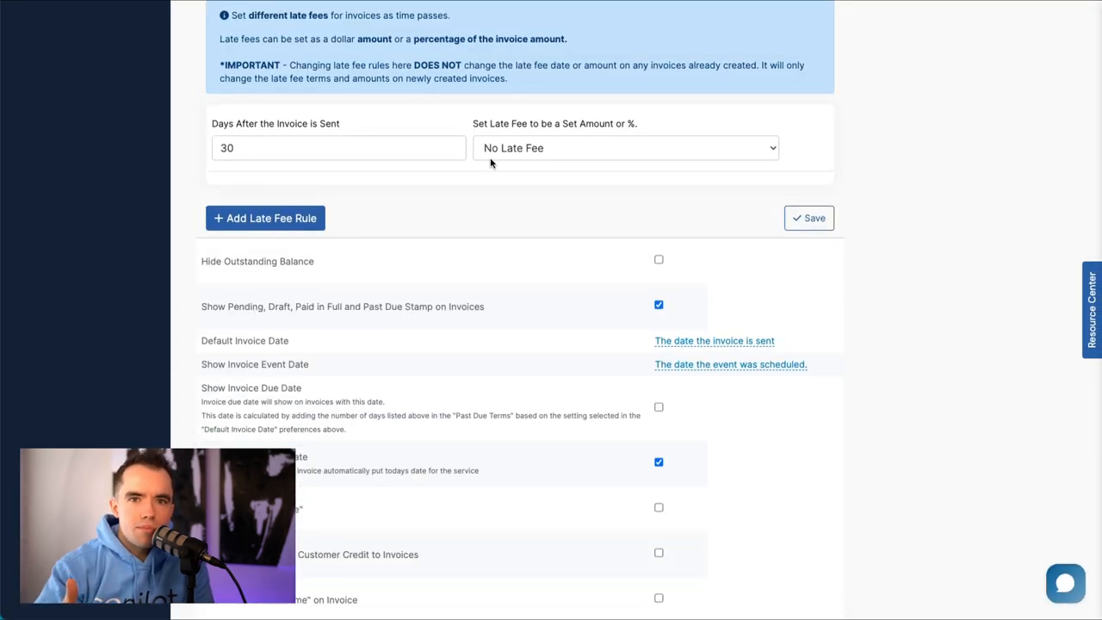
{"action": "left_click", "coordinate": [623, 148]}
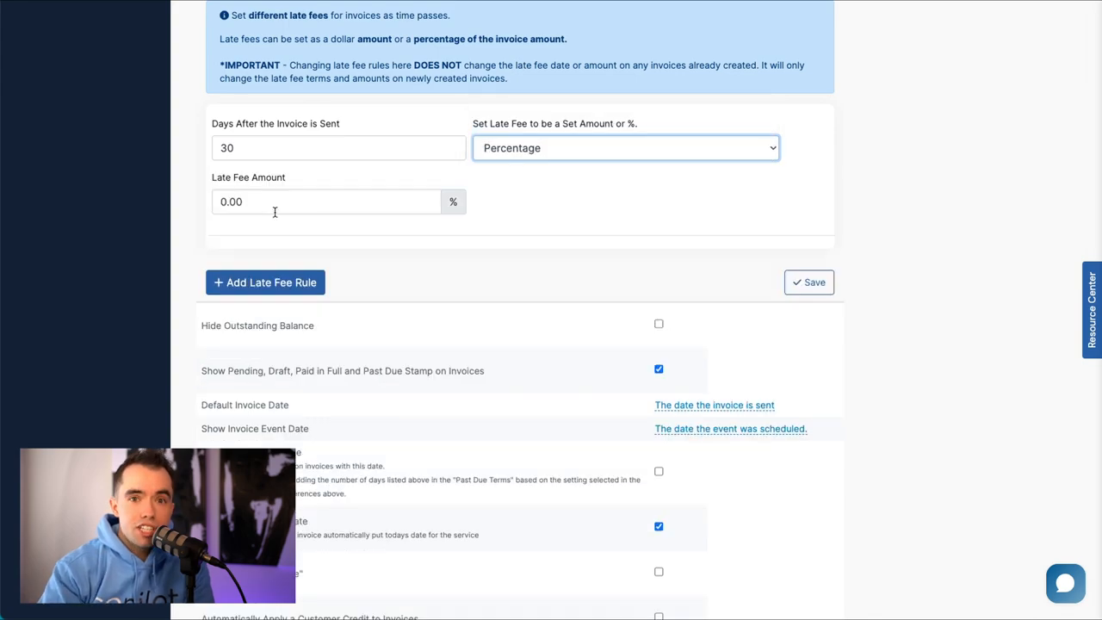
{"action": "type", "text": "10"}
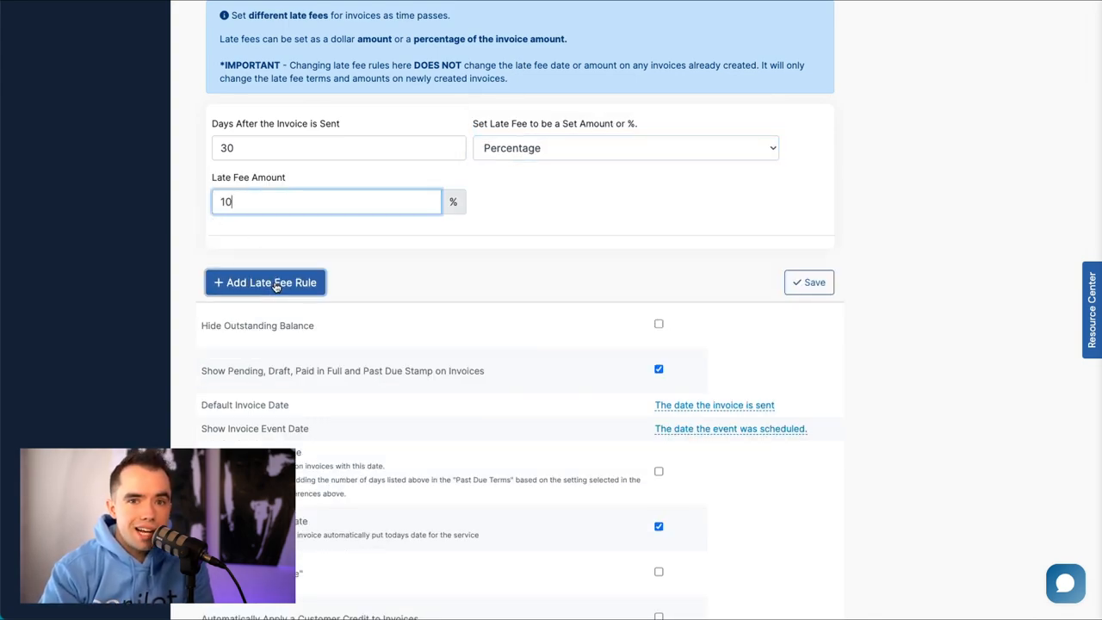
{"action": "left_click", "coordinate": [265, 283]}
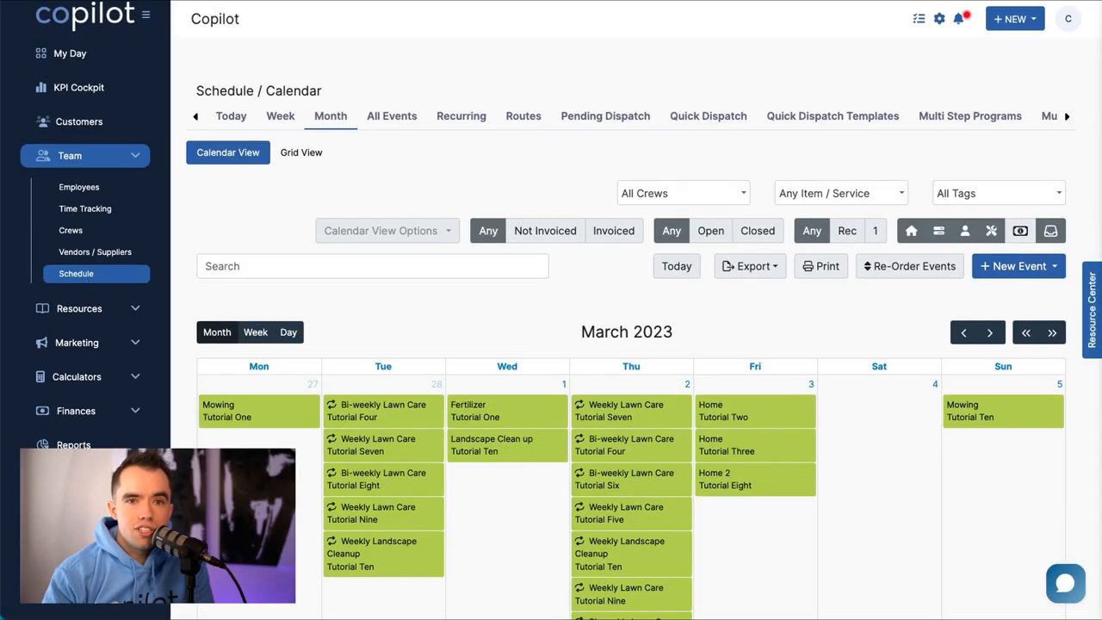
- Reschedule the dragged visit on the month calendar, choosing how the recurring visit moves
{"action": "scroll", "scroll_direction": "down", "scroll_amount": 3}
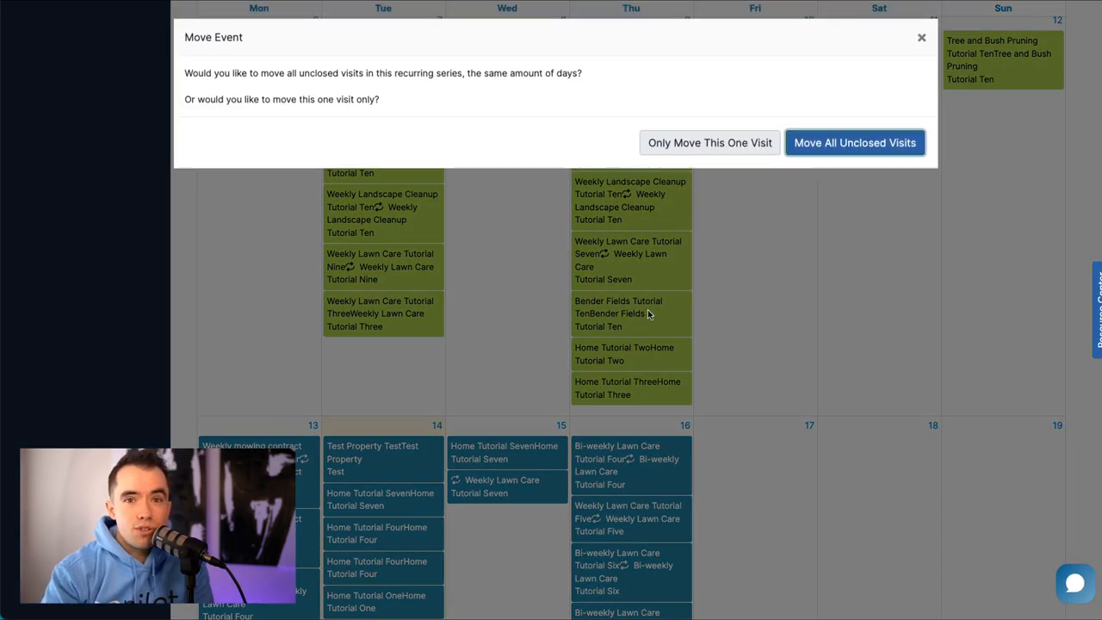
{"action": "left_click", "coordinate": [854, 141]}
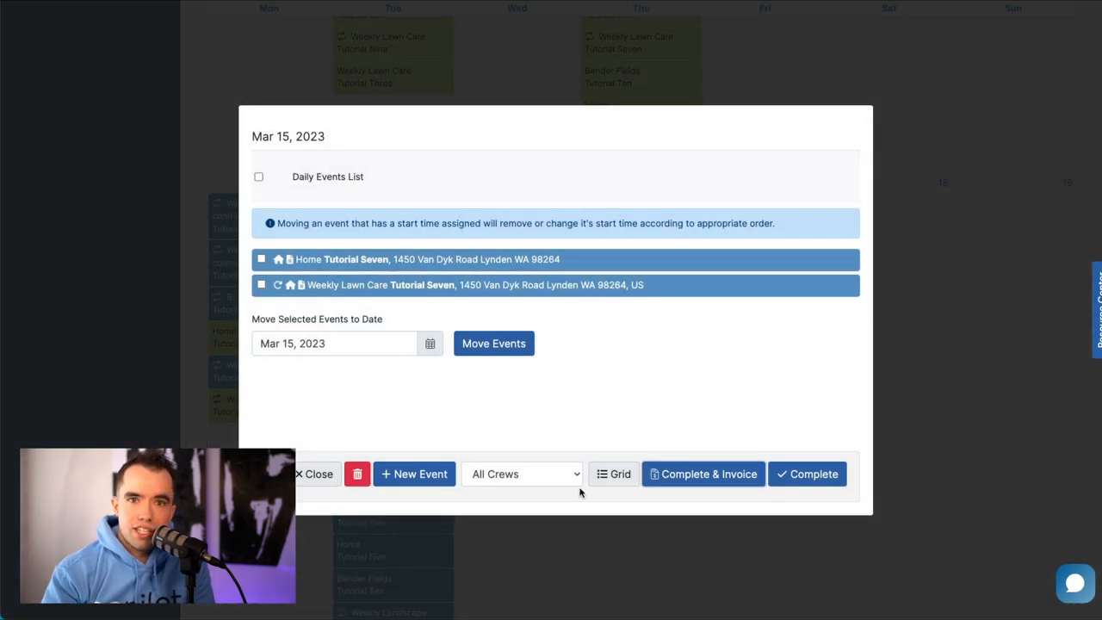
- Start a new single equipment maintenance event on March 15
{"action": "left_click", "coordinate": [413, 474]}
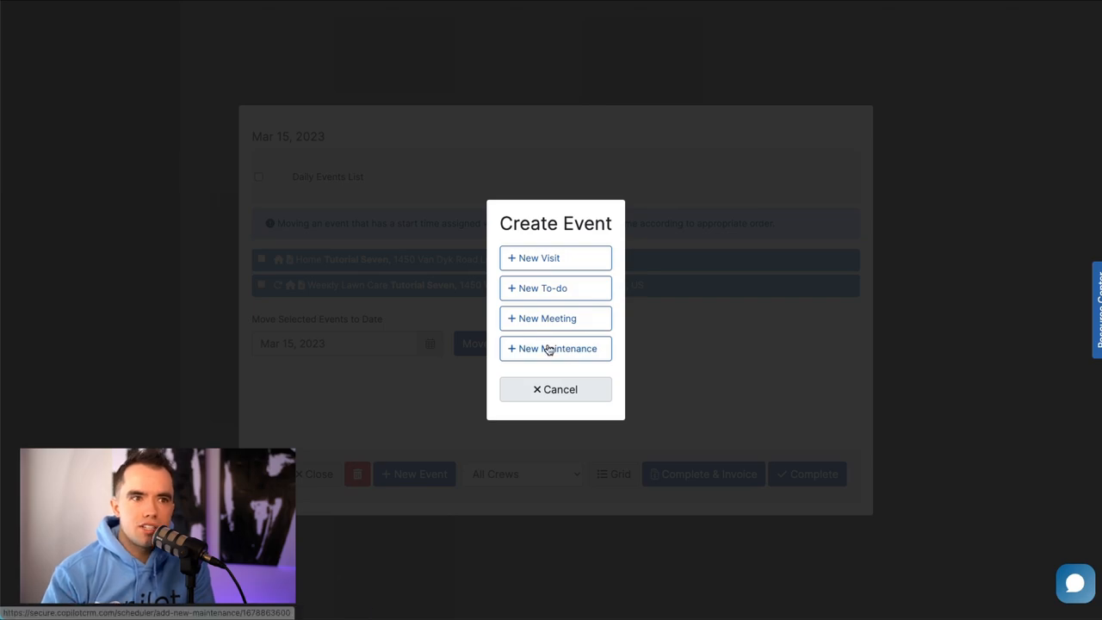
{"action": "left_click", "coordinate": [555, 348]}
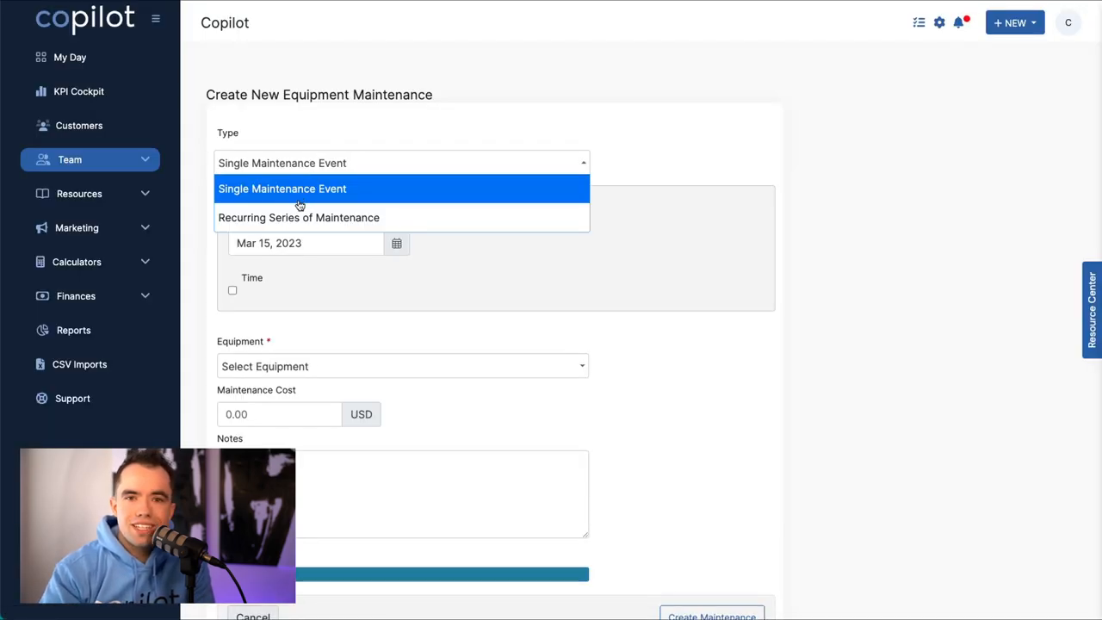
{"action": "left_click", "coordinate": [300, 217]}
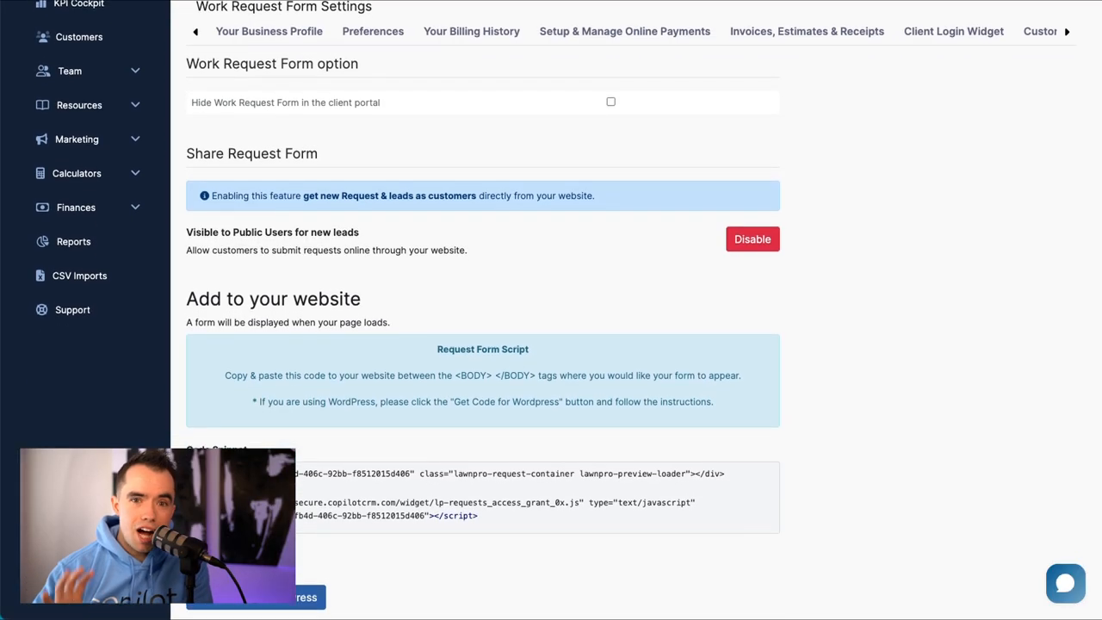
- Choose Overseeding as the requested service on the work request form
{"action": "scroll", "scroll_direction": "down", "scroll_amount": 3}
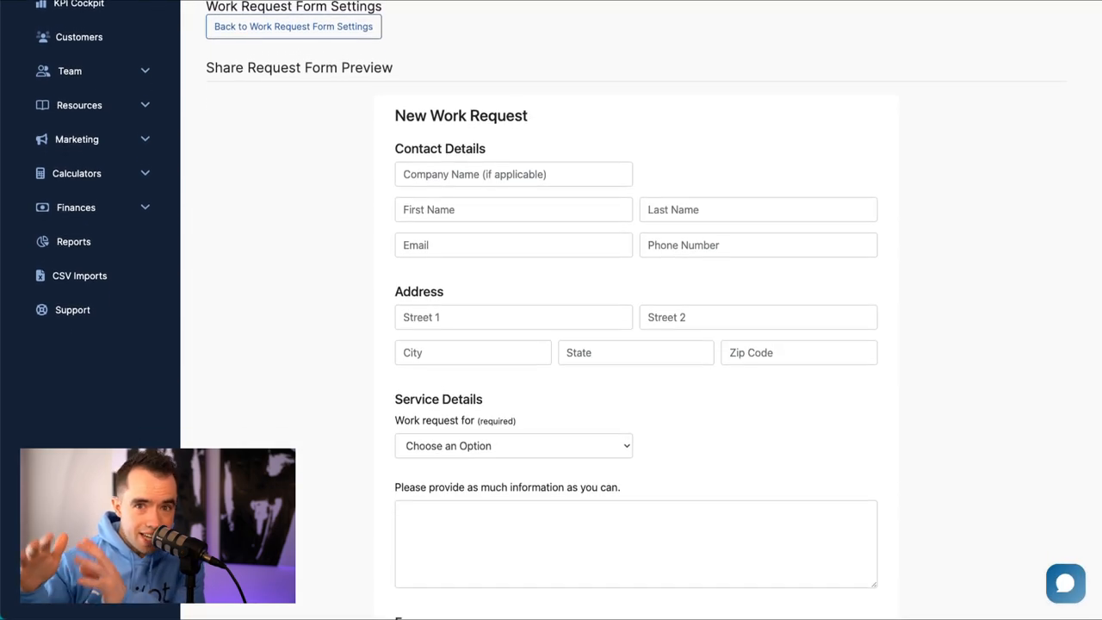
{"action": "scroll", "scroll_direction": "down", "scroll_amount": 3}
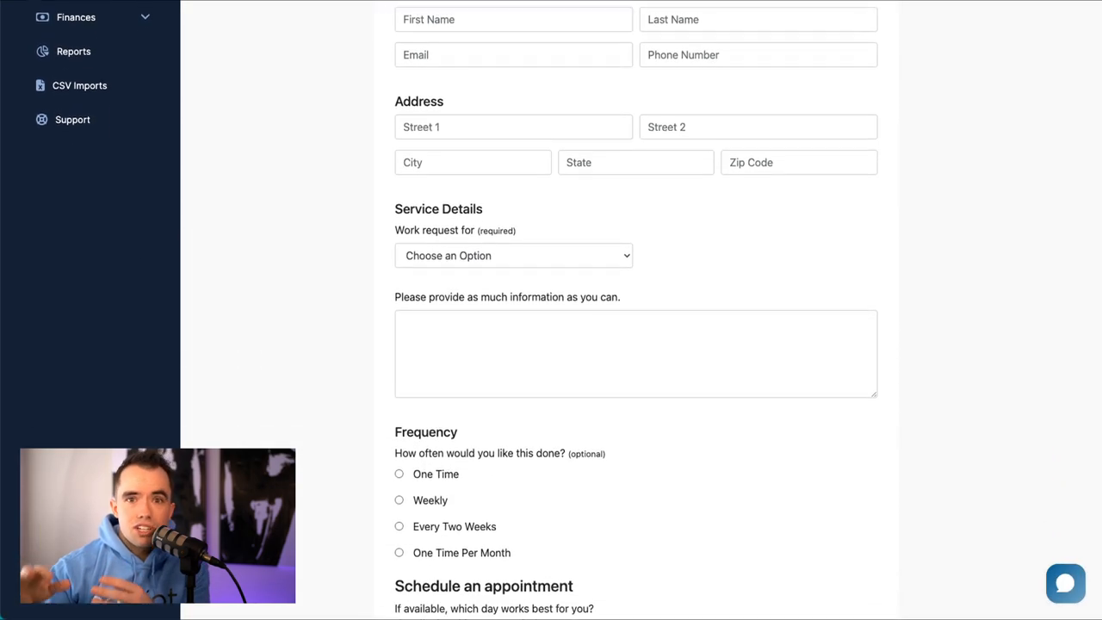
{"action": "left_click", "coordinate": [513, 255]}
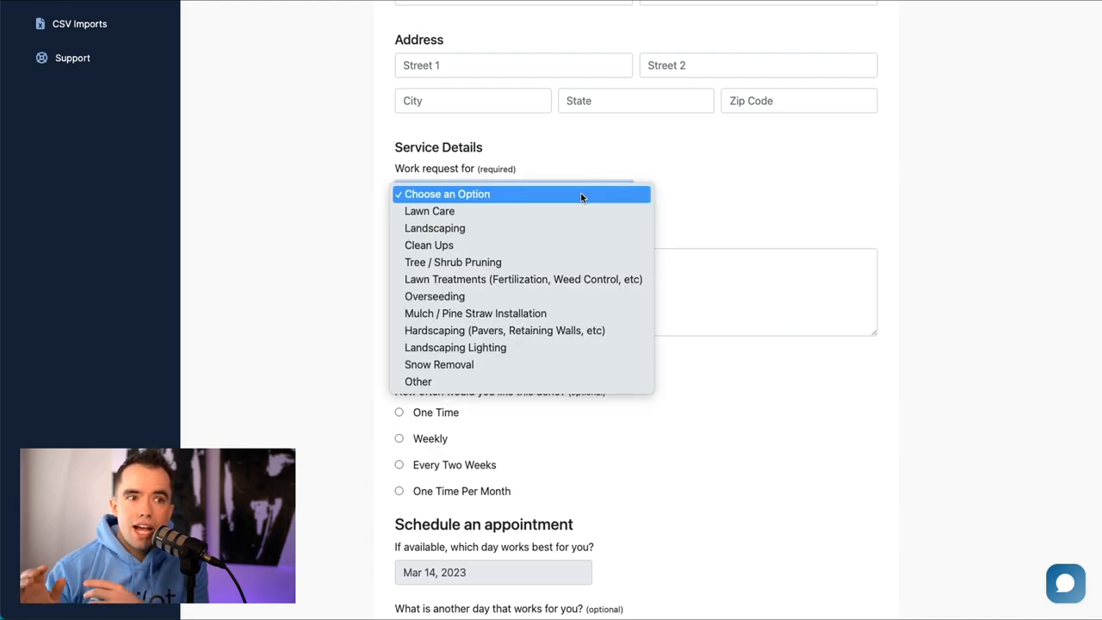
{"action": "left_click", "coordinate": [434, 296]}
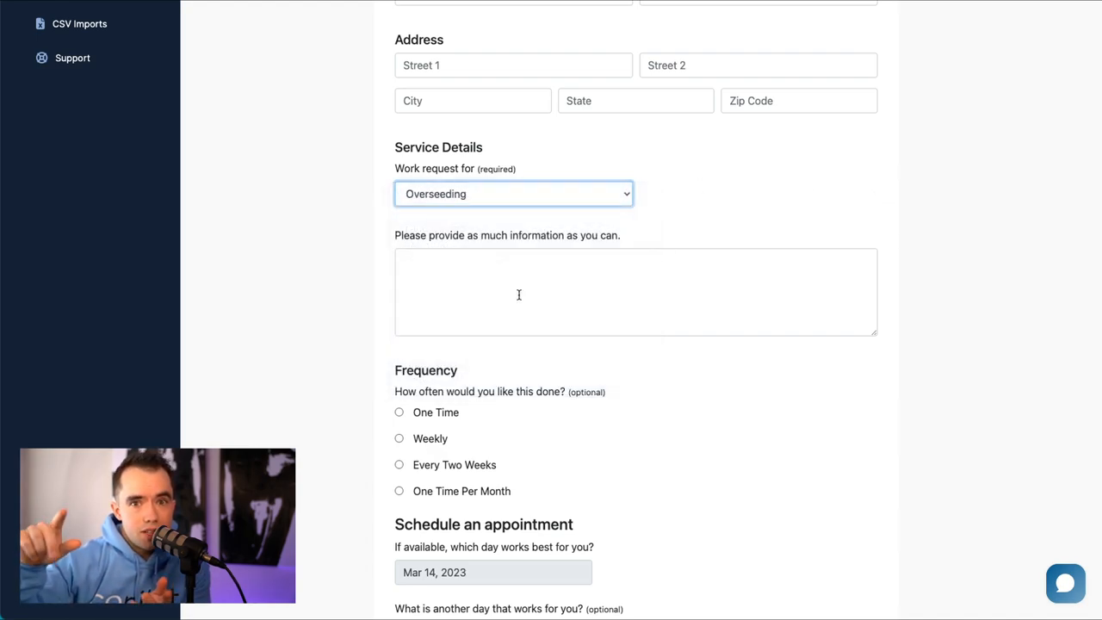
- Submit the work request with Mar 14, 2023 as the preferred day
{"action": "scroll", "scroll_direction": "down", "scroll_amount": 3}
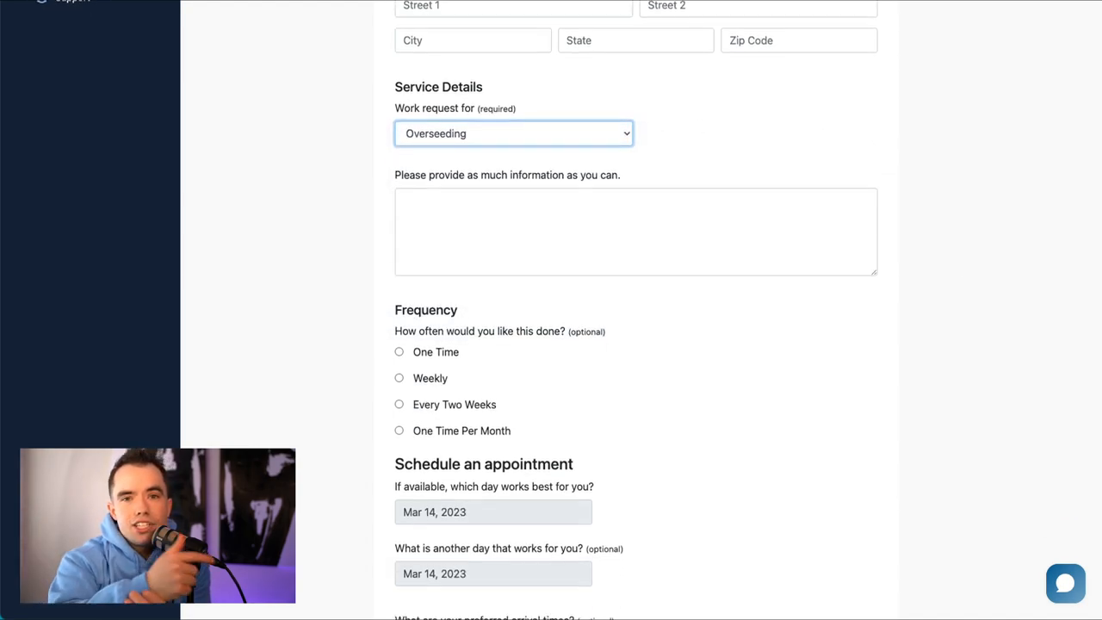
{"action": "scroll", "scroll_direction": "down", "scroll_amount": 3}
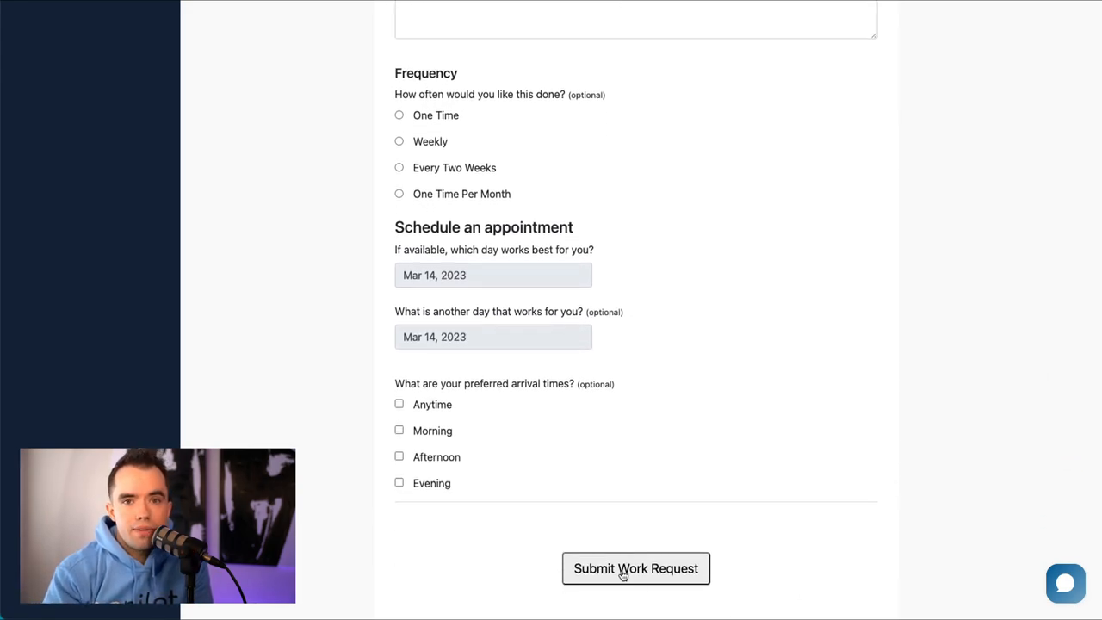
{"action": "left_click", "coordinate": [635, 569]}
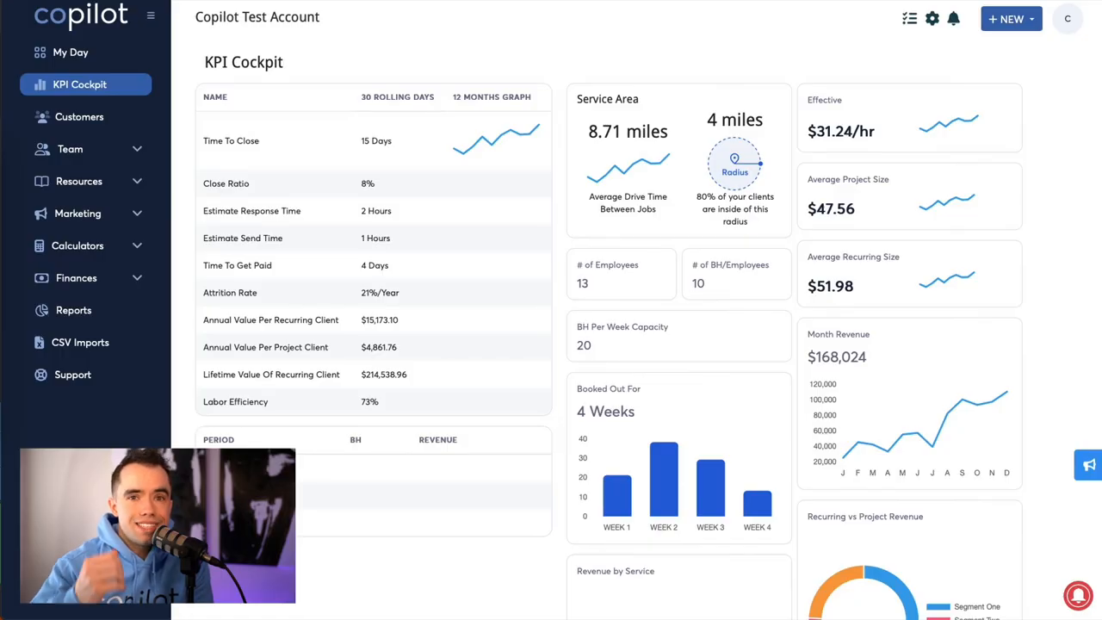
- Scroll through the KPI Cockpit metrics down to the booked-out bar chart and revenue donuts
{"action": "scroll", "scroll_direction": "down", "scroll_amount": 3}
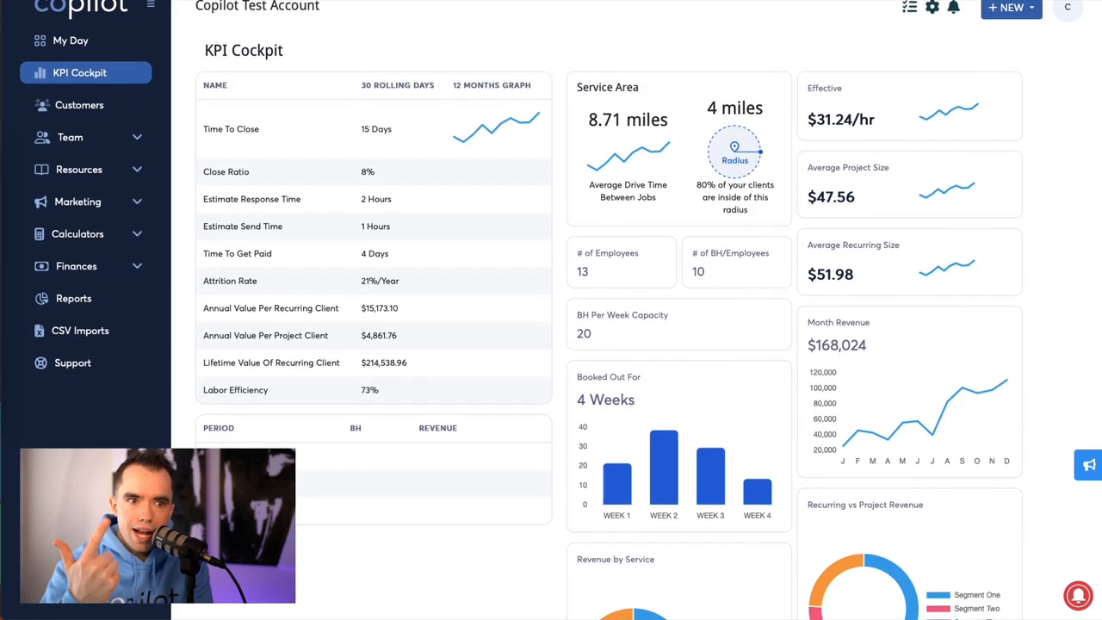
{"action": "scroll", "scroll_direction": "down", "scroll_amount": 3}
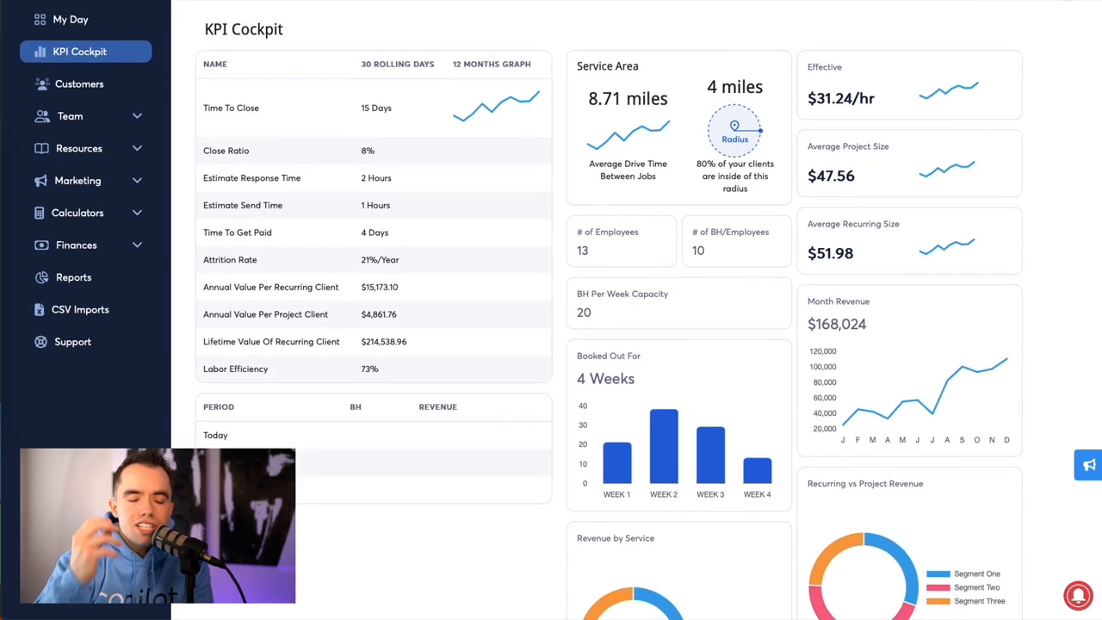
{"action": "scroll", "scroll_direction": "down", "scroll_amount": 3}
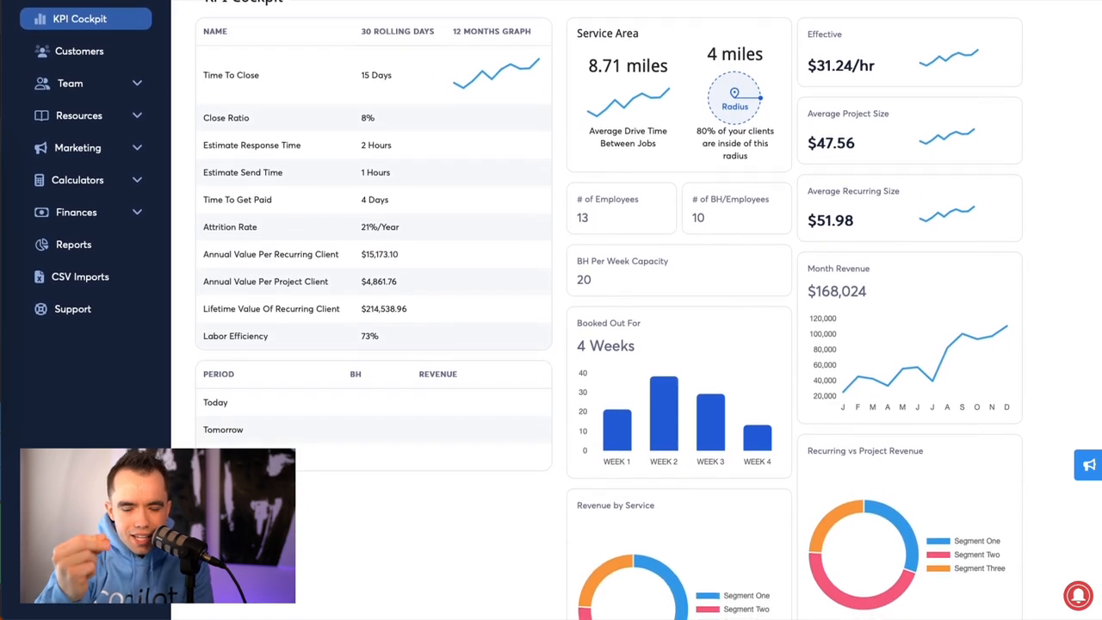
{"action": "scroll", "scroll_direction": "down", "scroll_amount": 3}
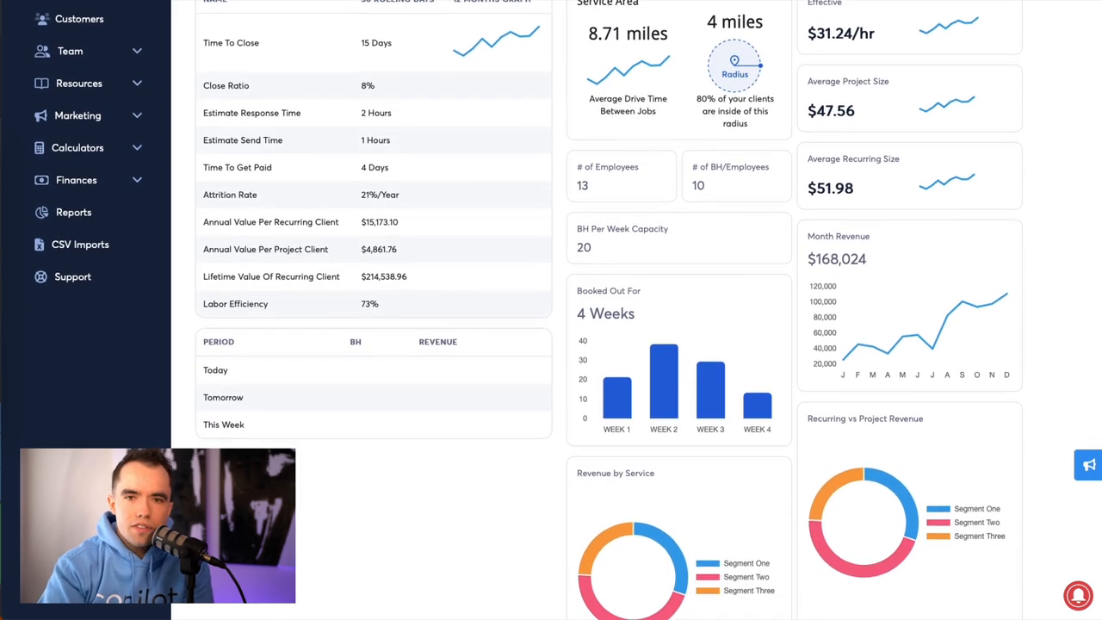
{"action": "scroll", "scroll_direction": "down", "scroll_amount": 3}
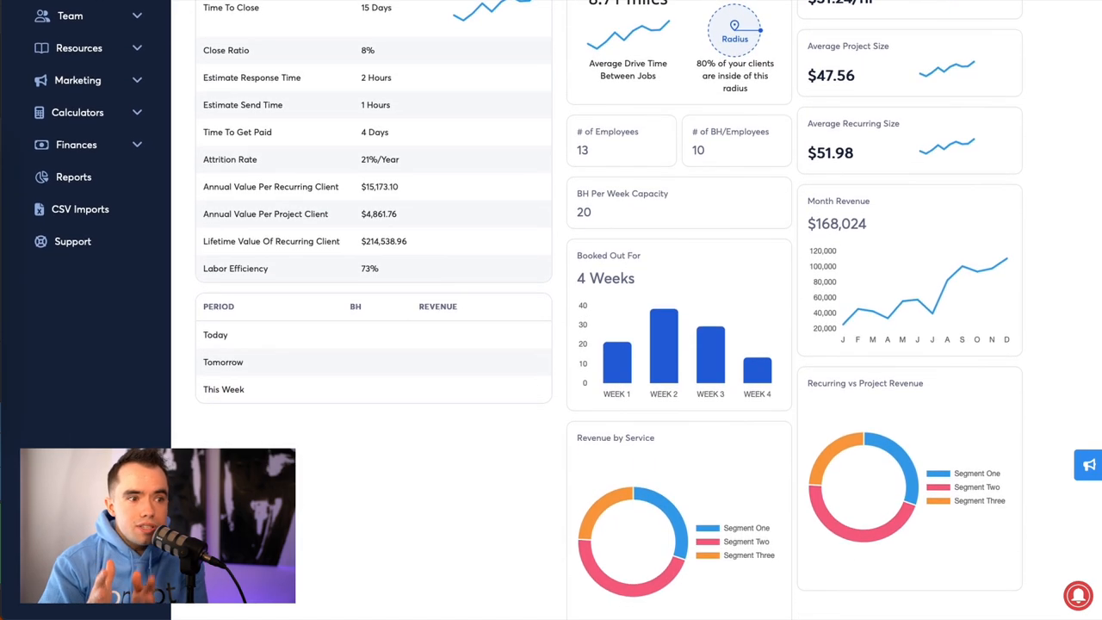
{"action": "scroll", "scroll_direction": "down", "scroll_amount": 3}
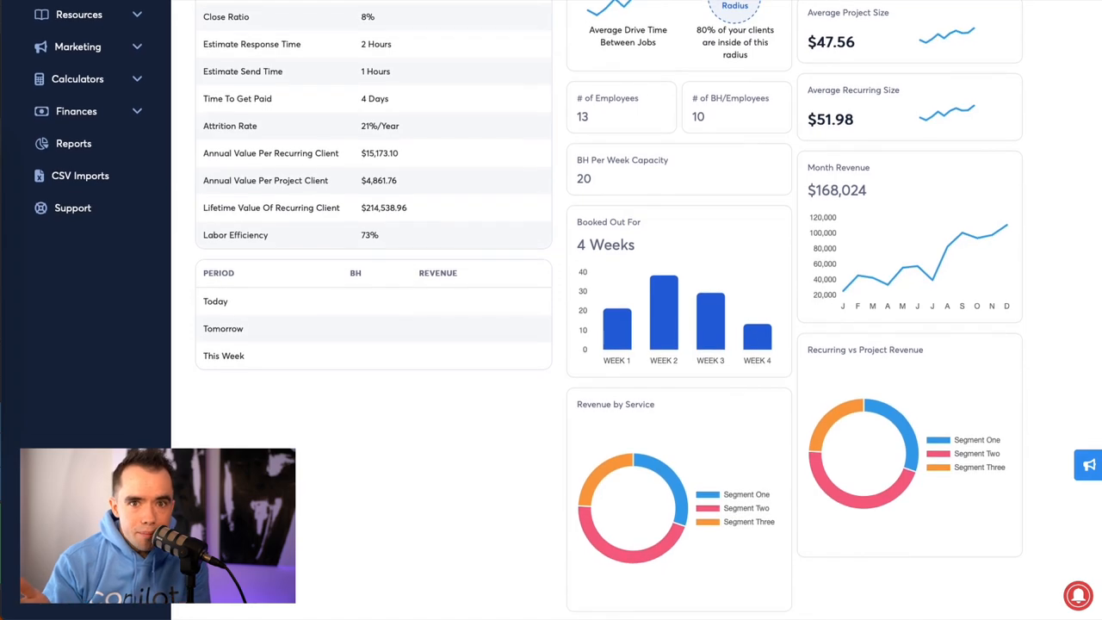
{"action": "scroll", "scroll_direction": "down", "scroll_amount": 3}
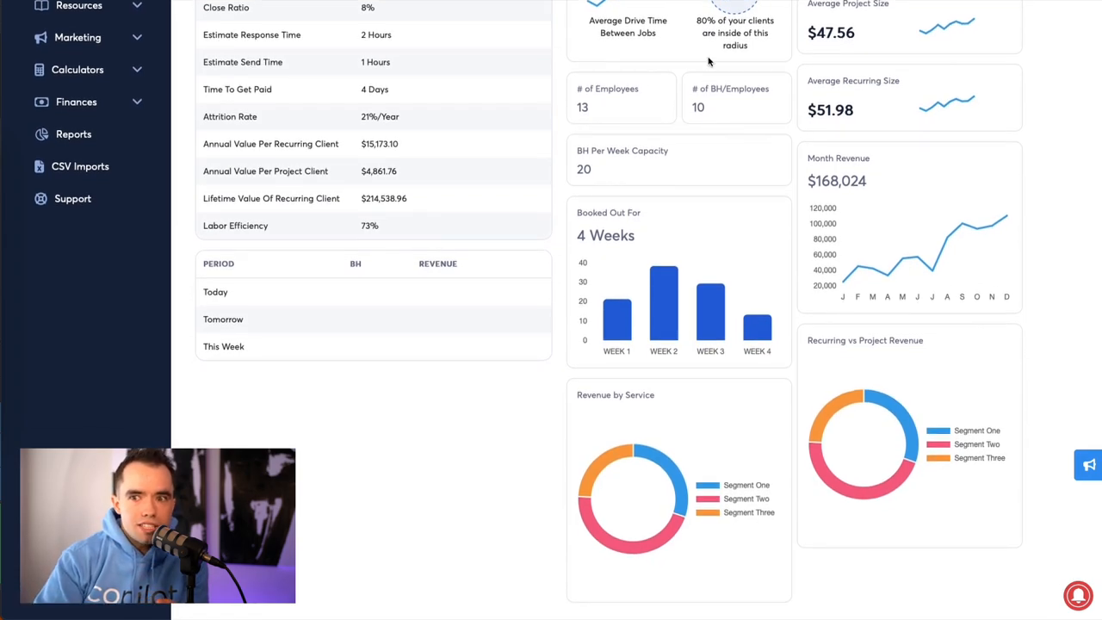
{"action": "left_click", "coordinate": [69, 57]}
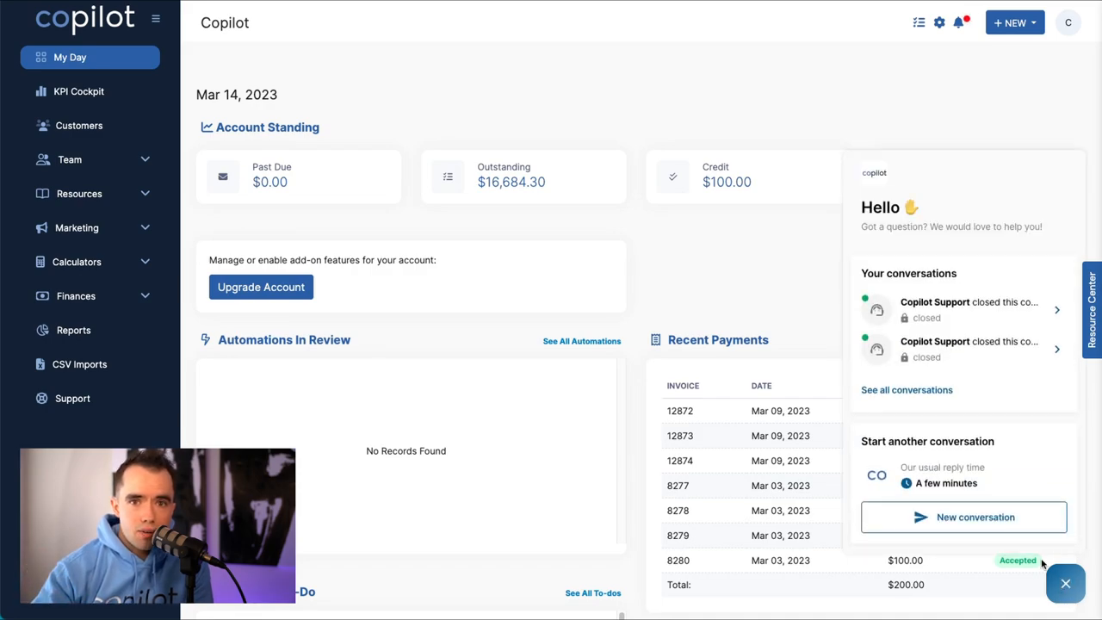
- Send 'I need help' in a new support chat conversation, then close the chat
{"action": "left_click", "coordinate": [964, 516]}
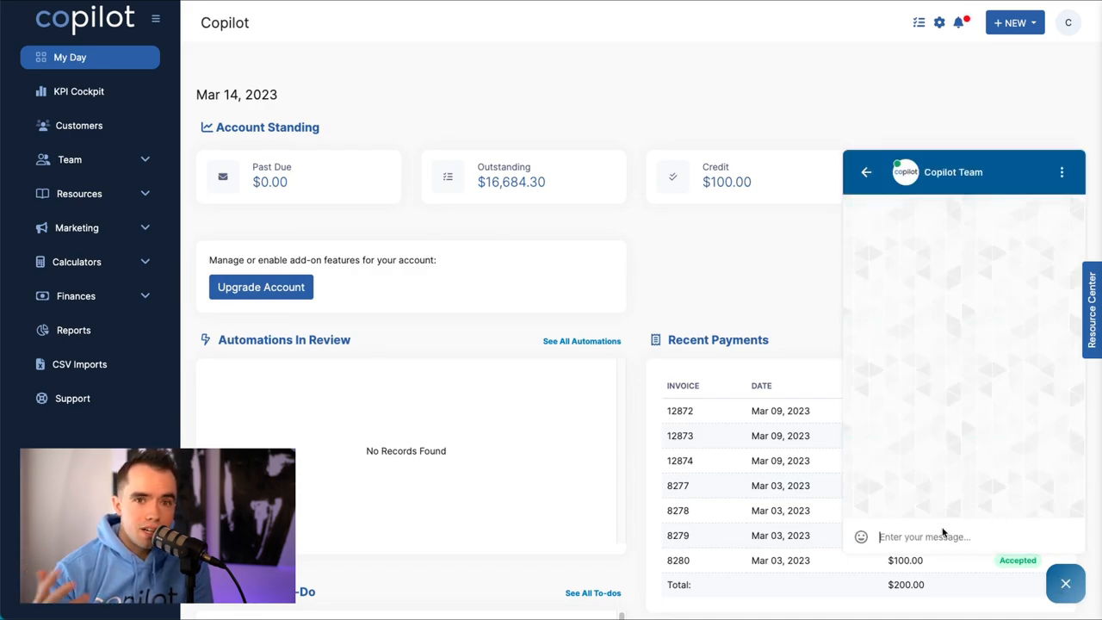
{"action": "type", "text": "I need help"}
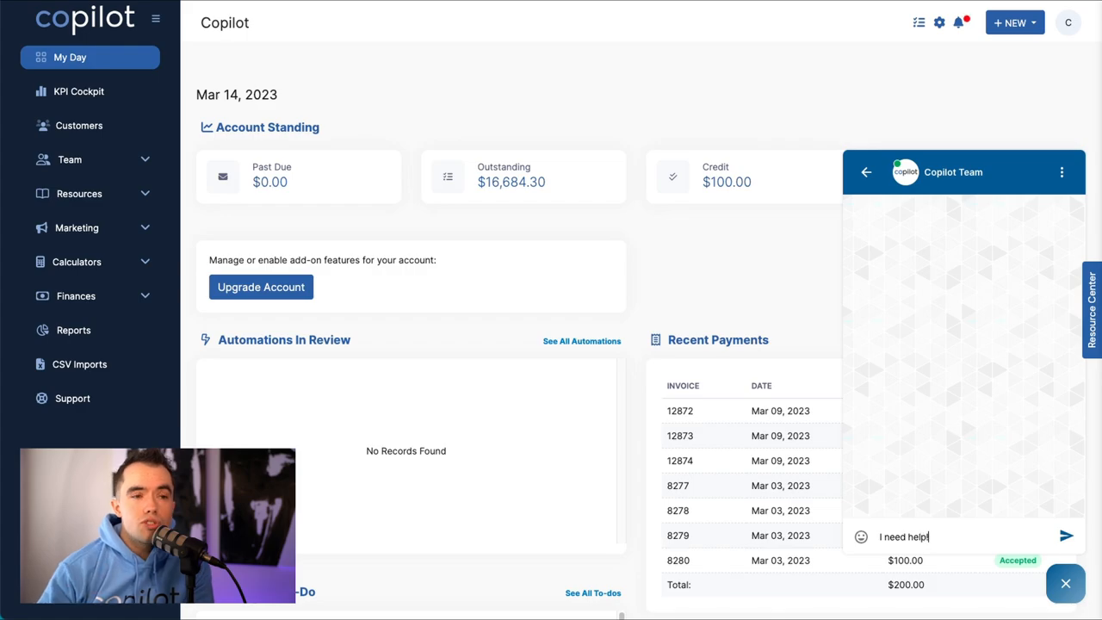
{"action": "left_click", "coordinate": [1064, 583]}
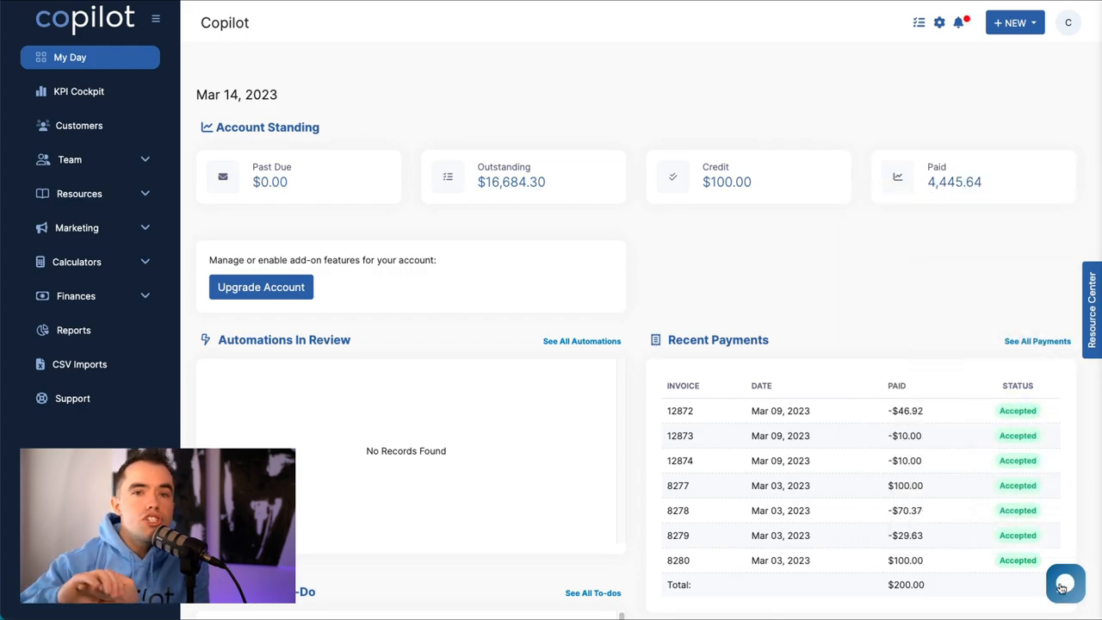
- Choose Book a Call With Support from the Resource Center
{"action": "left_click", "coordinate": [1064, 583]}
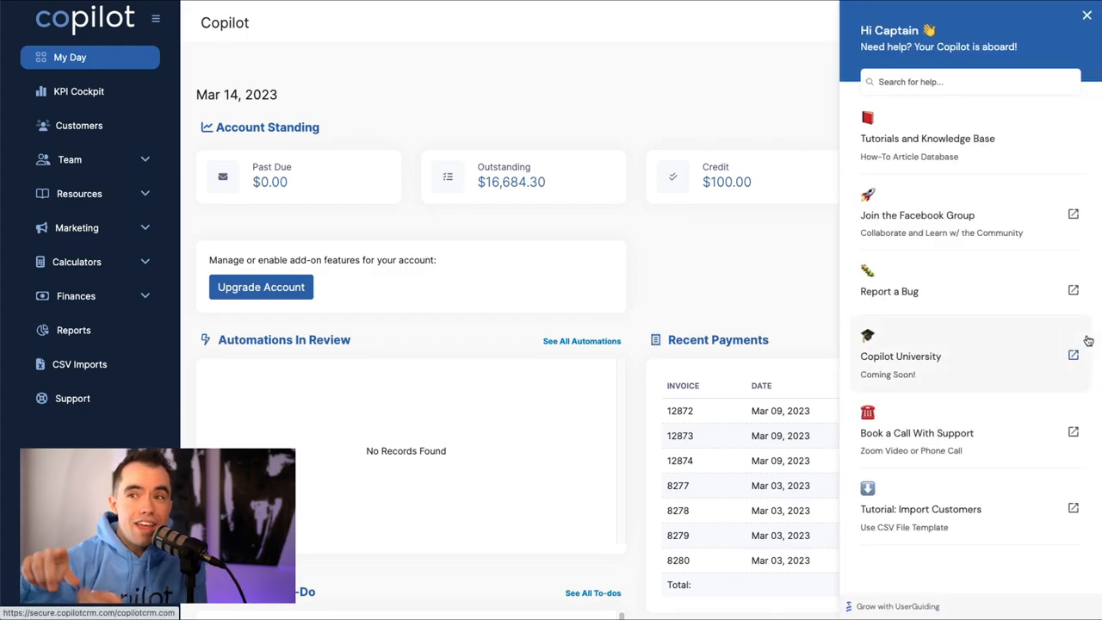
{"action": "left_click", "coordinate": [916, 432]}
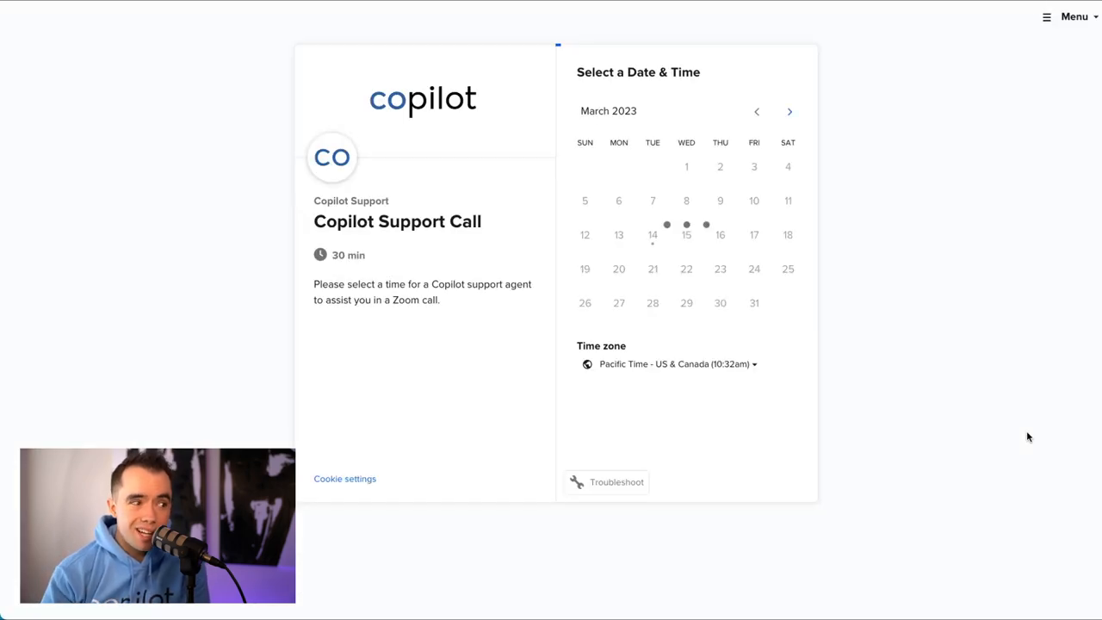
- Confirm the 10:30am Wednesday, March 15 slot for the Copilot support call
{"action": "left_click", "coordinate": [685, 234]}
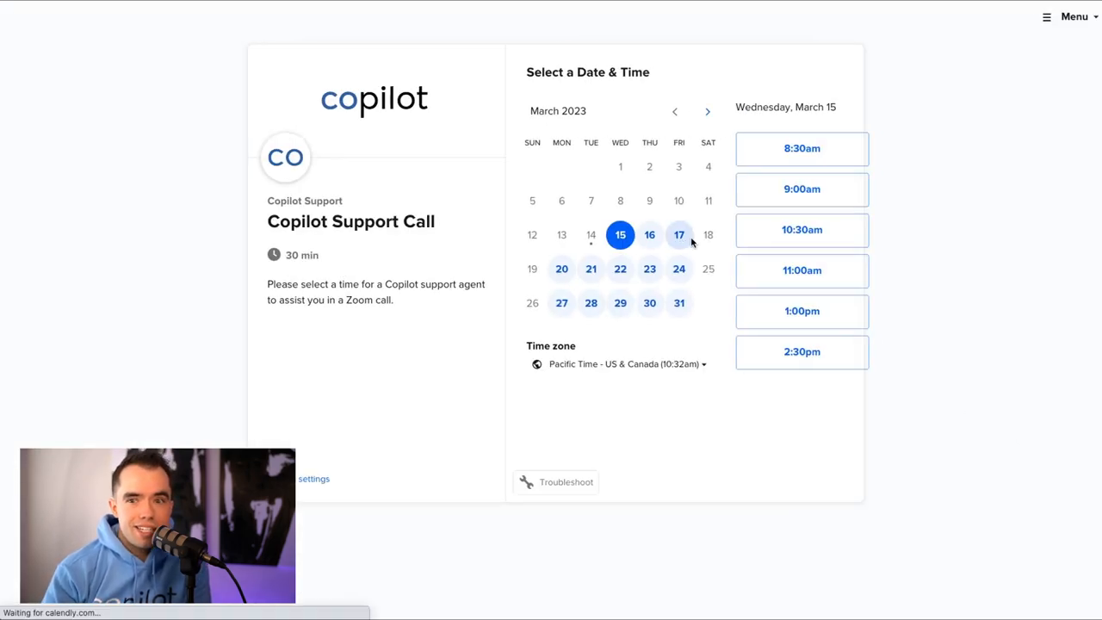
{"action": "left_click", "coordinate": [802, 229]}
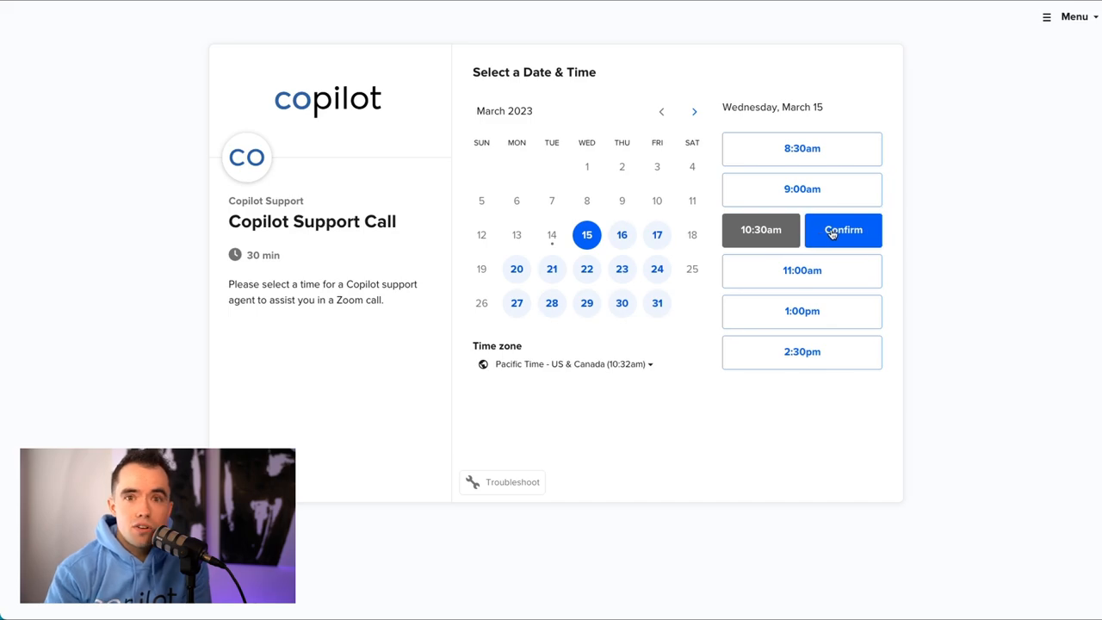
{"action": "left_click", "coordinate": [843, 231]}
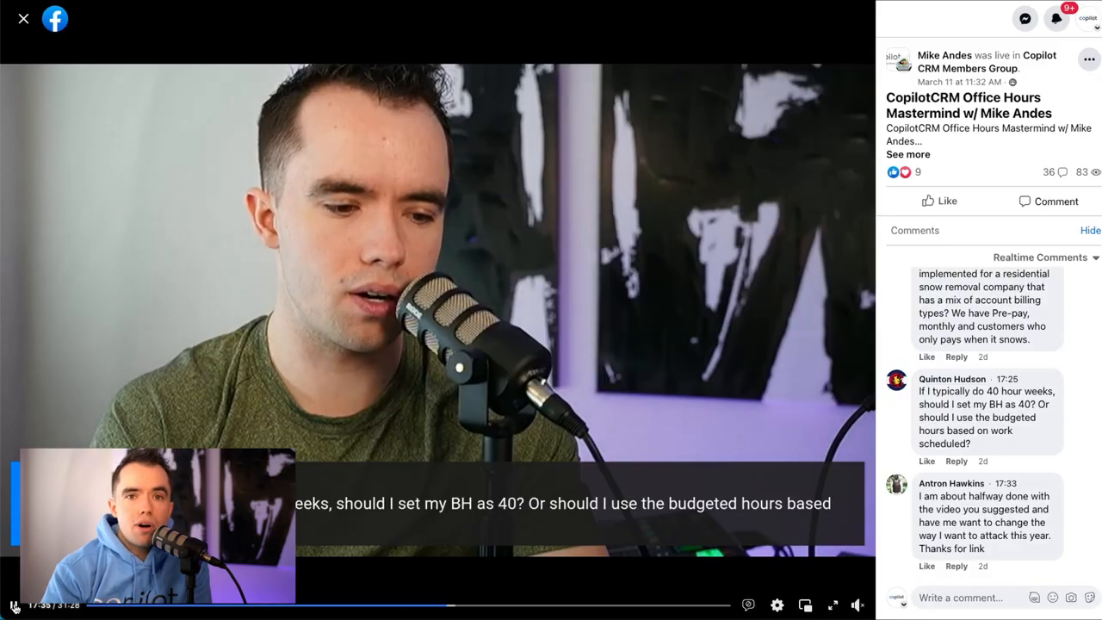
- Play the CopilotCRM Office Hours Mastermind live video in the Facebook group
{"action": "left_click", "coordinate": [14, 604]}
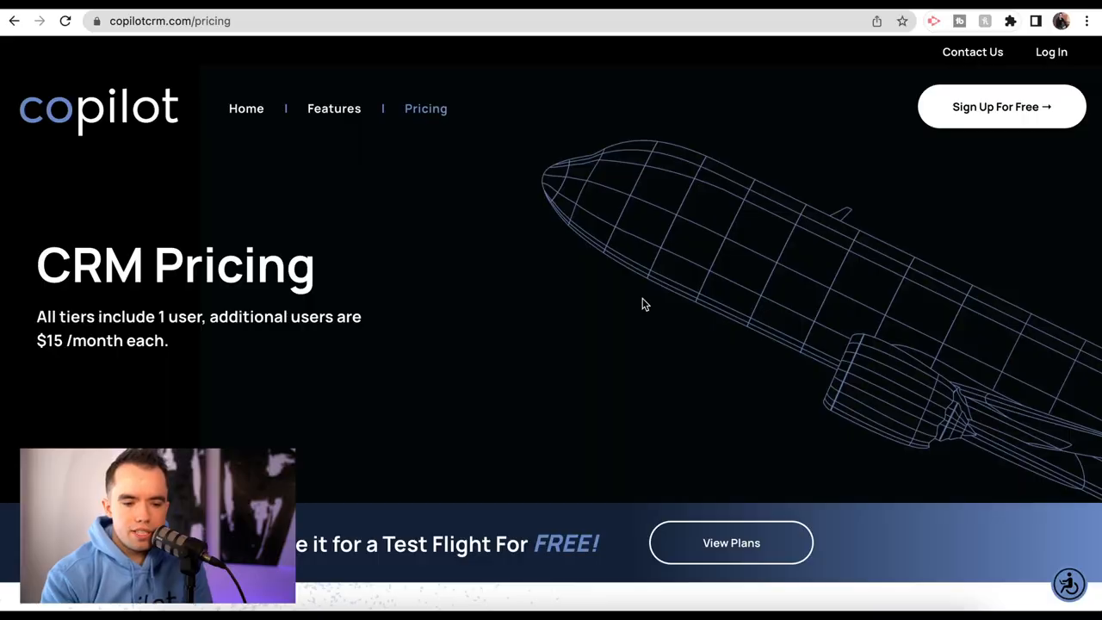
{"action": "mouse_move", "coordinate": [439, 333]}
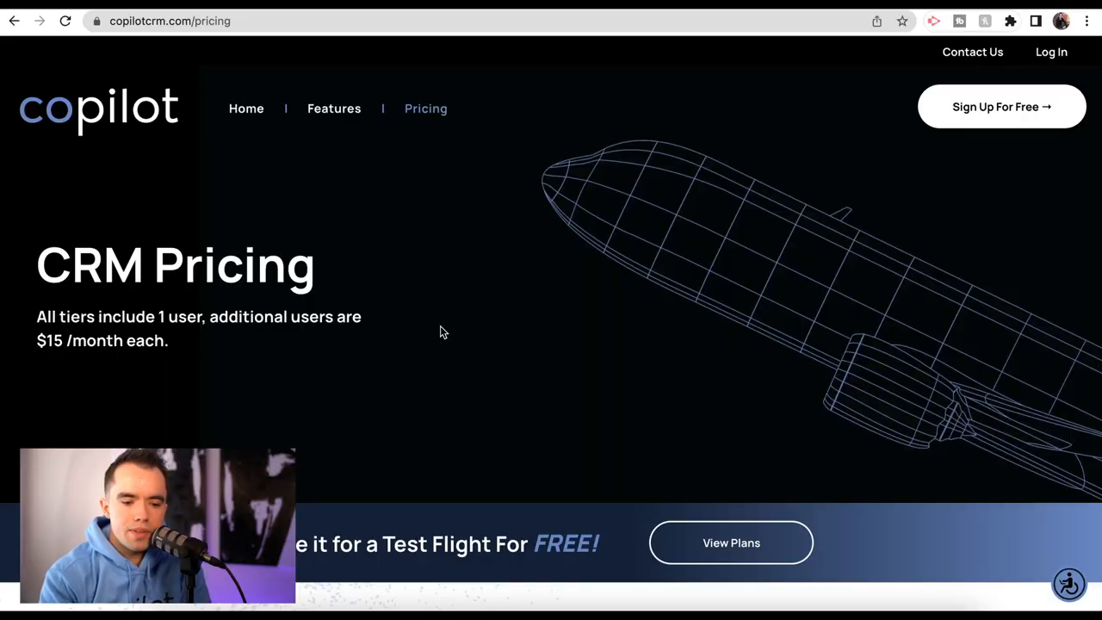
- Compare Solo, Starter, Pro and Enterprise plans under yearly then monthly billing
{"action": "scroll", "scroll_direction": "down", "scroll_amount": 3}
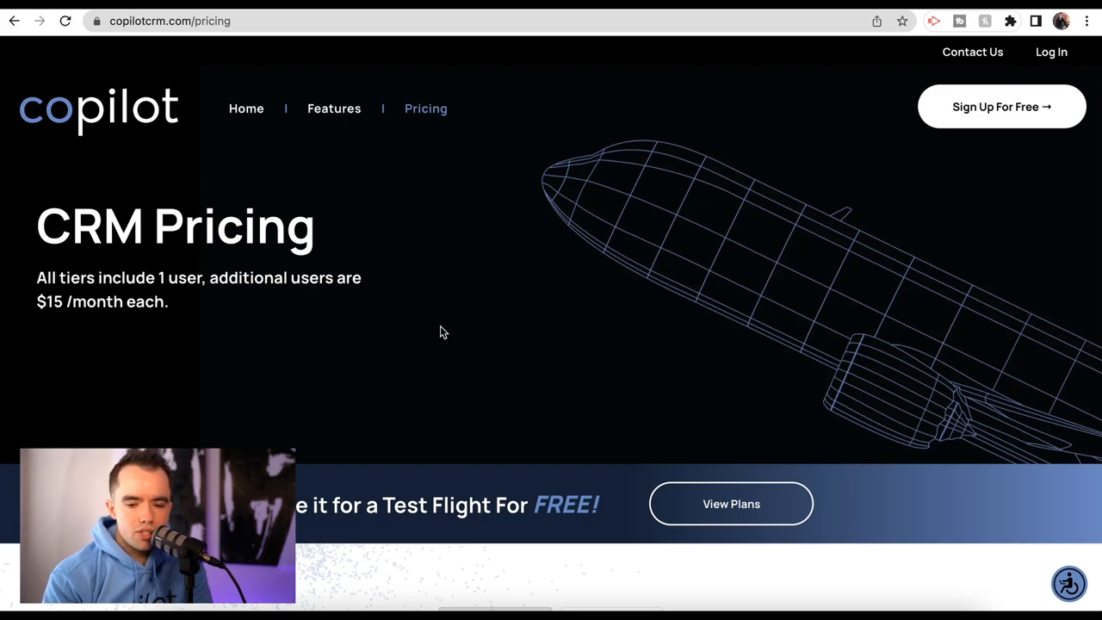
{"action": "scroll", "scroll_direction": "down", "scroll_amount": 3}
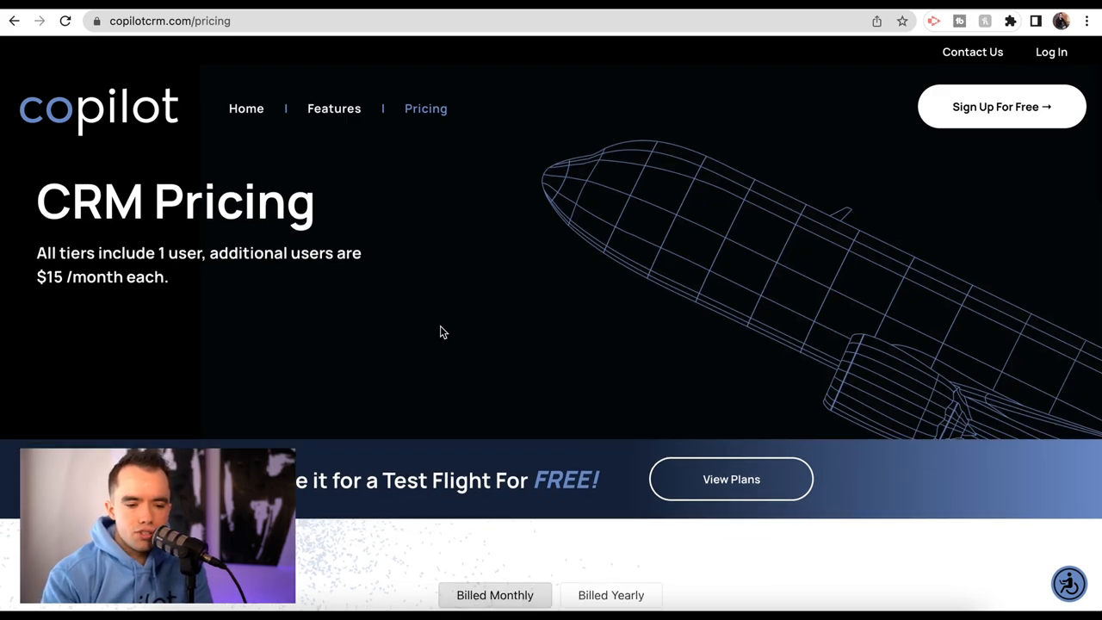
{"action": "scroll", "scroll_direction": "down", "scroll_amount": 3}
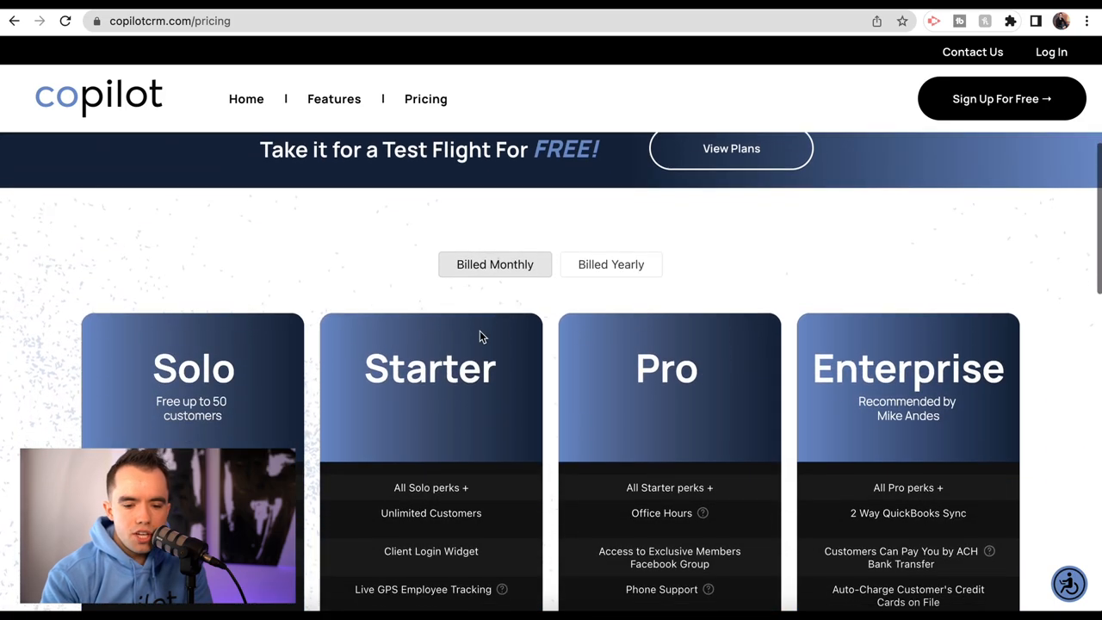
{"action": "left_click", "coordinate": [609, 265]}
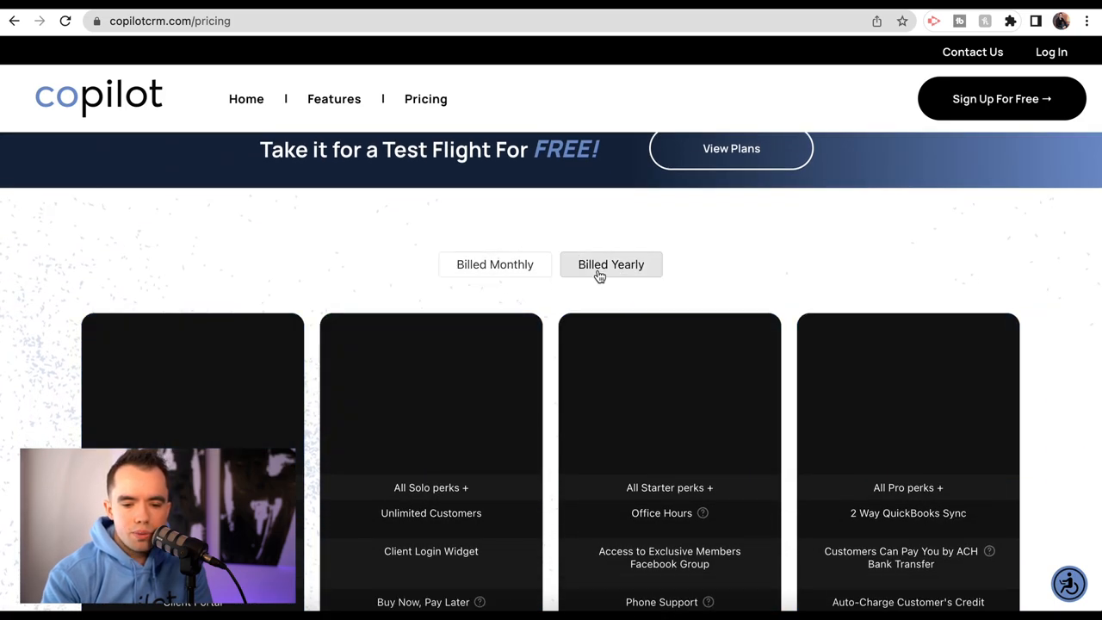
{"action": "left_click", "coordinate": [494, 265]}
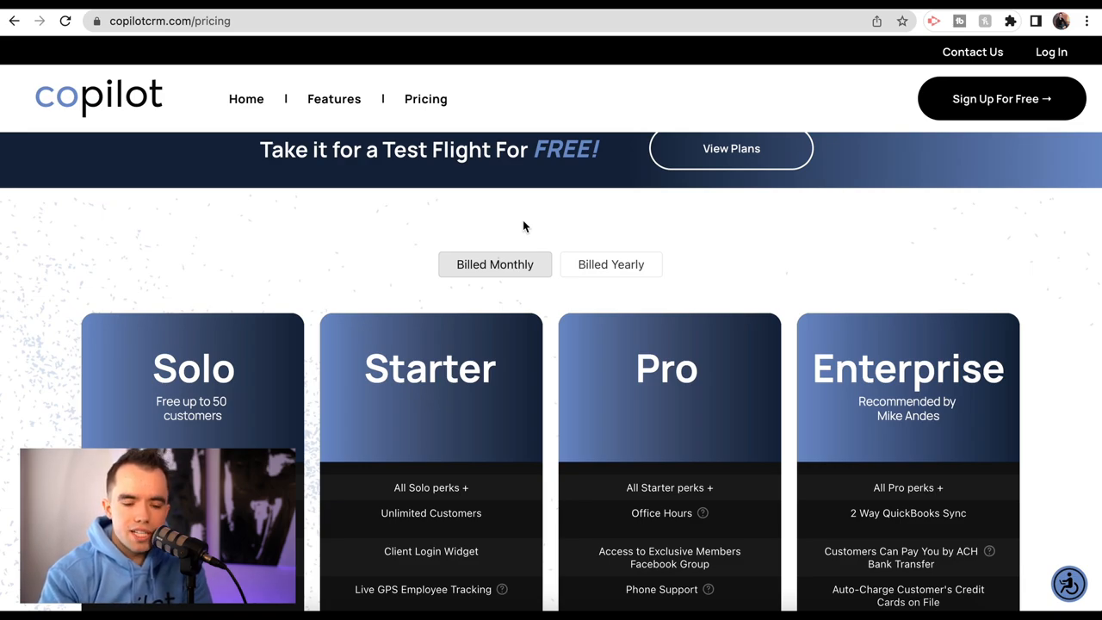
{"action": "scroll", "scroll_direction": "down", "scroll_amount": 3}
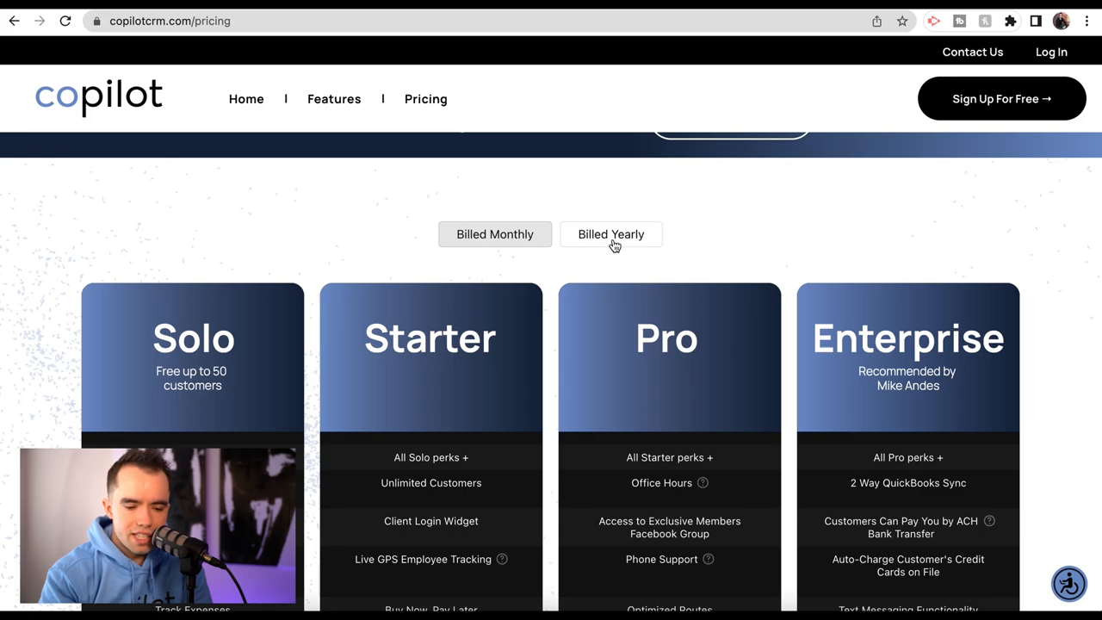
{"action": "scroll", "scroll_direction": "down", "scroll_amount": 3}
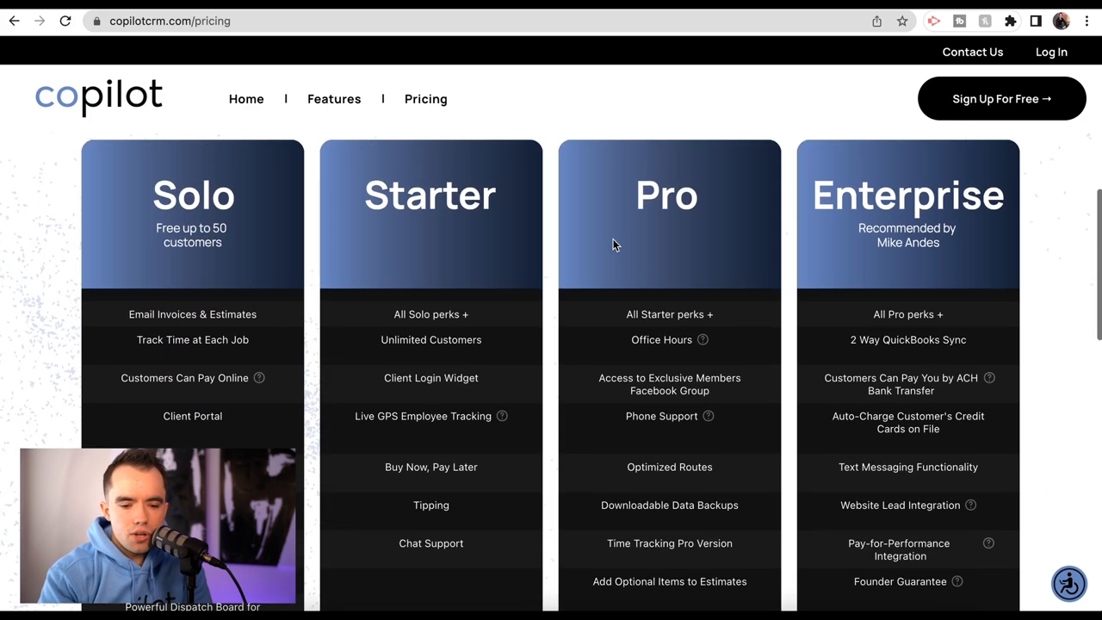
{"action": "mouse_move", "coordinate": [215, 210]}
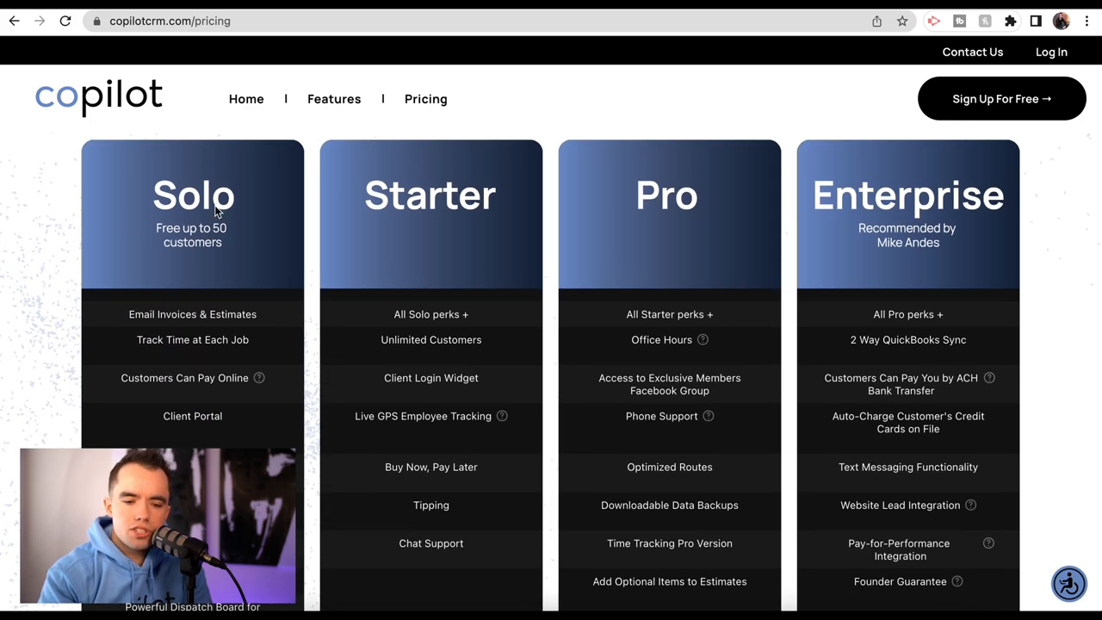
{"action": "mouse_move", "coordinate": [214, 245]}
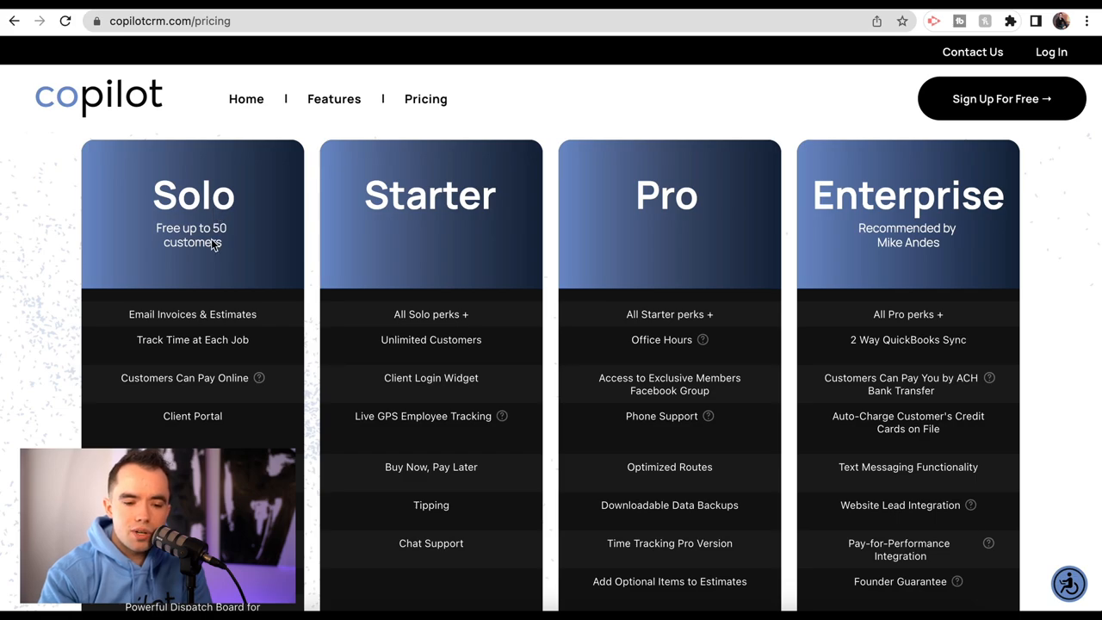
{"action": "scroll", "scroll_direction": "down", "scroll_amount": 3}
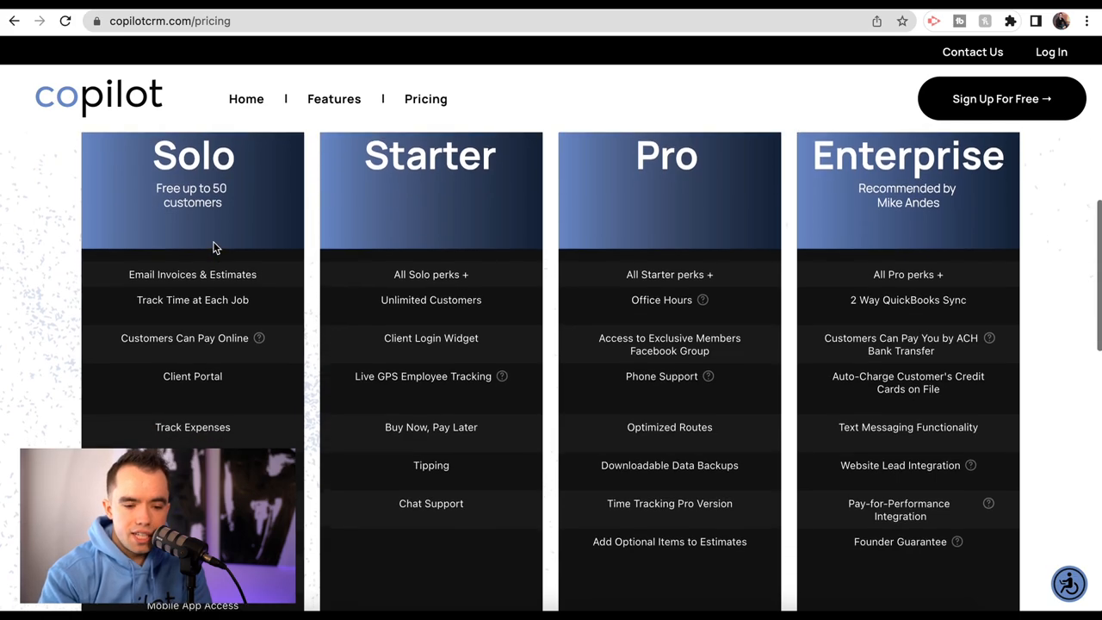
{"action": "scroll", "scroll_direction": "down", "scroll_amount": 3}
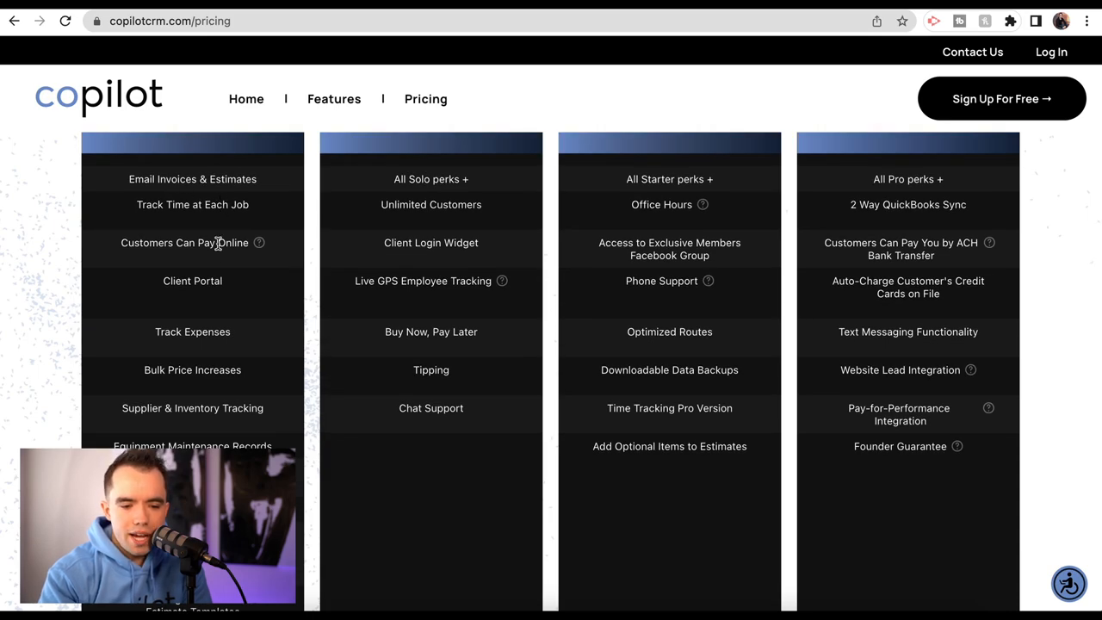
{"action": "mouse_move", "coordinate": [207, 307]}
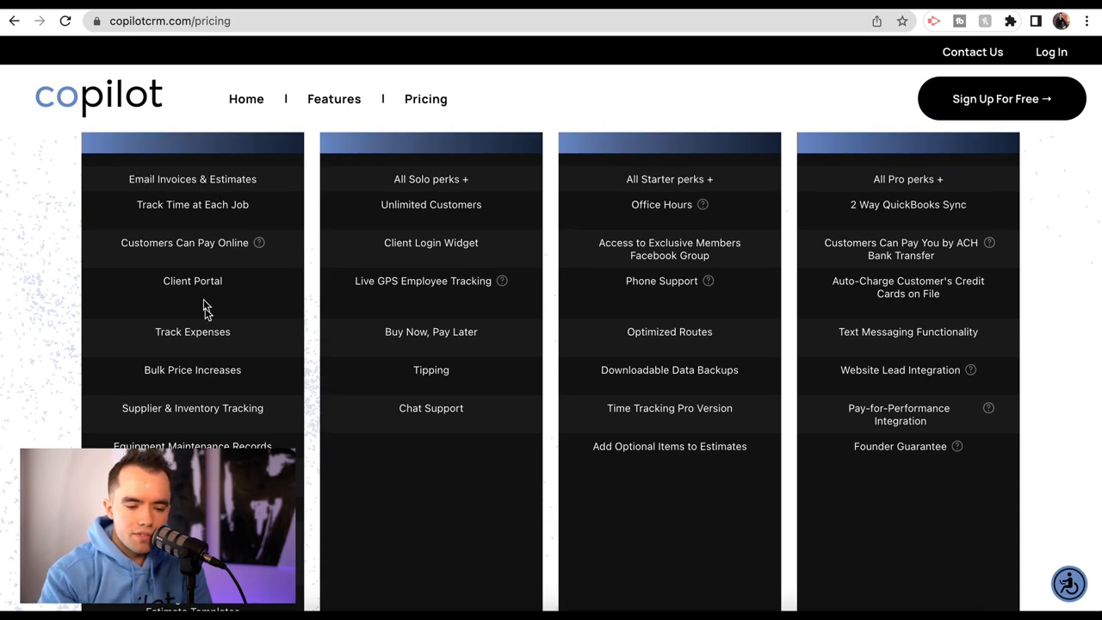
{"action": "scroll", "scroll_direction": "down", "scroll_amount": 3}
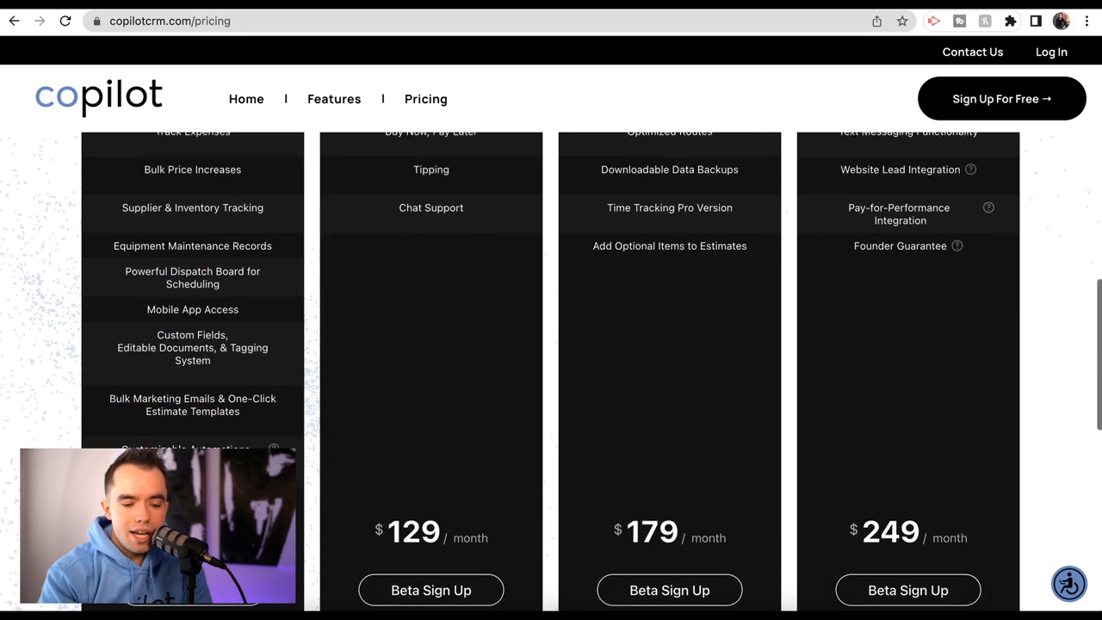
{"action": "scroll", "scroll_direction": "down", "scroll_amount": 3}
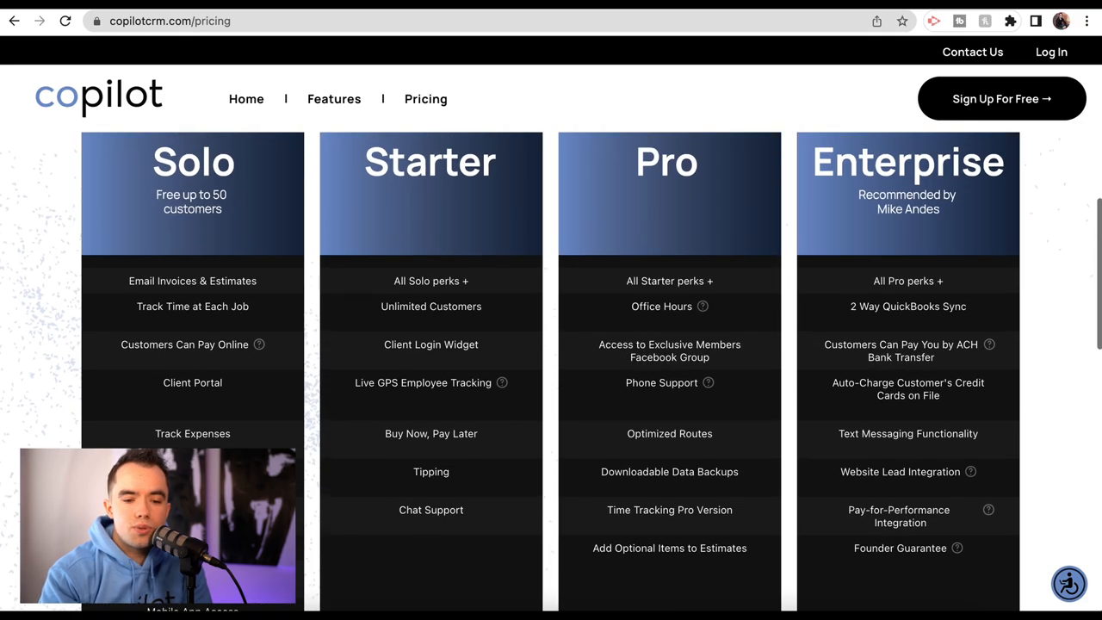
{"action": "scroll", "scroll_direction": "down", "scroll_amount": 3}
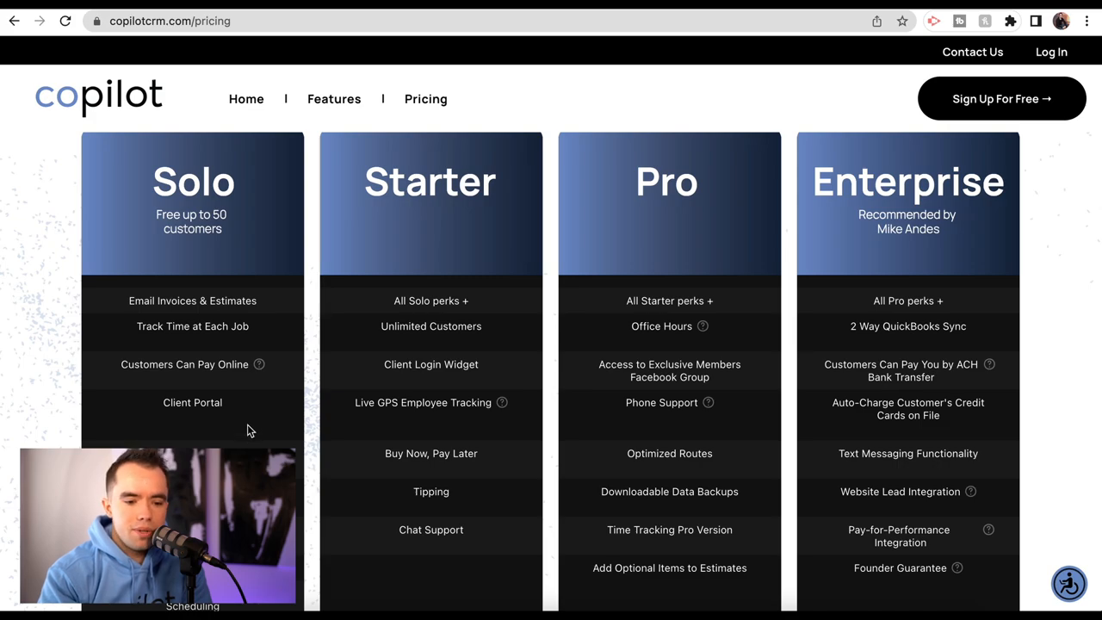
{"action": "scroll", "scroll_direction": "down", "scroll_amount": 3}
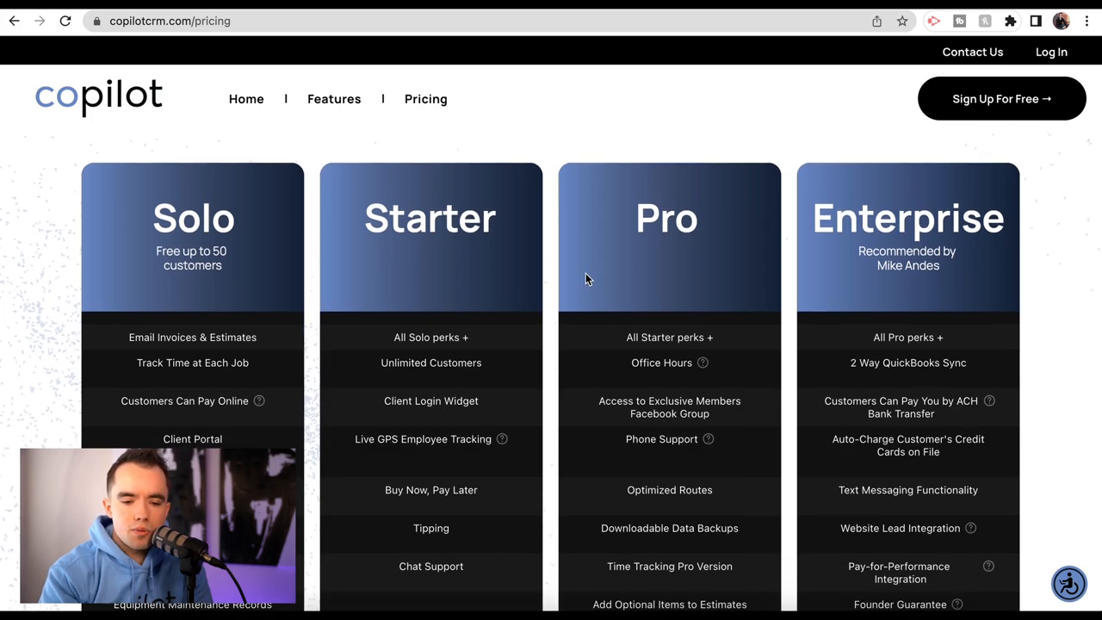
{"action": "scroll", "scroll_direction": "down", "scroll_amount": 3}
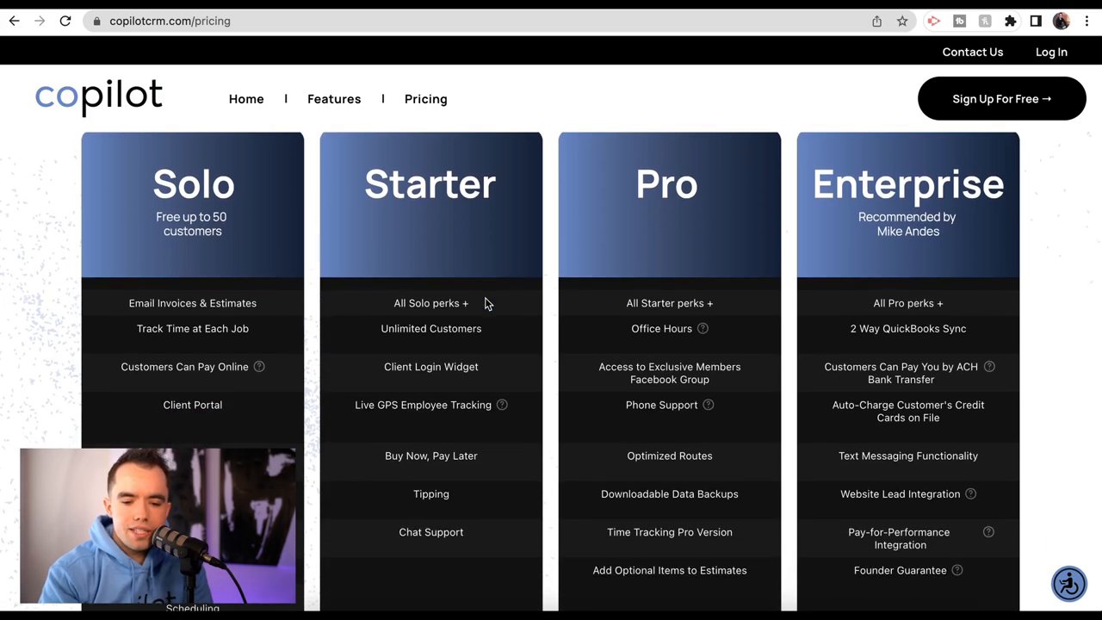
{"action": "mouse_move", "coordinate": [406, 233]}
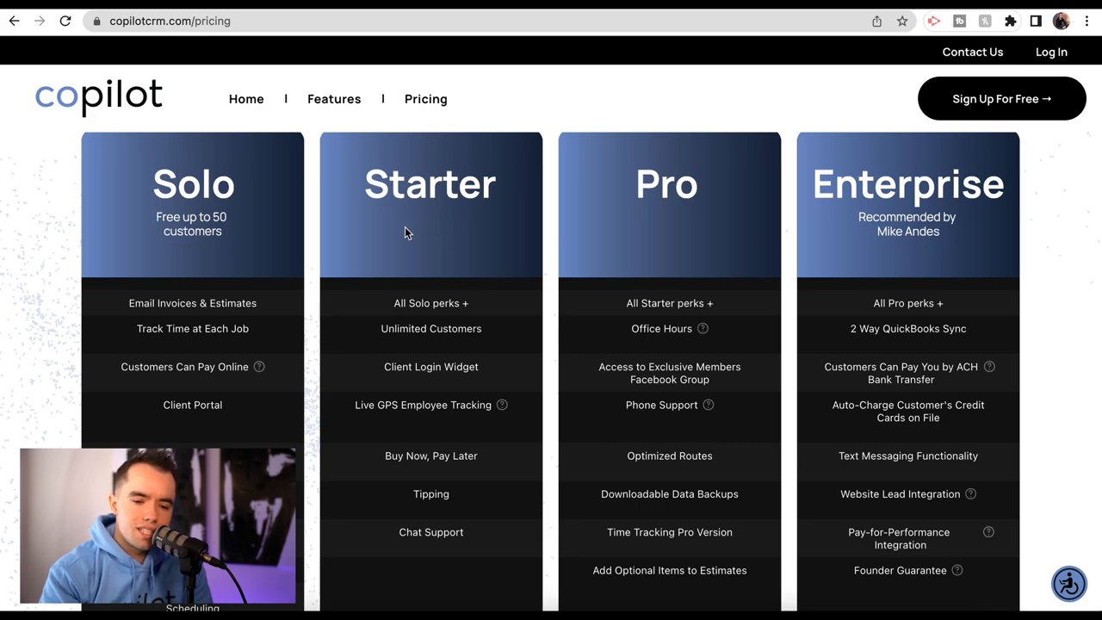
{"action": "mouse_move", "coordinate": [446, 341]}
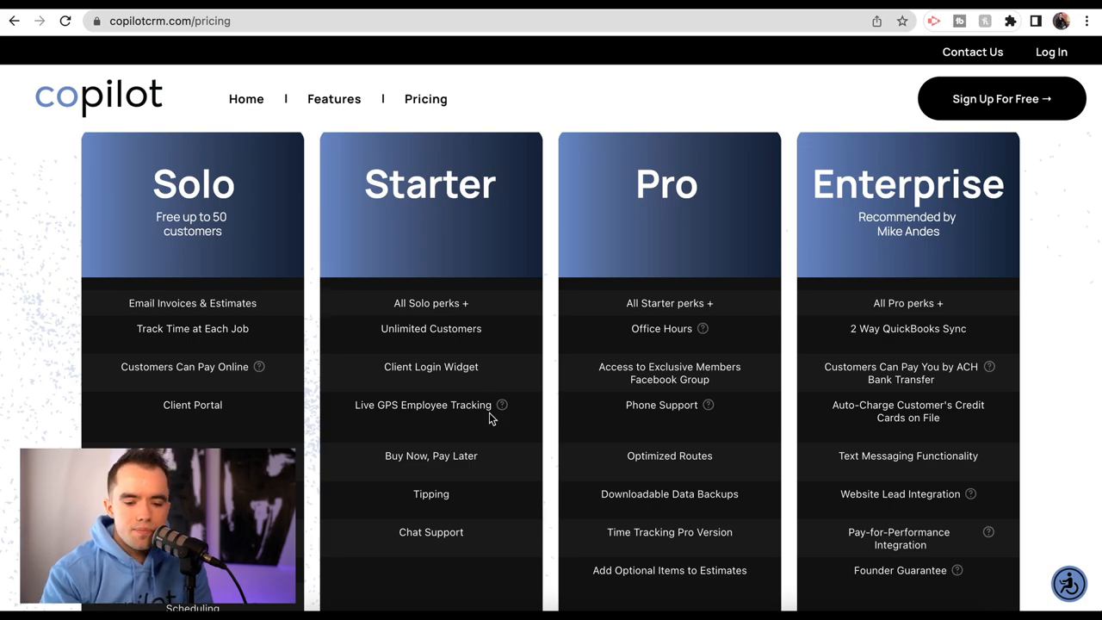
{"action": "scroll", "scroll_direction": "down", "scroll_amount": 3}
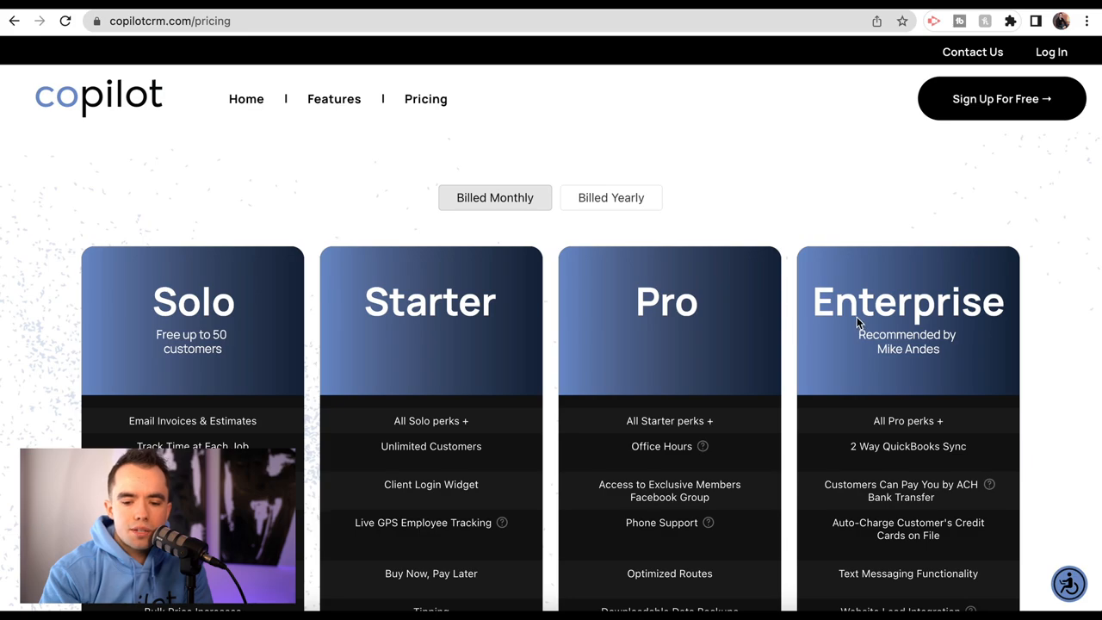
{"action": "scroll", "scroll_direction": "down", "scroll_amount": 3}
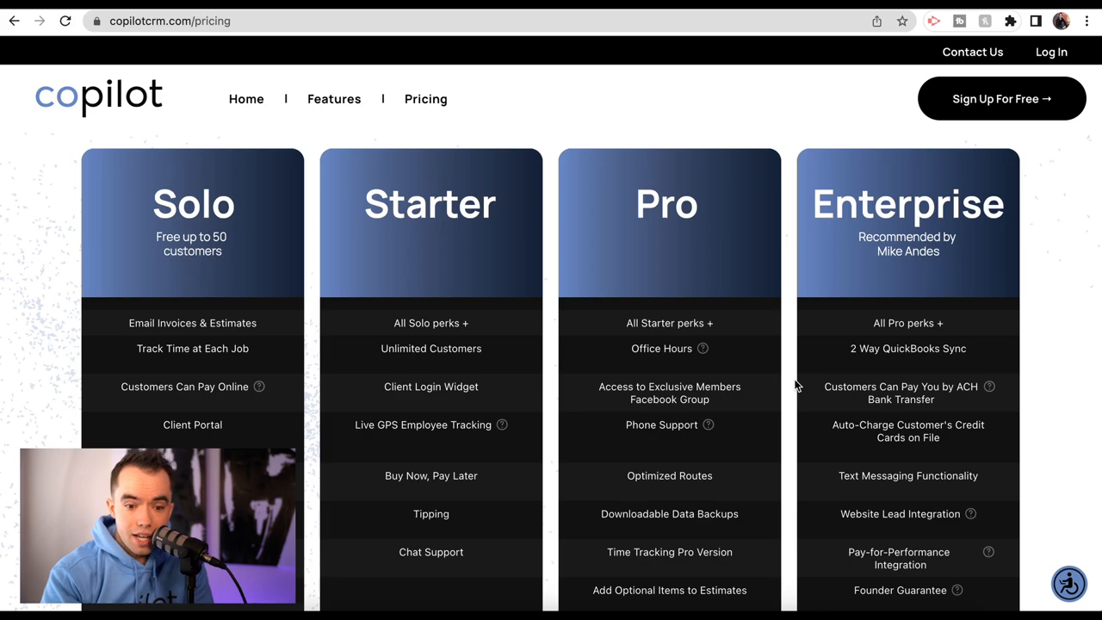
{"action": "scroll", "scroll_direction": "down", "scroll_amount": 3}
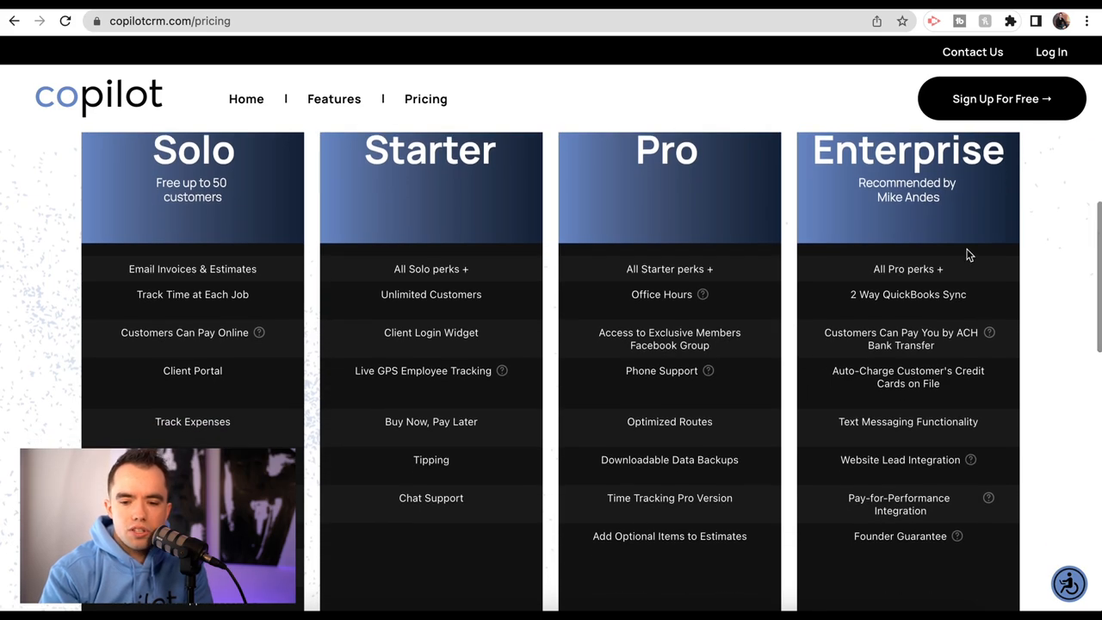
{"action": "scroll", "scroll_direction": "down", "scroll_amount": 3}
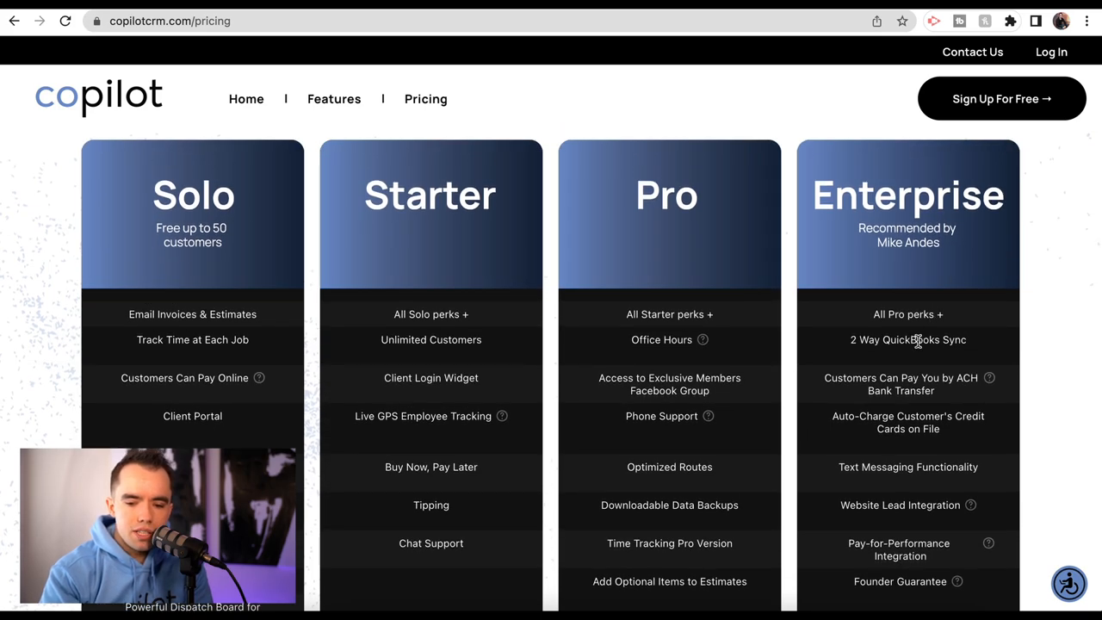
{"action": "mouse_move", "coordinate": [946, 285]}
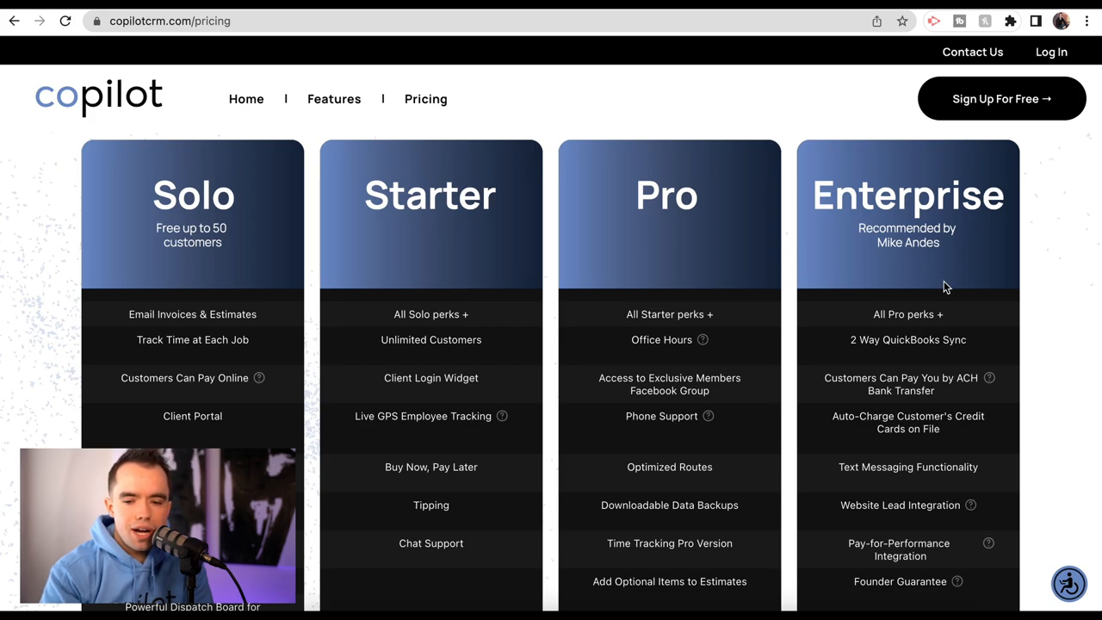
{"action": "mouse_move", "coordinate": [920, 353]}
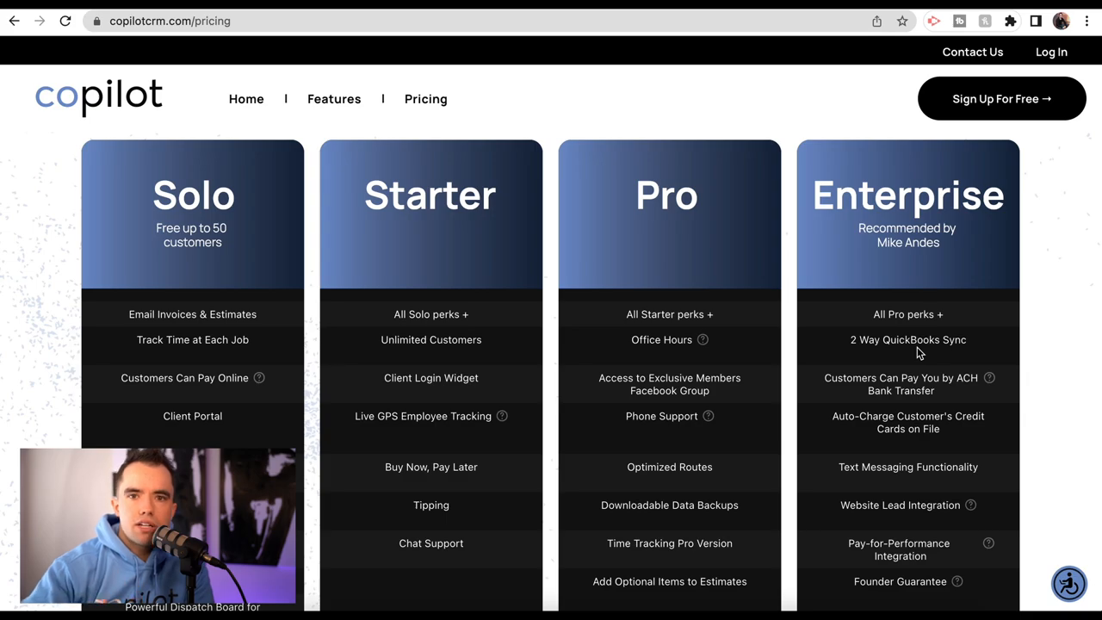
{"action": "mouse_move", "coordinate": [567, 300]}
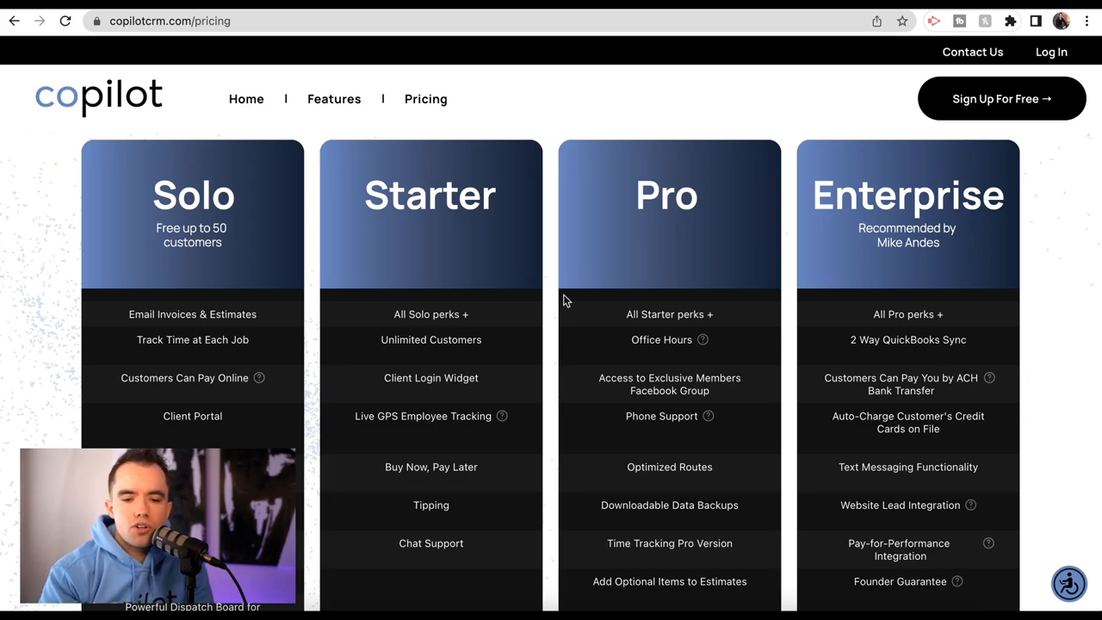
{"action": "mouse_move", "coordinate": [639, 307]}
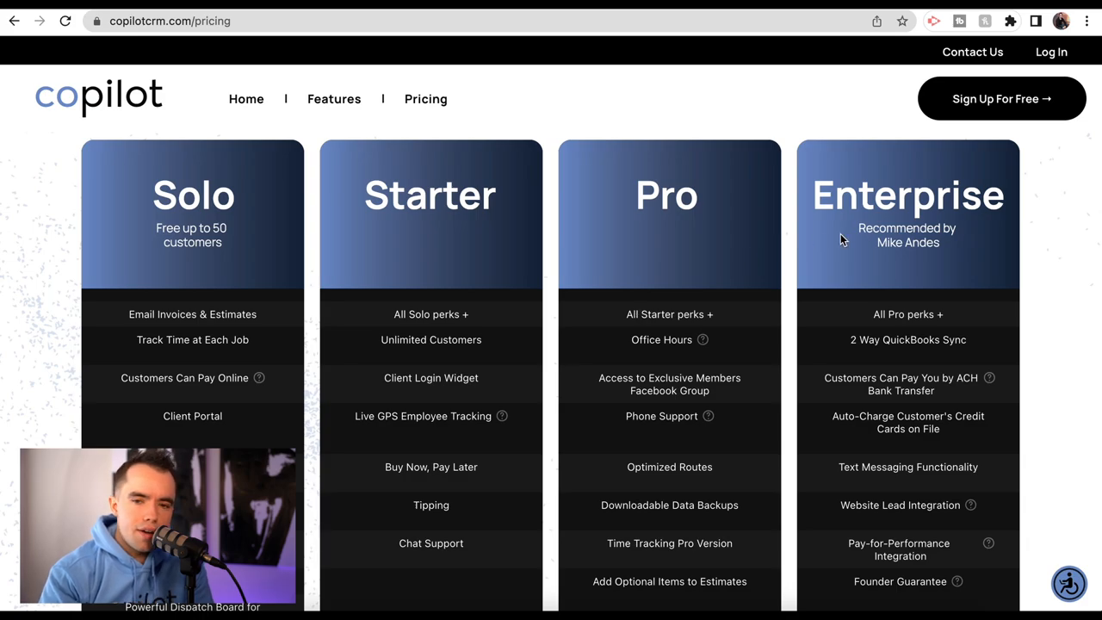
{"action": "mouse_move", "coordinate": [871, 266]}
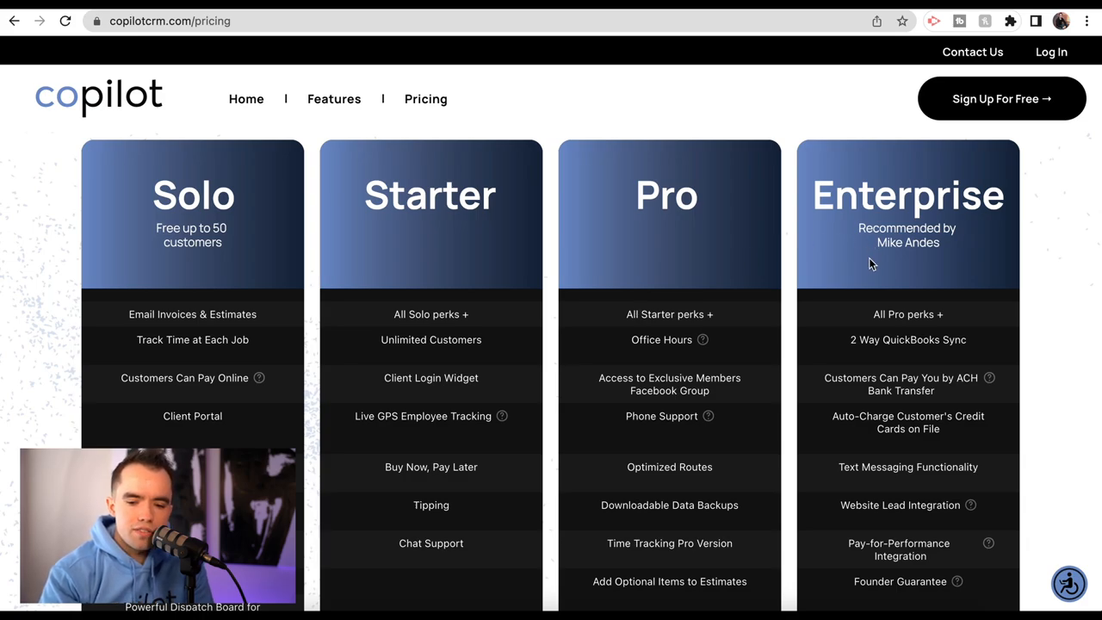
{"action": "scroll", "scroll_direction": "down", "scroll_amount": 3}
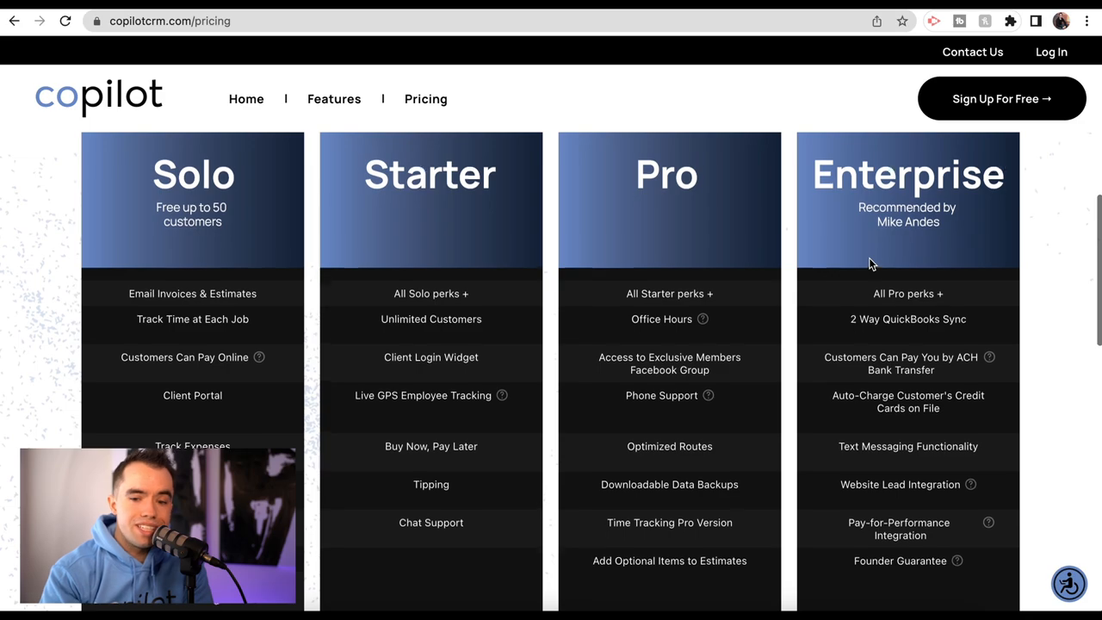
{"action": "scroll", "scroll_direction": "down", "scroll_amount": 3}
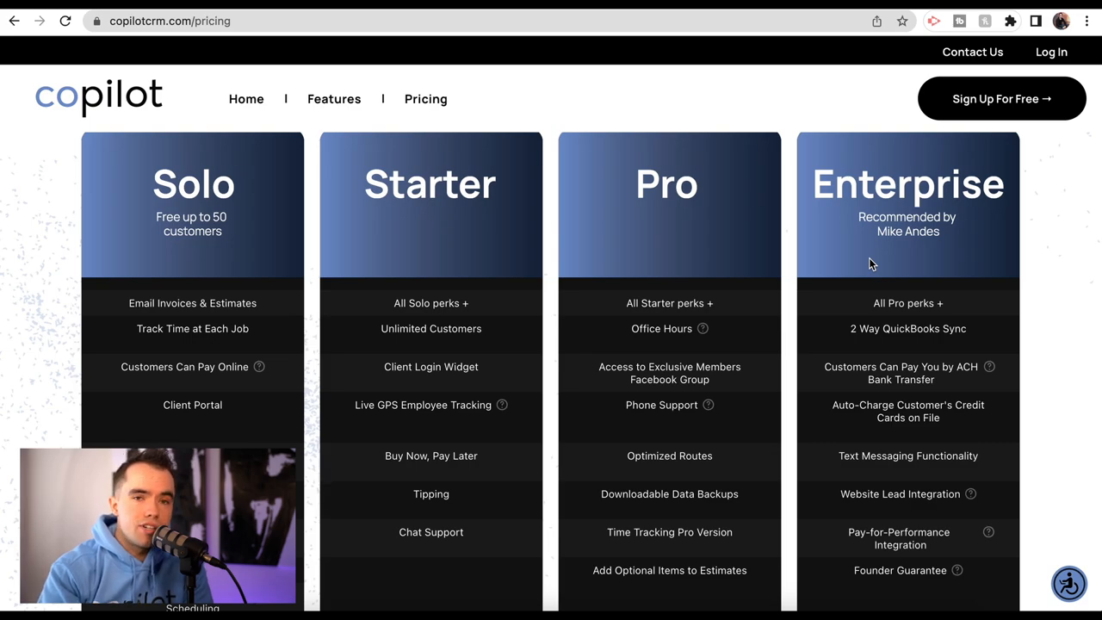
{"action": "scroll", "scroll_direction": "down", "scroll_amount": 3}
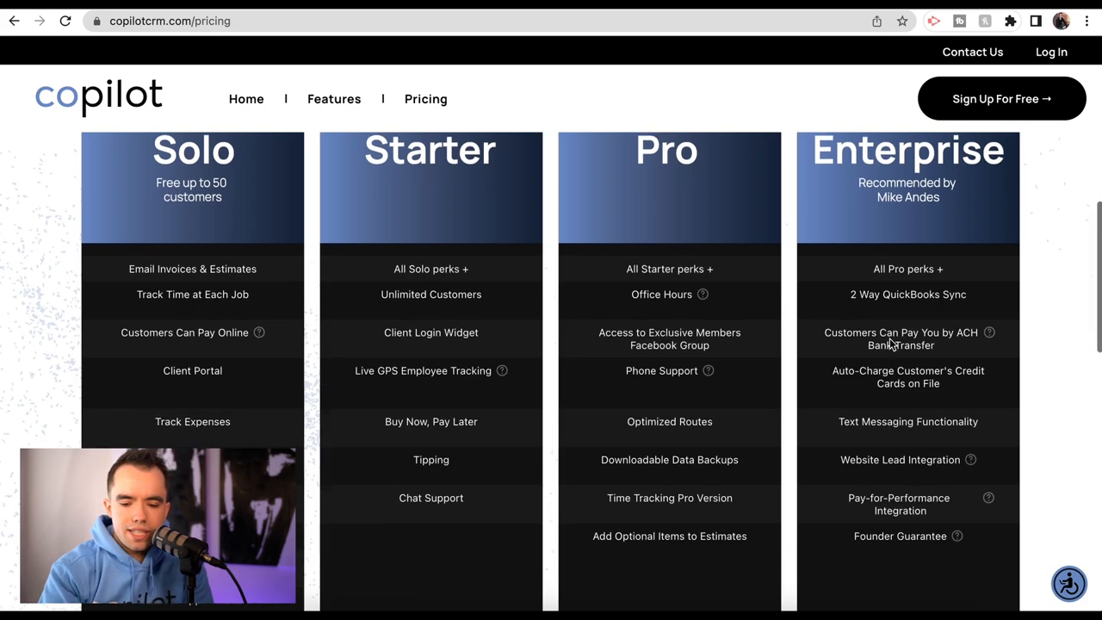